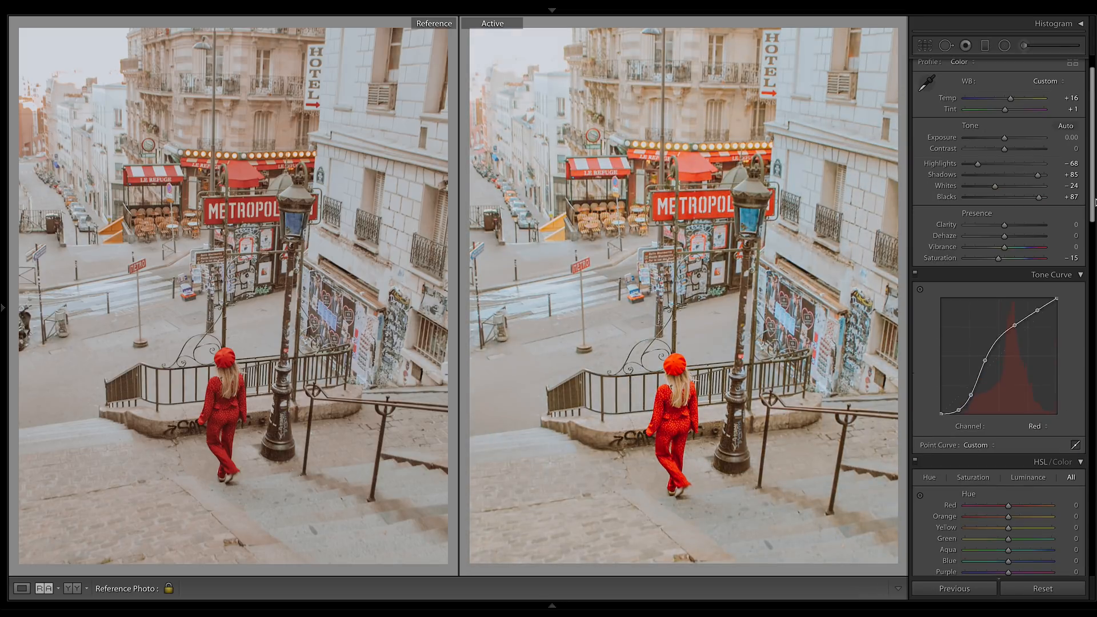
- Browse the reference profile's photo grid, viewing the Montmartre stairs post up close
scroll("down", 3)
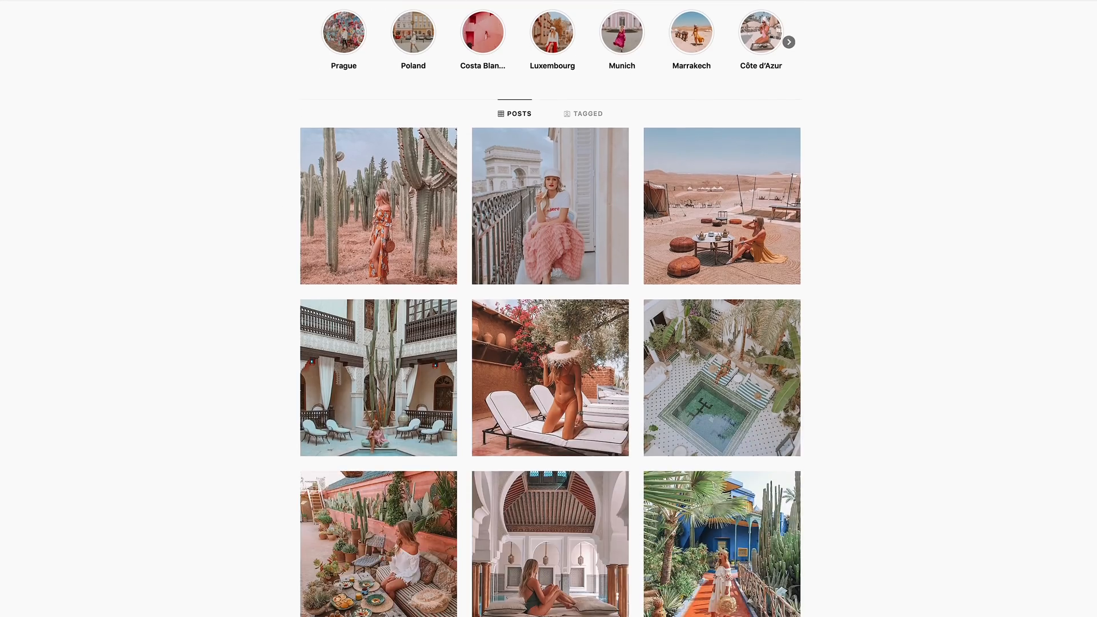
scroll("up", 3)
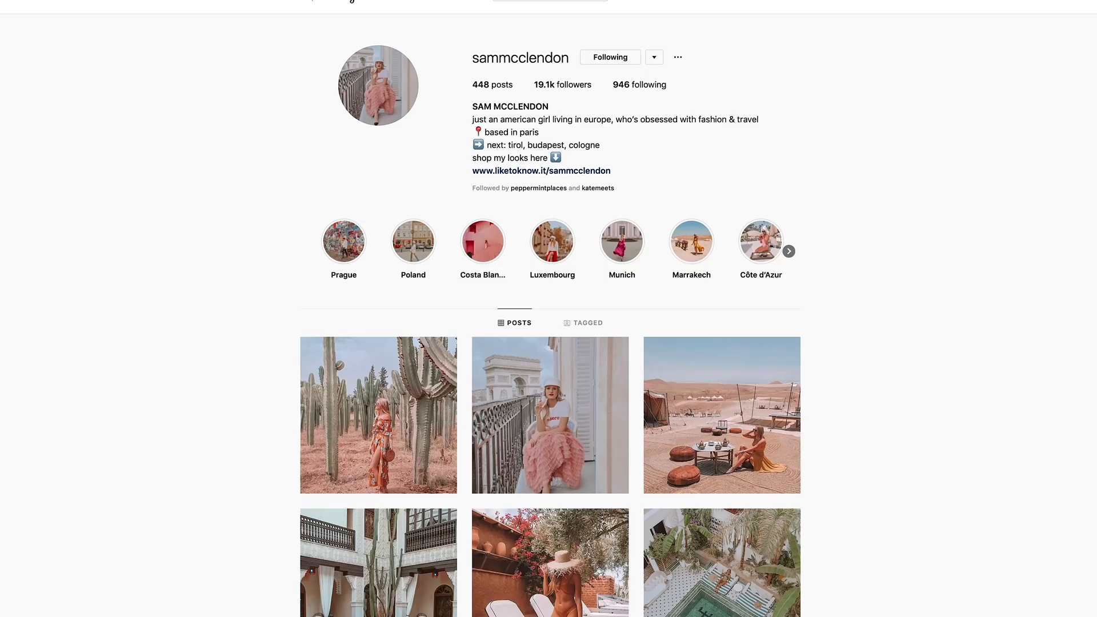
mouse_move(474, 104)
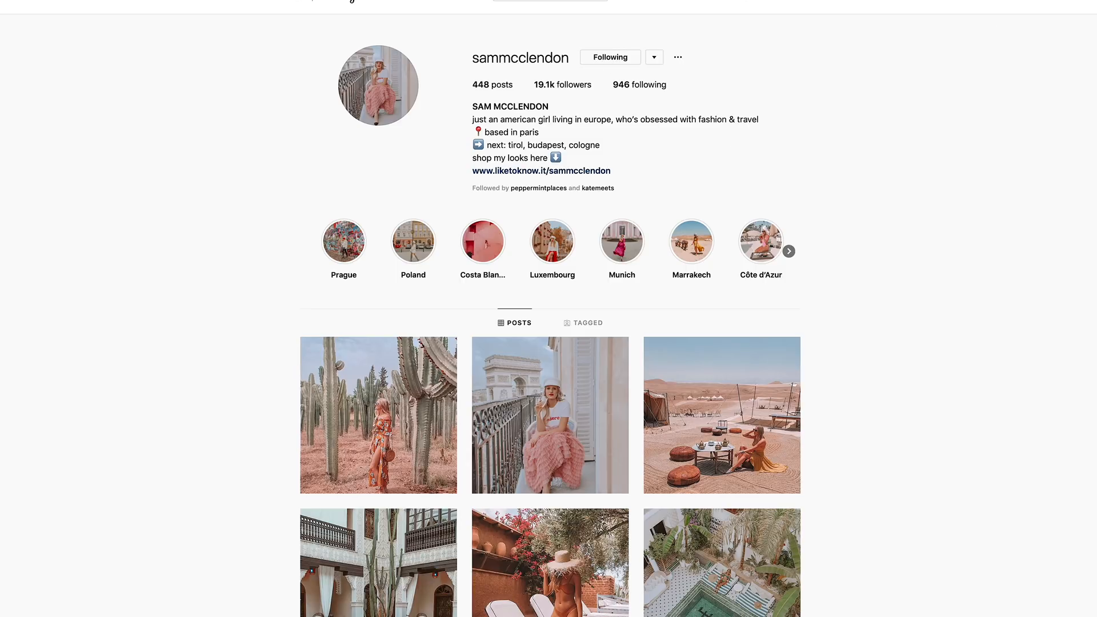
scroll("down", 3)
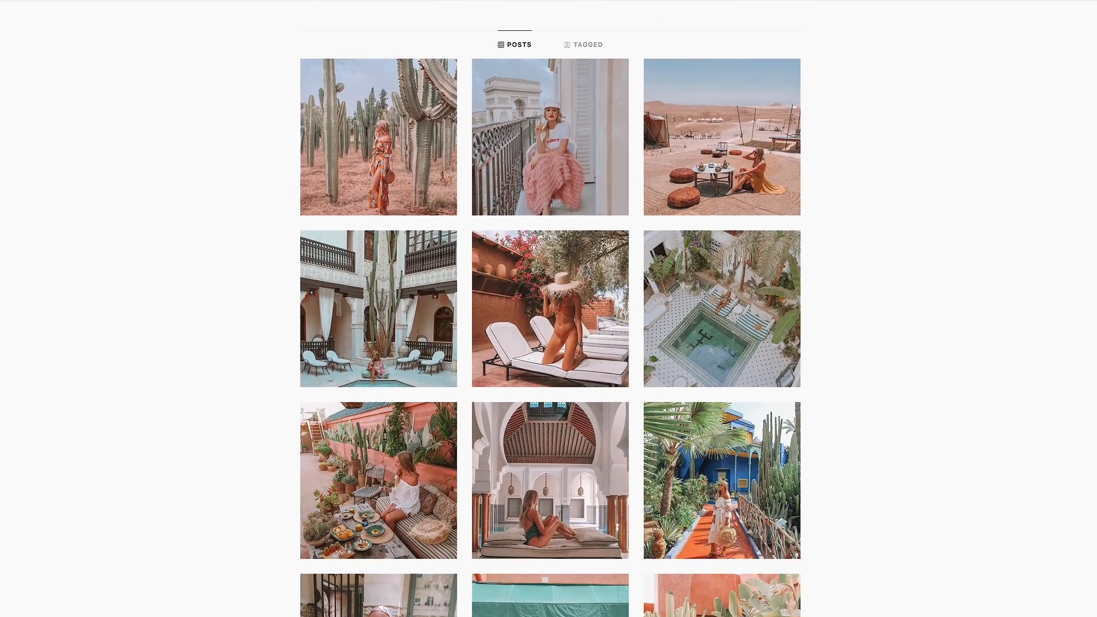
scroll("down", 3)
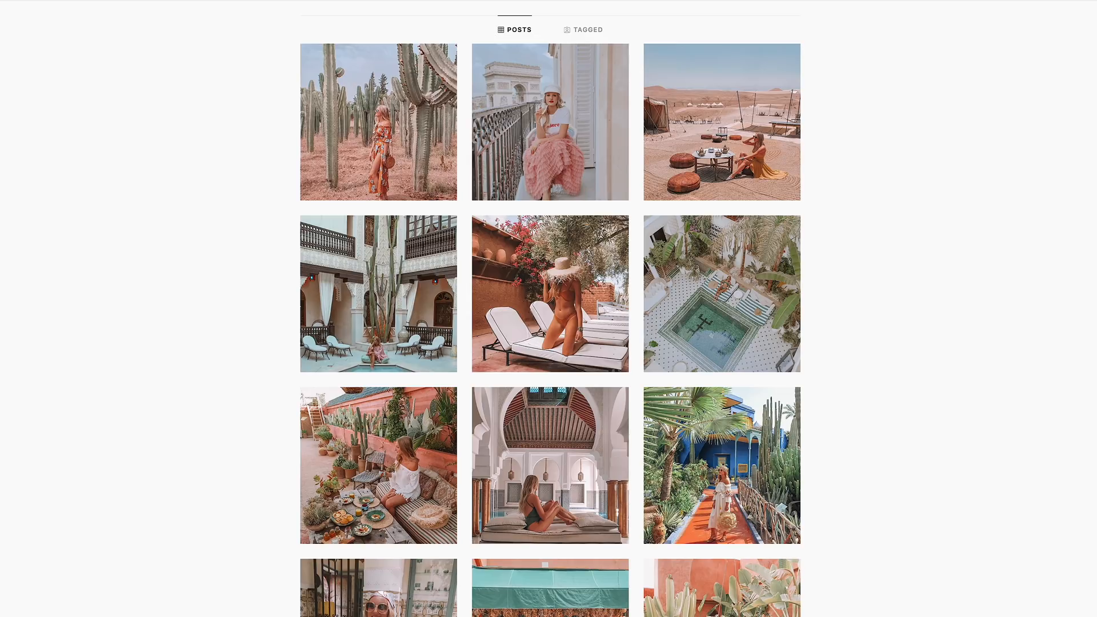
scroll("down", 3)
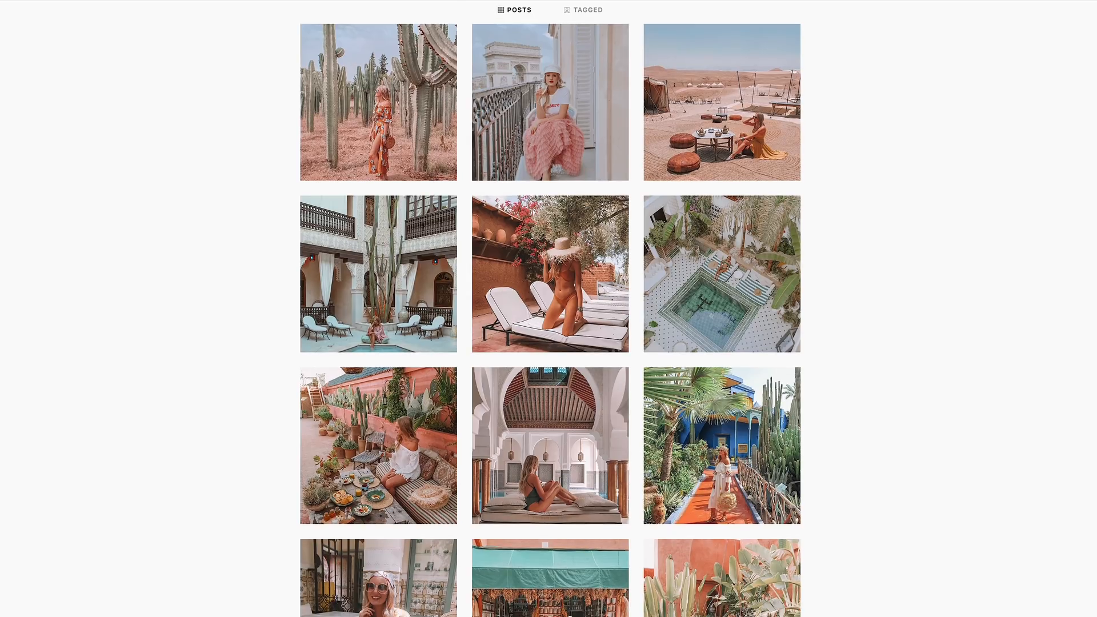
scroll("down", 3)
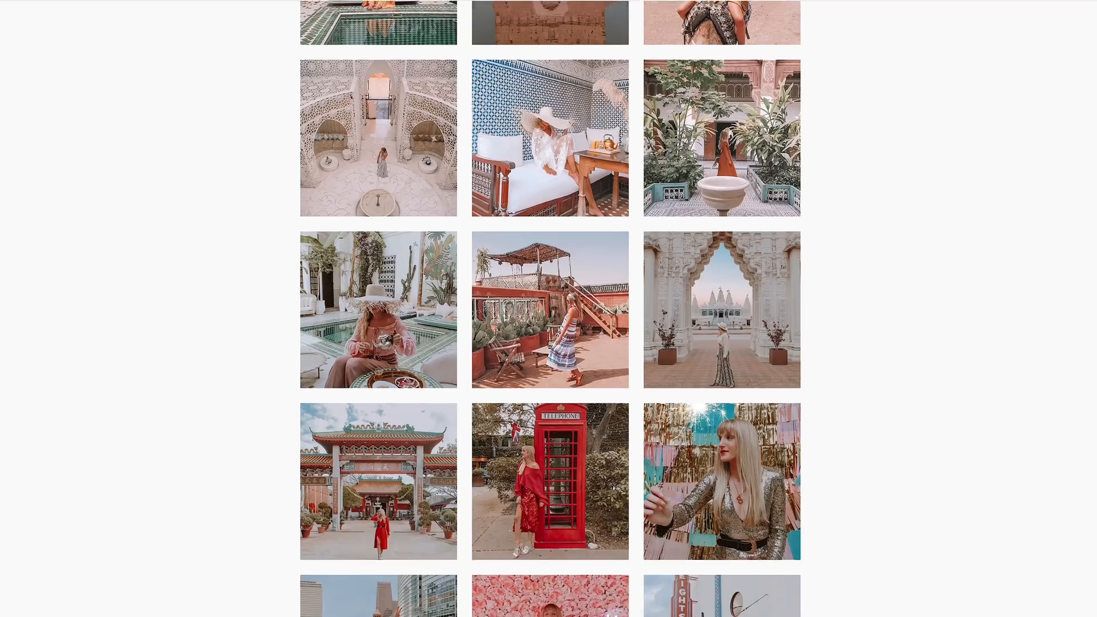
scroll("down", 3)
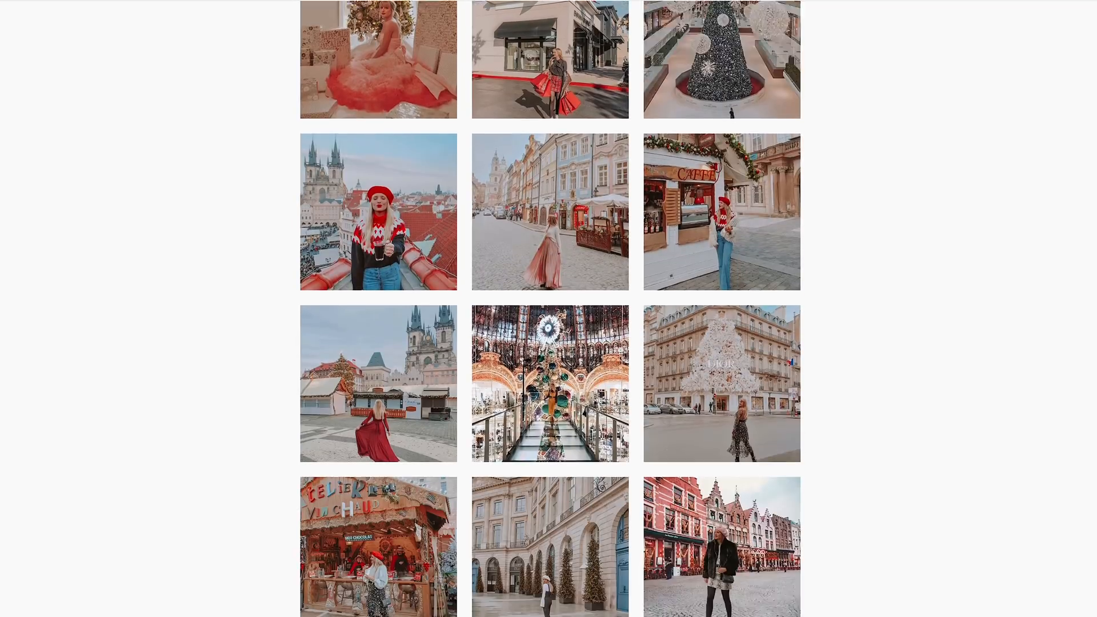
scroll("down", 3)
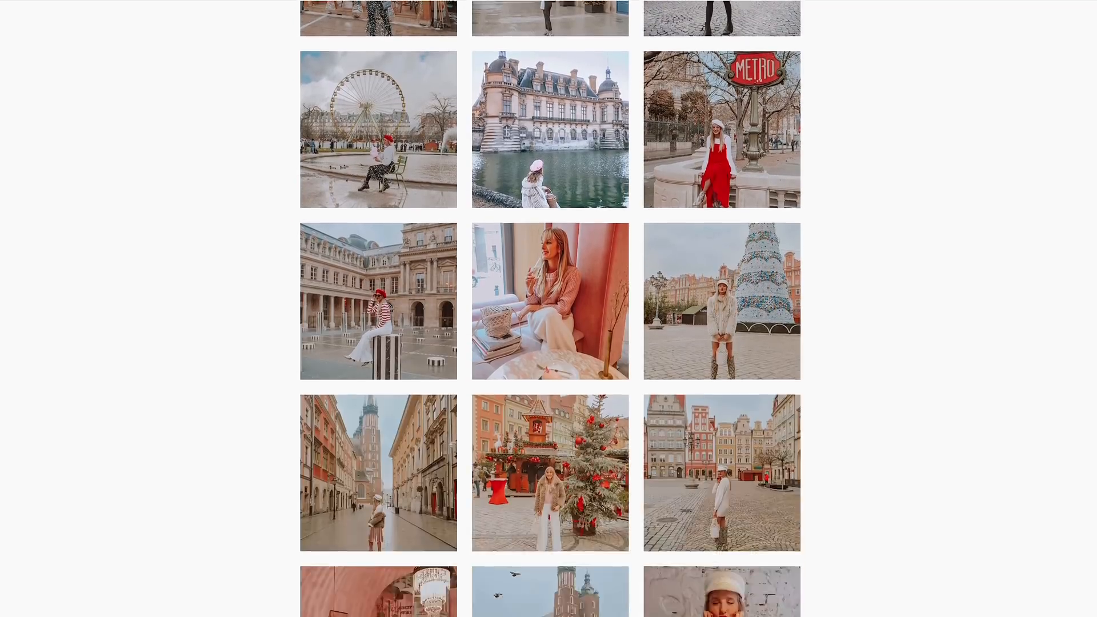
scroll("down", 3)
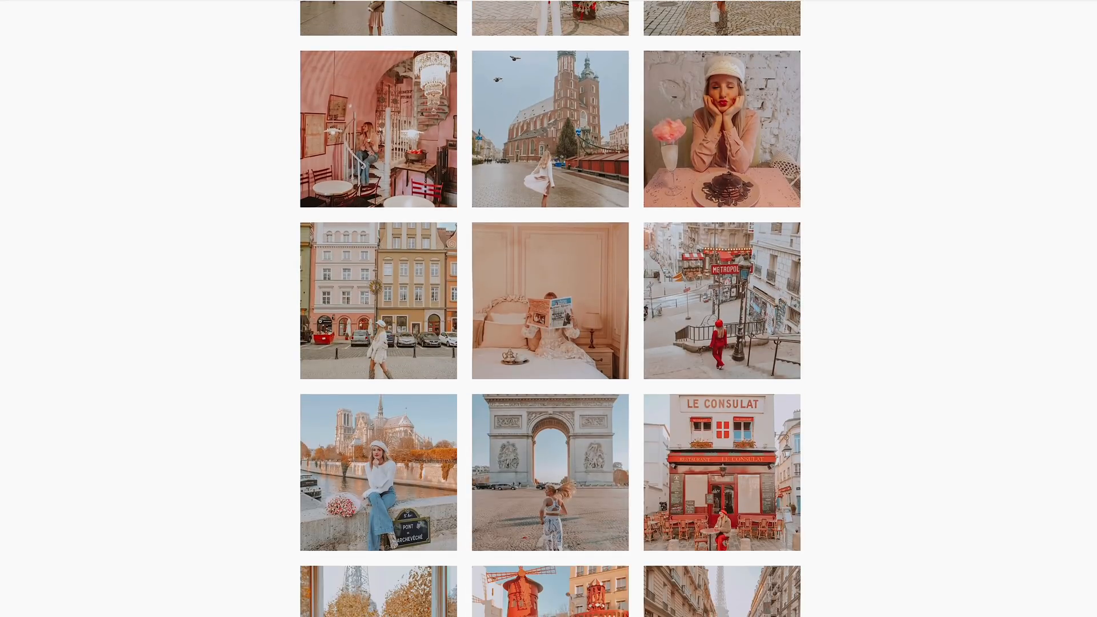
left_click(722, 301)
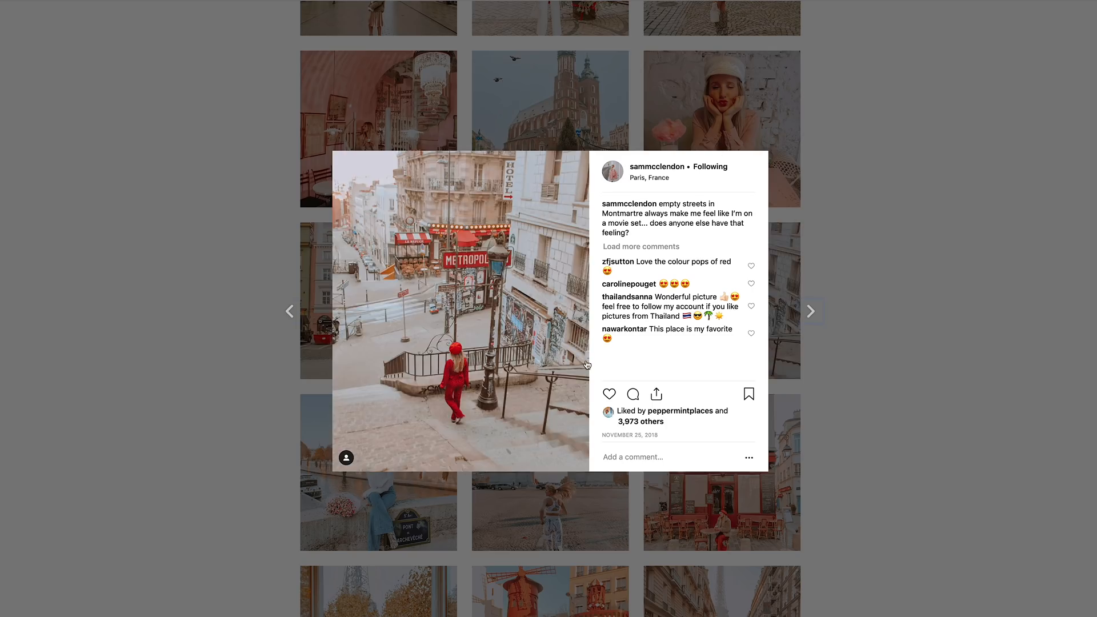
left_click(811, 311)
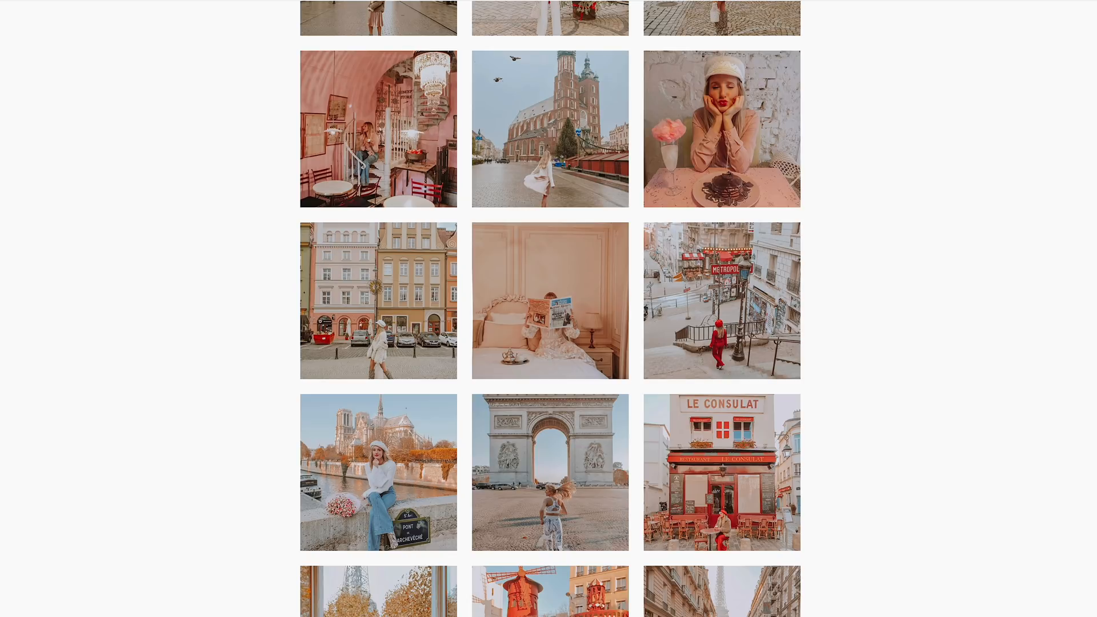
scroll("up", 3)
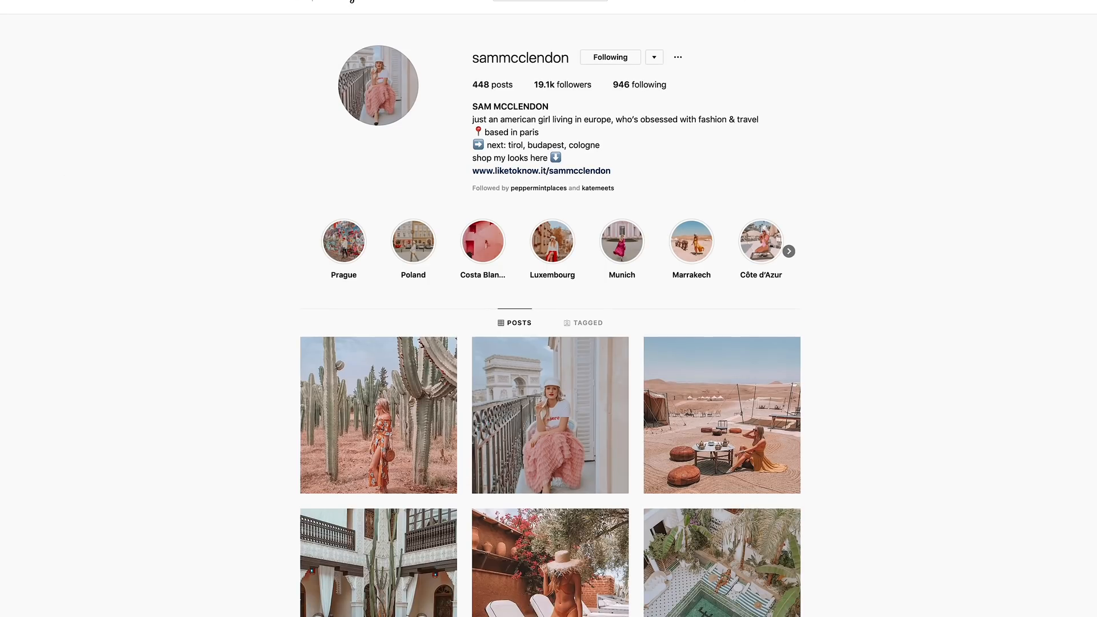
- Open the profile's shop-my-looks page and scroll through it
left_click(541, 171)
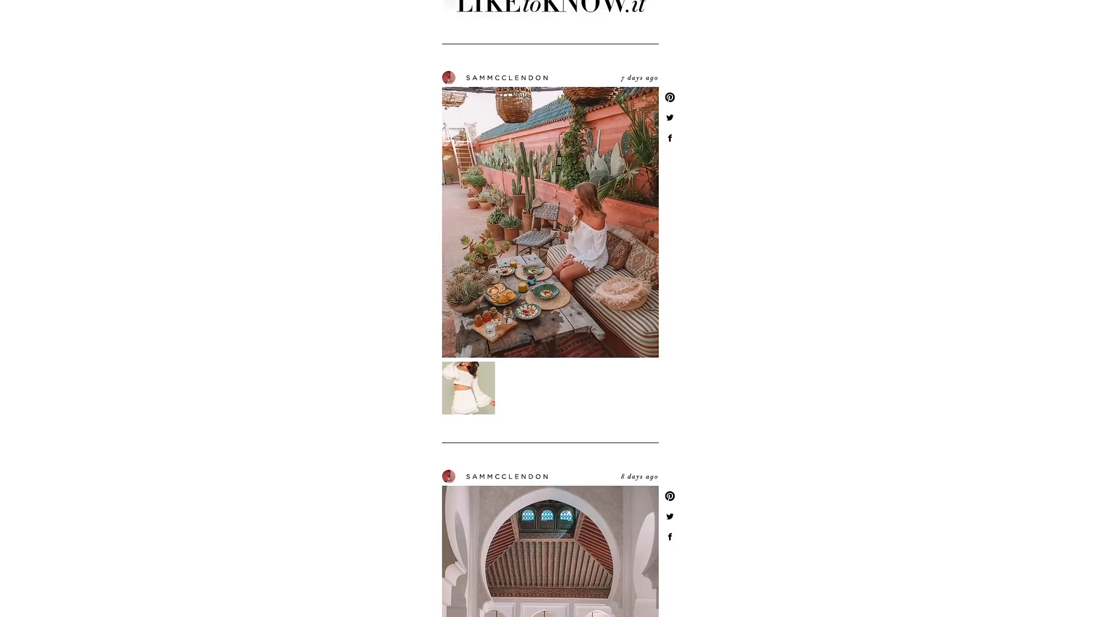
scroll("down", 3)
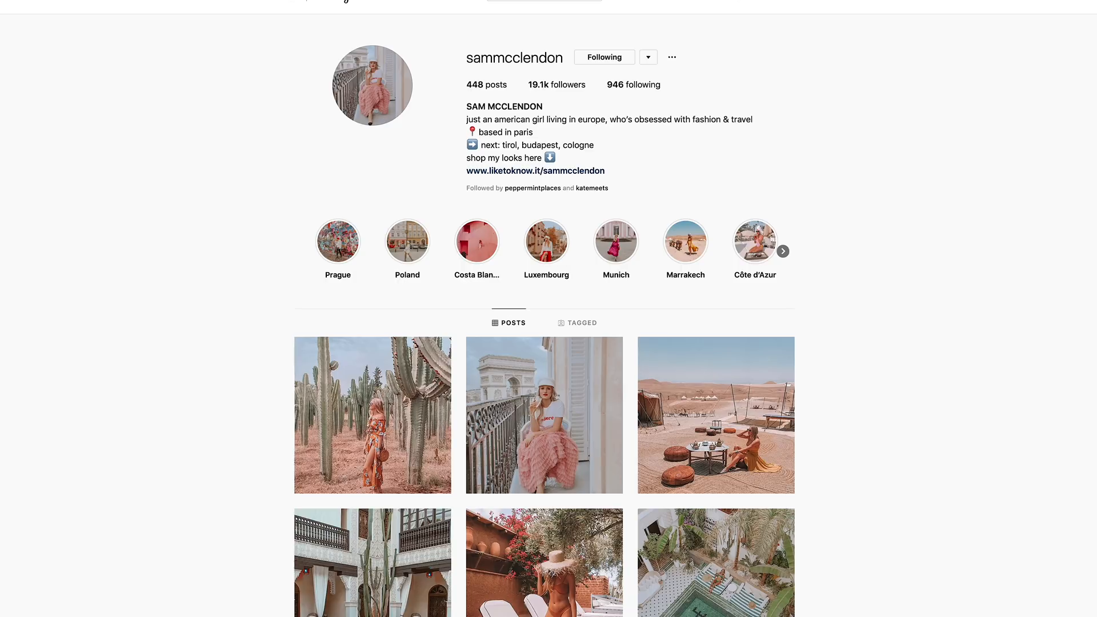
scroll("down", 3)
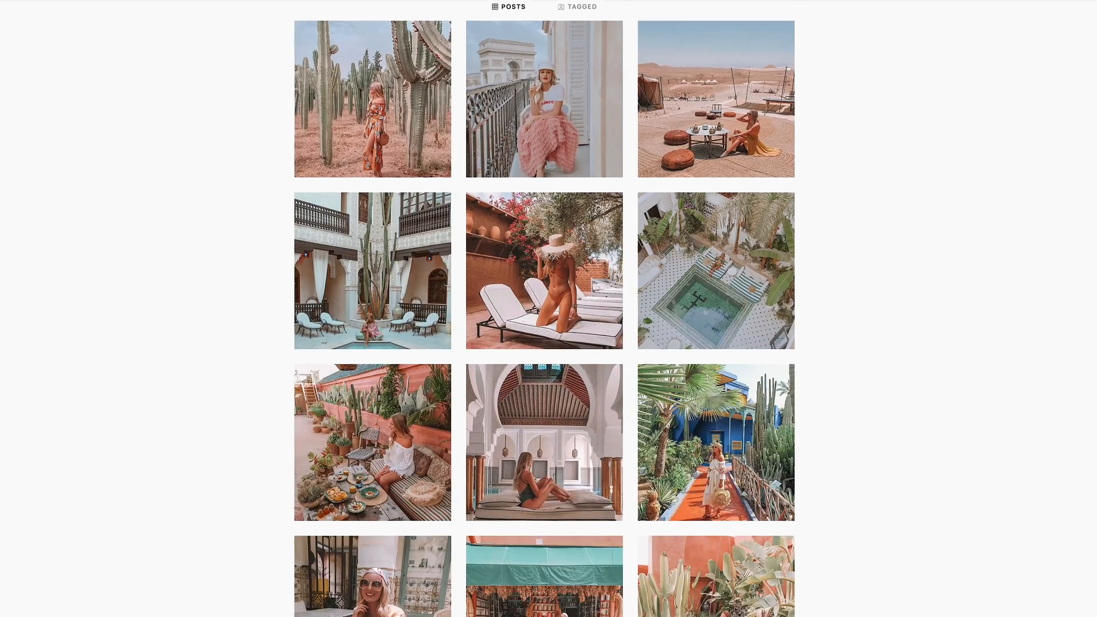
scroll("down", 3)
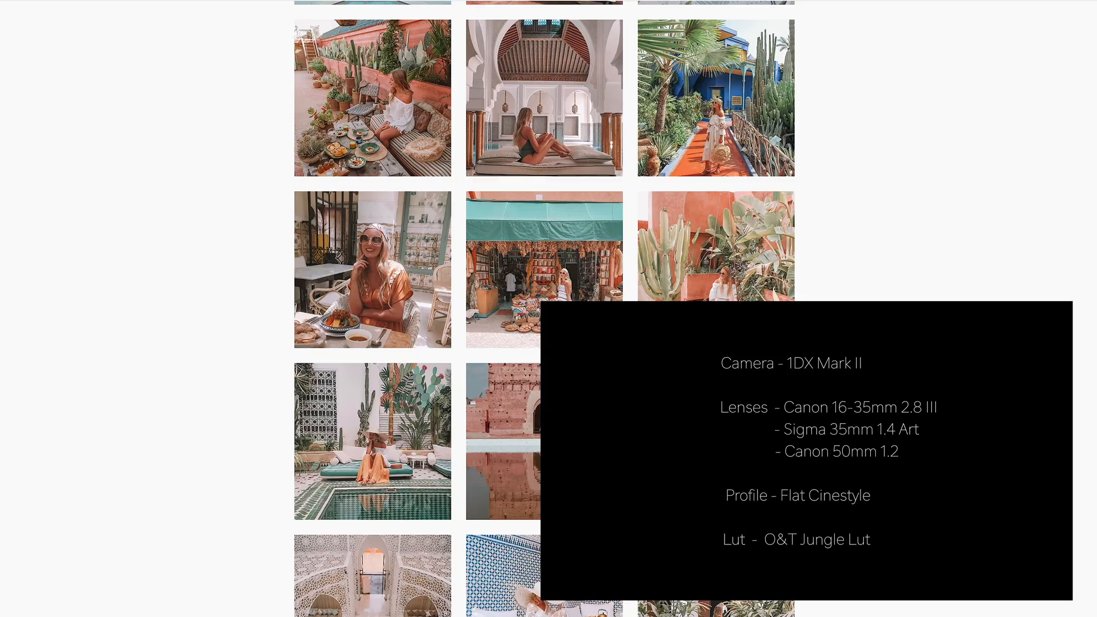
scroll("down", 3)
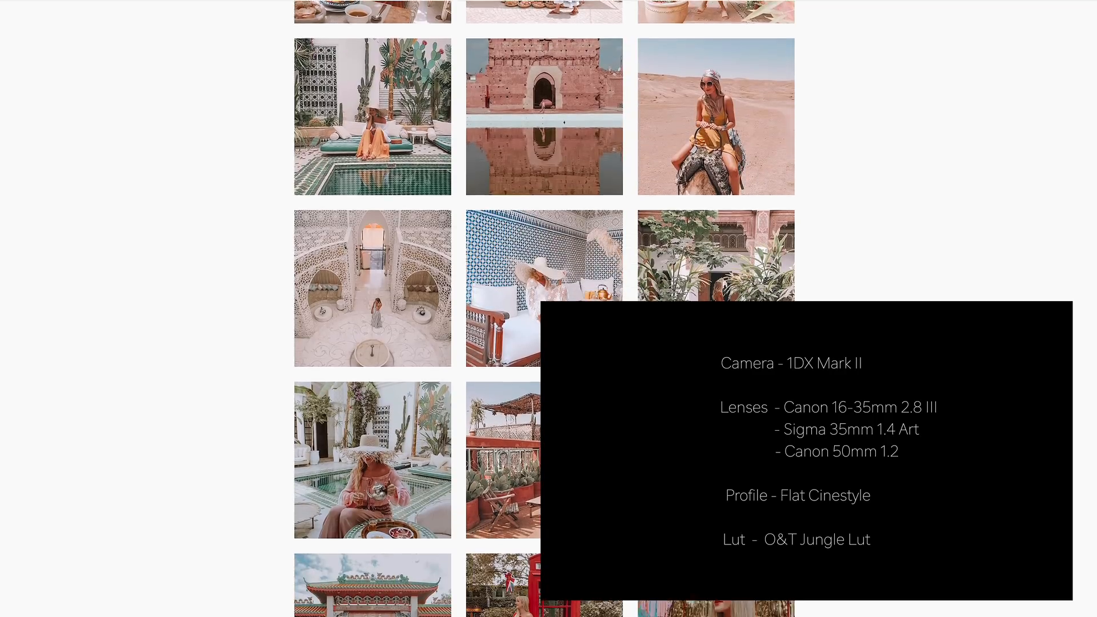
scroll("down", 3)
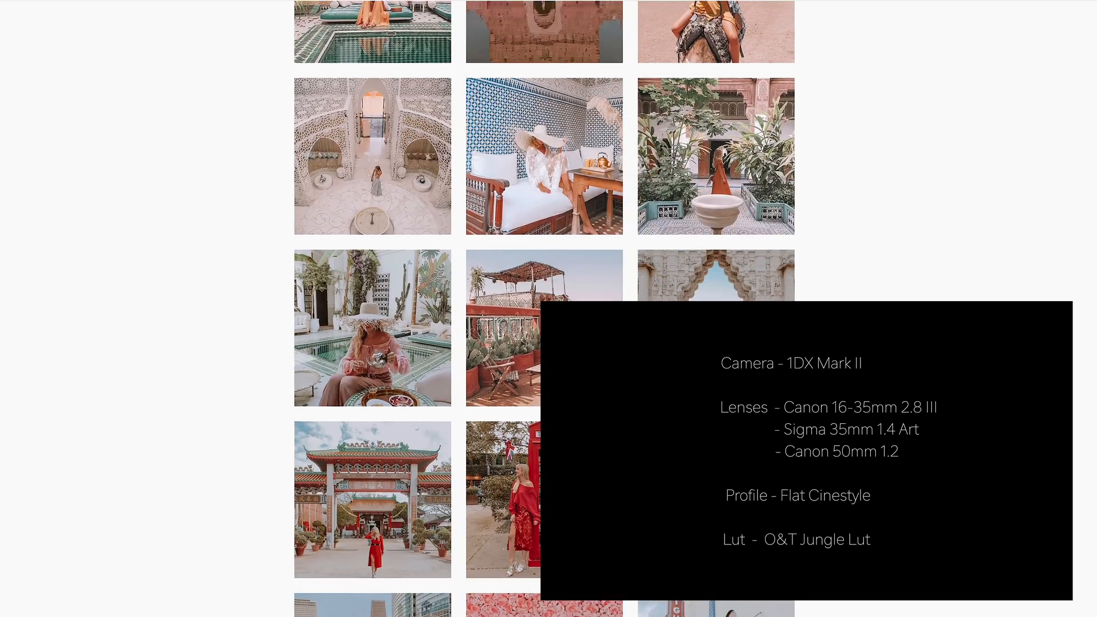
scroll("down", 3)
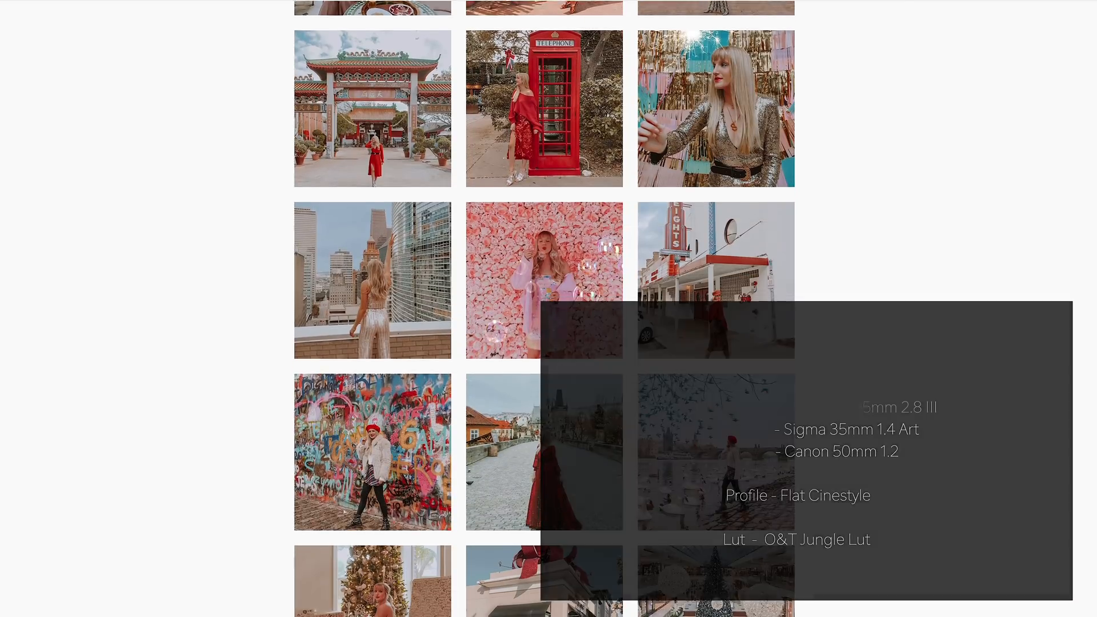
scroll("down", 3)
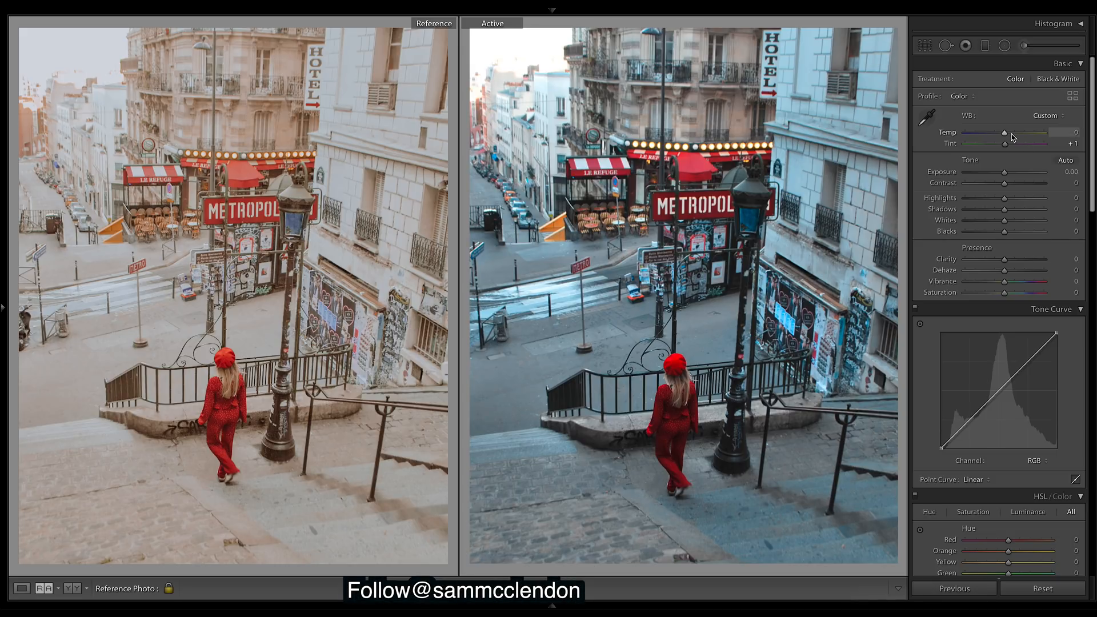
- Warm the white balance slightly and lift Shadows to about +85
left_click_drag(1002, 132, 1011, 132)
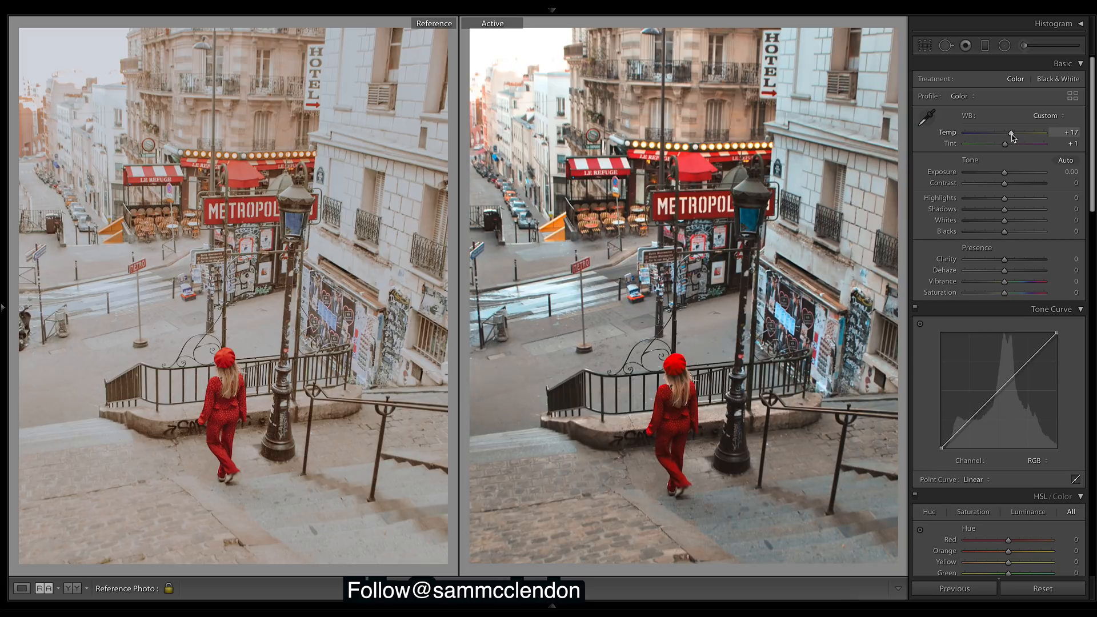
left_click_drag(1013, 133, 1010, 133)
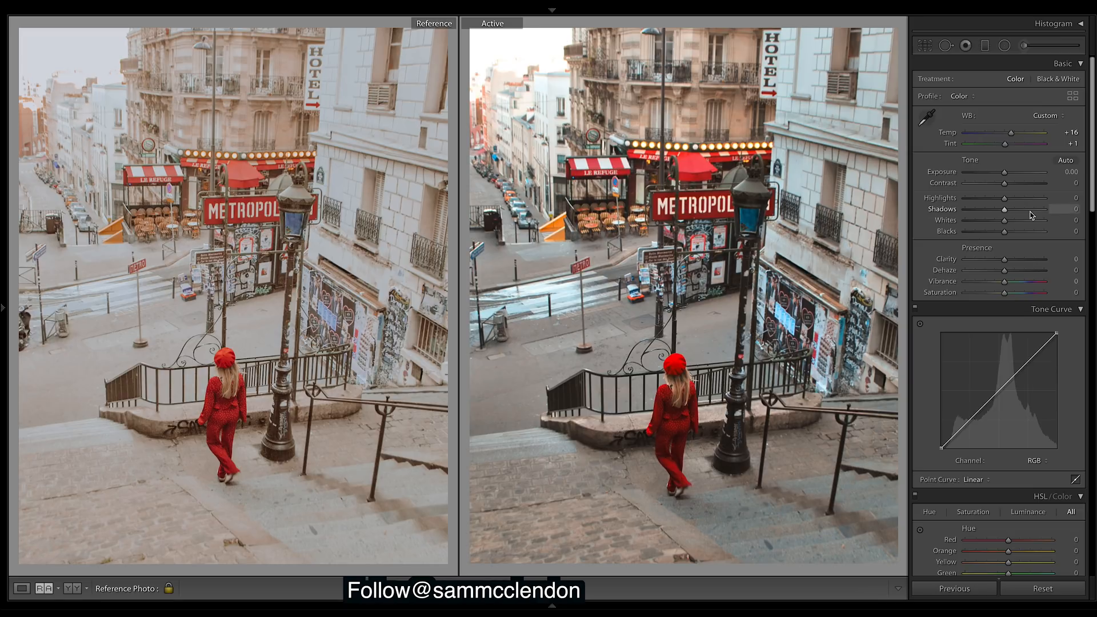
left_click_drag(1004, 209, 1050, 209)
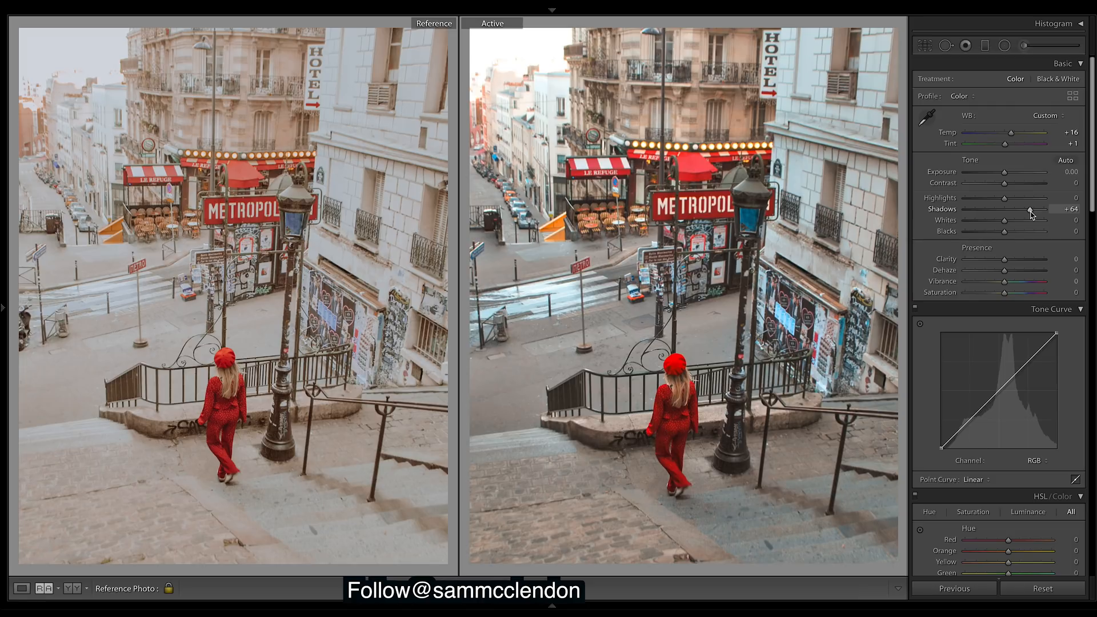
left_click_drag(1029, 209, 1039, 209)
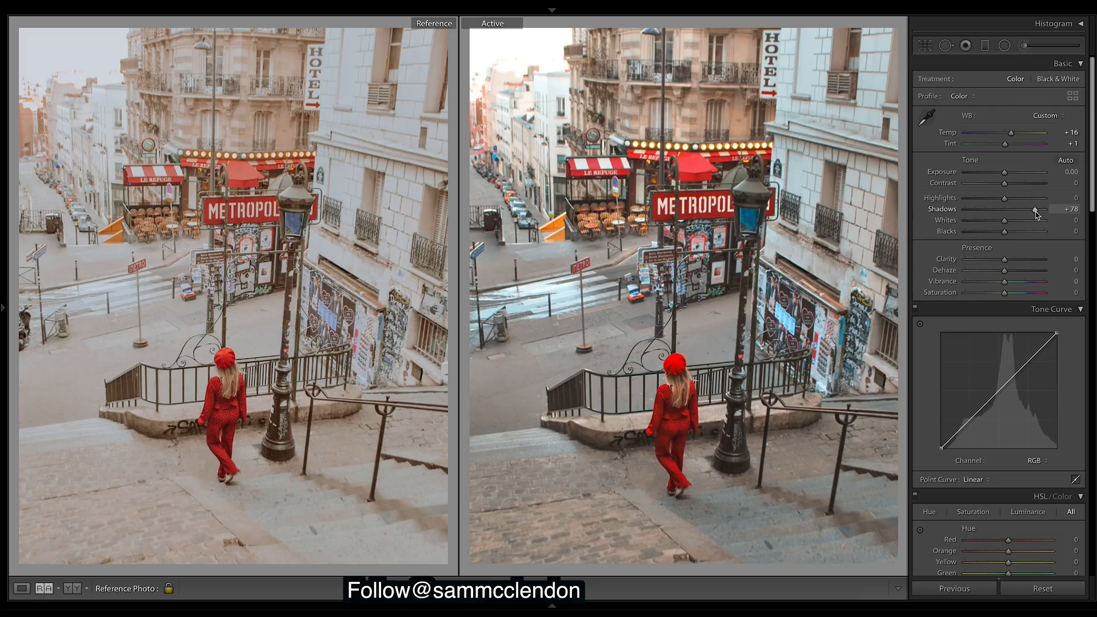
left_click_drag(1036, 208, 1041, 209)
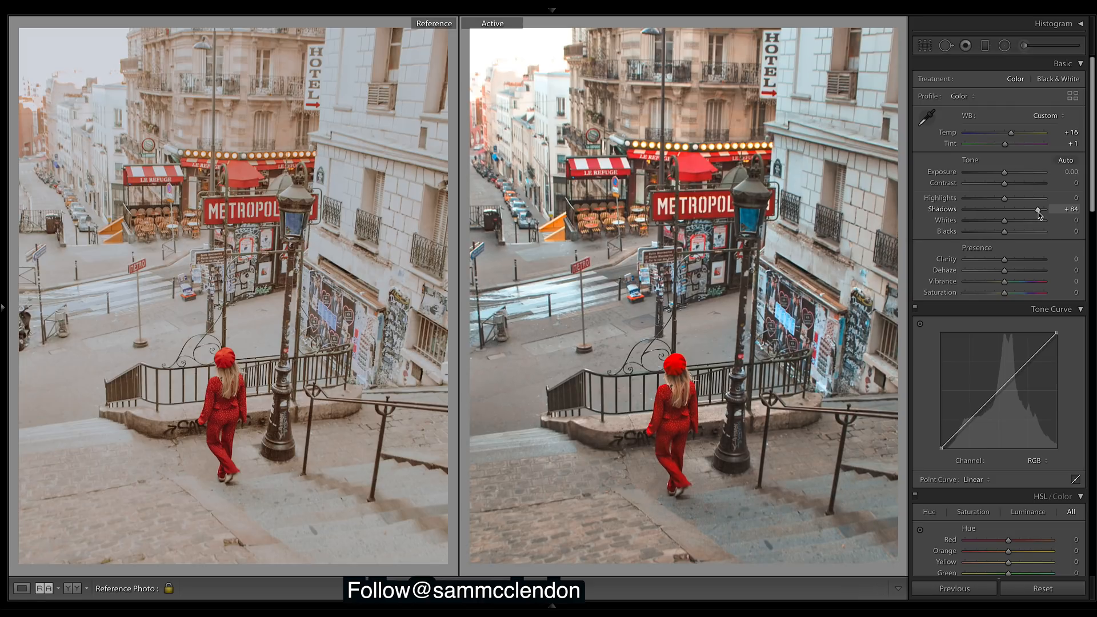
left_click_drag(1039, 208, 1041, 208)
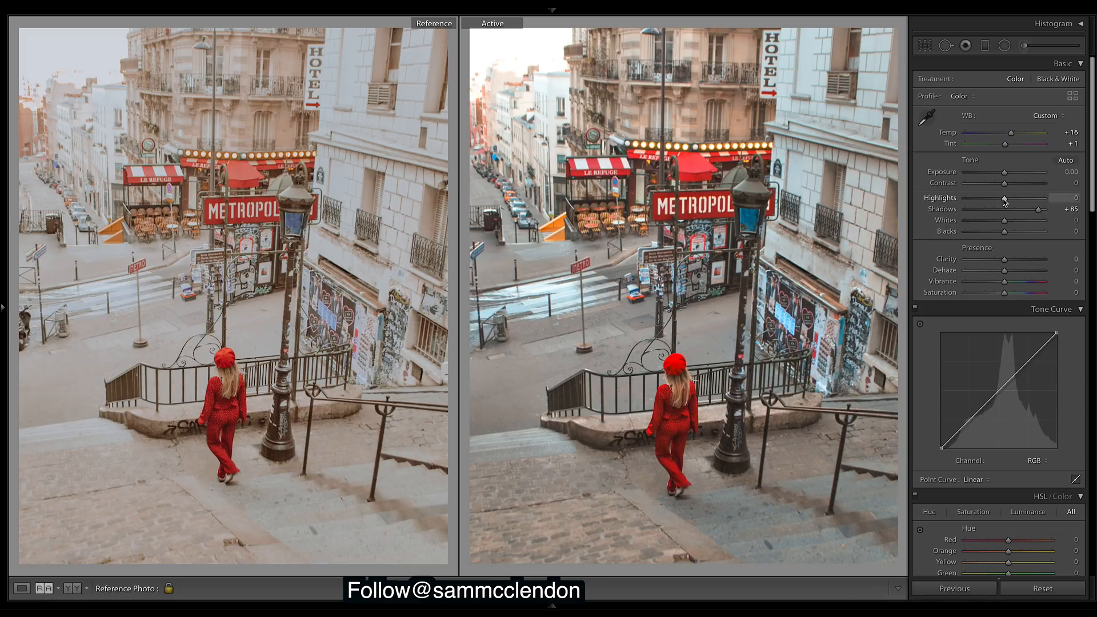
mouse_move(978, 202)
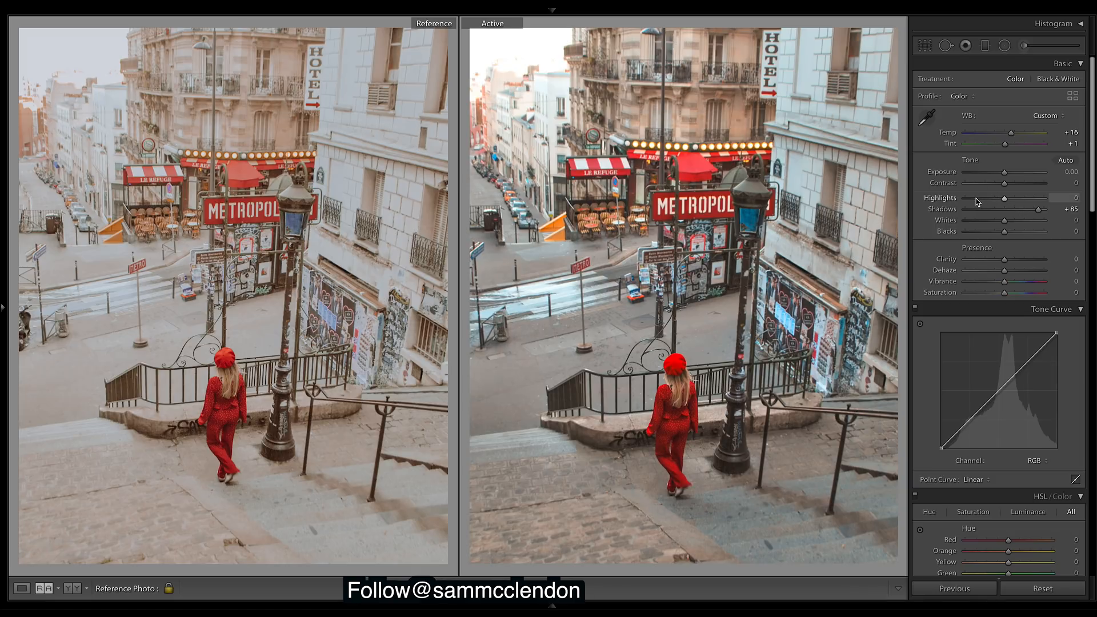
- Compare strong highlight cuts and settle Highlights at -68
left_click_drag(1005, 198, 973, 199)
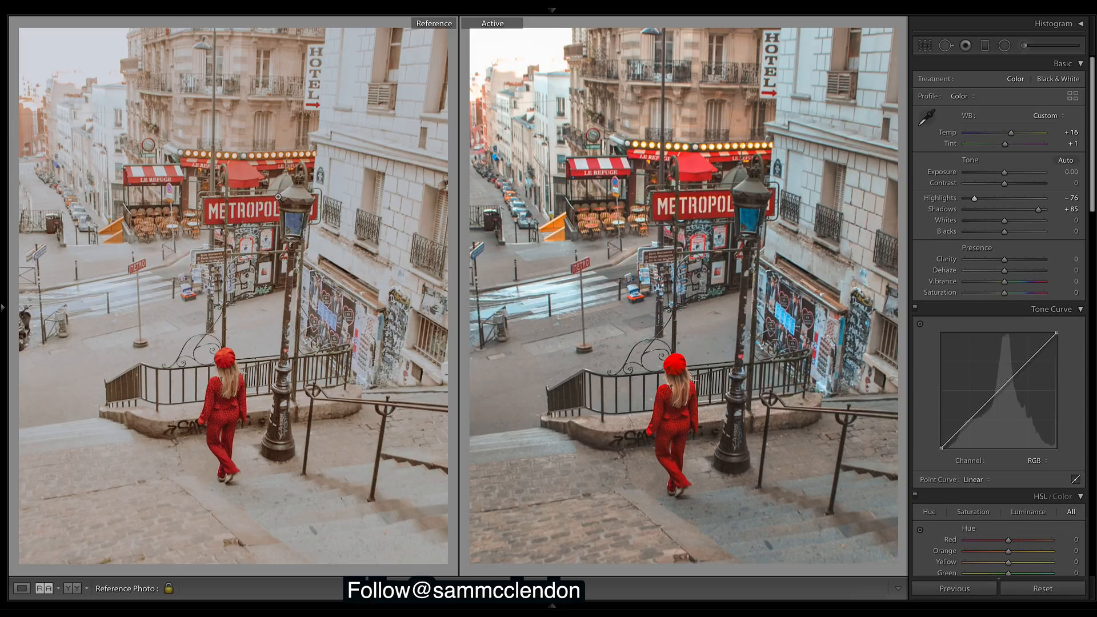
mouse_move(939, 432)
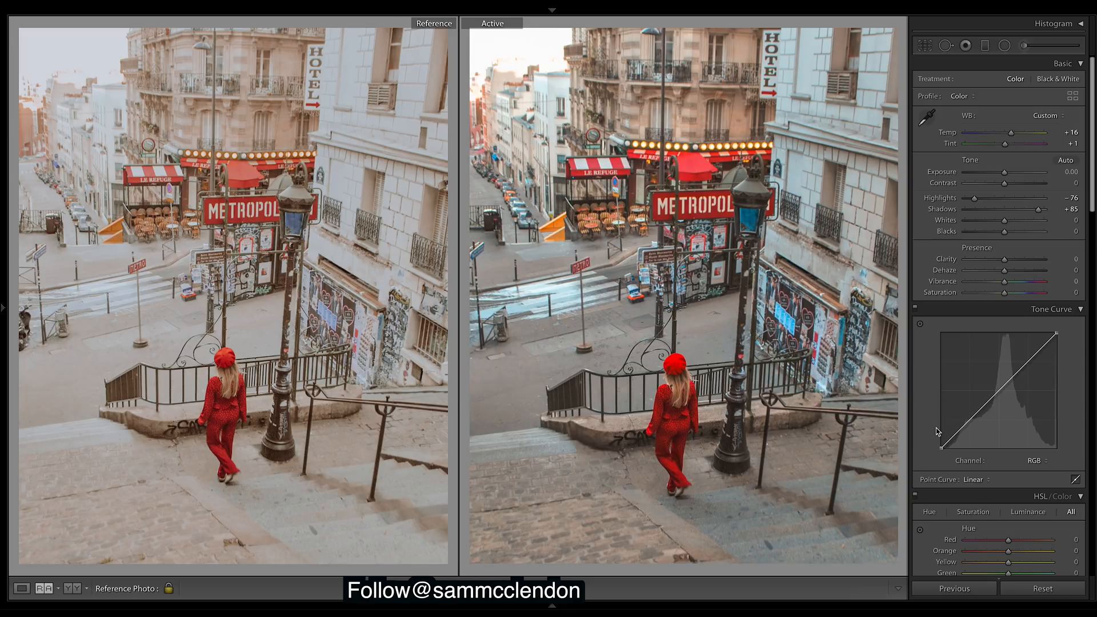
mouse_move(938, 220)
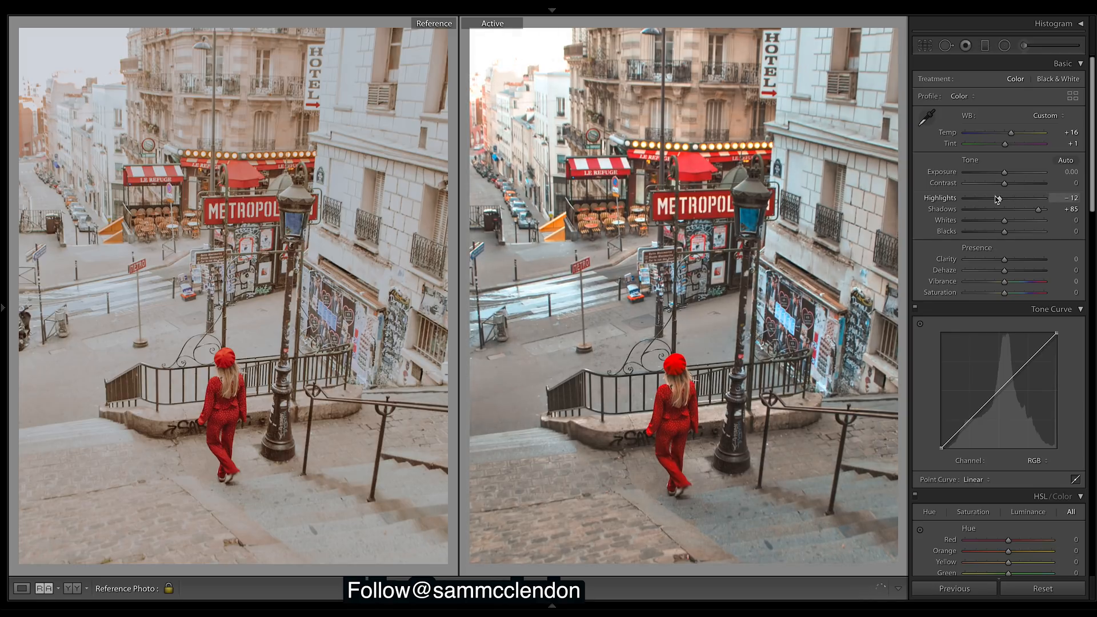
left_click_drag(1004, 197, 971, 197)
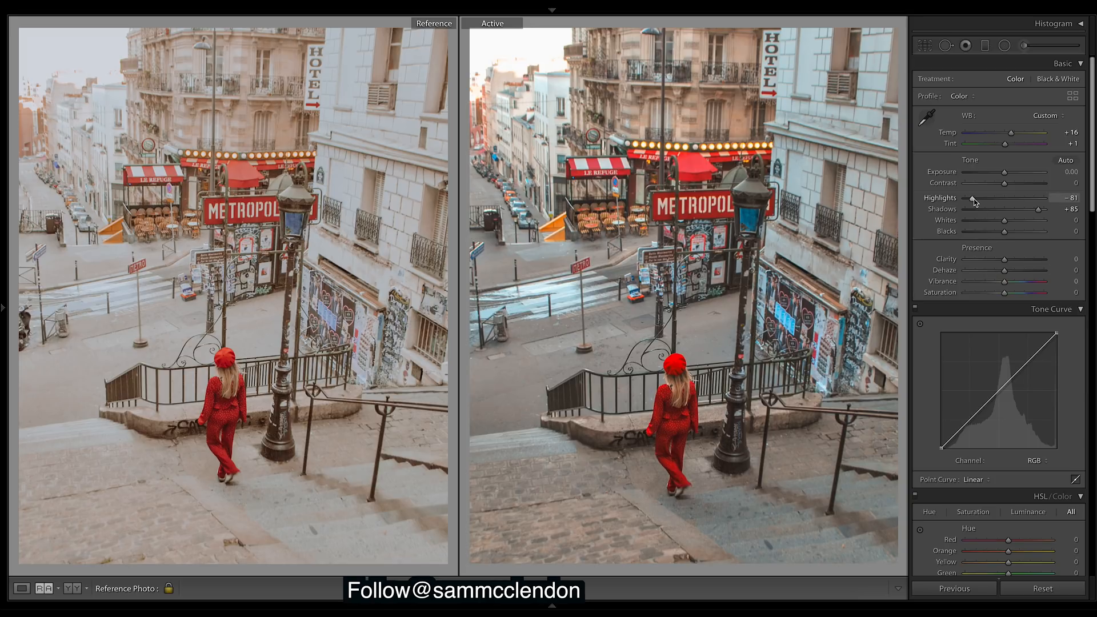
left_click_drag(972, 198, 966, 198)
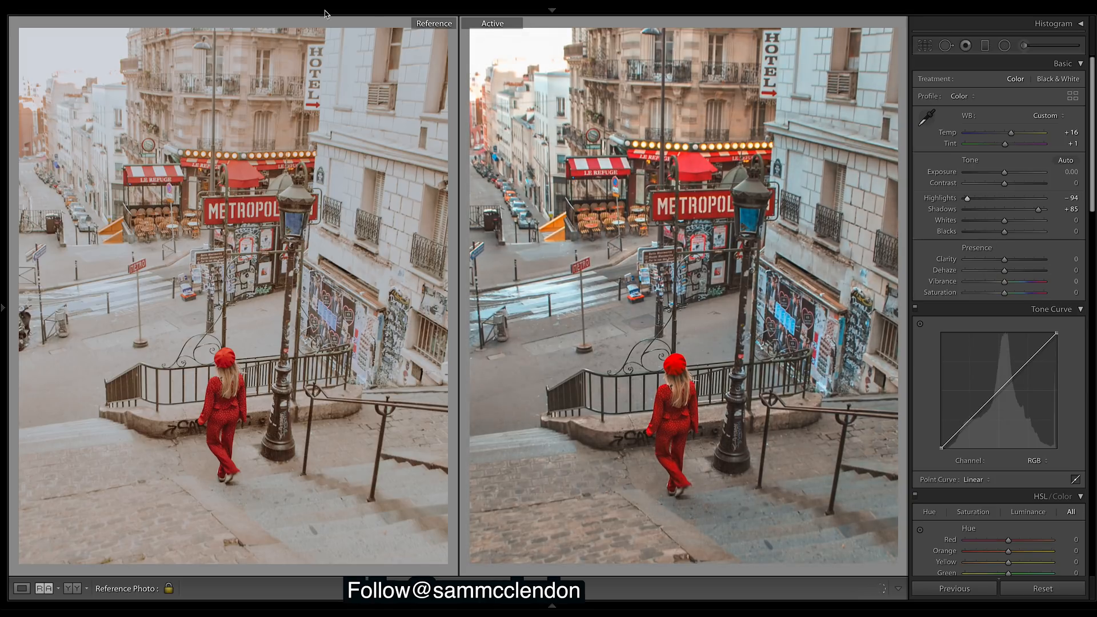
mouse_move(982, 225)
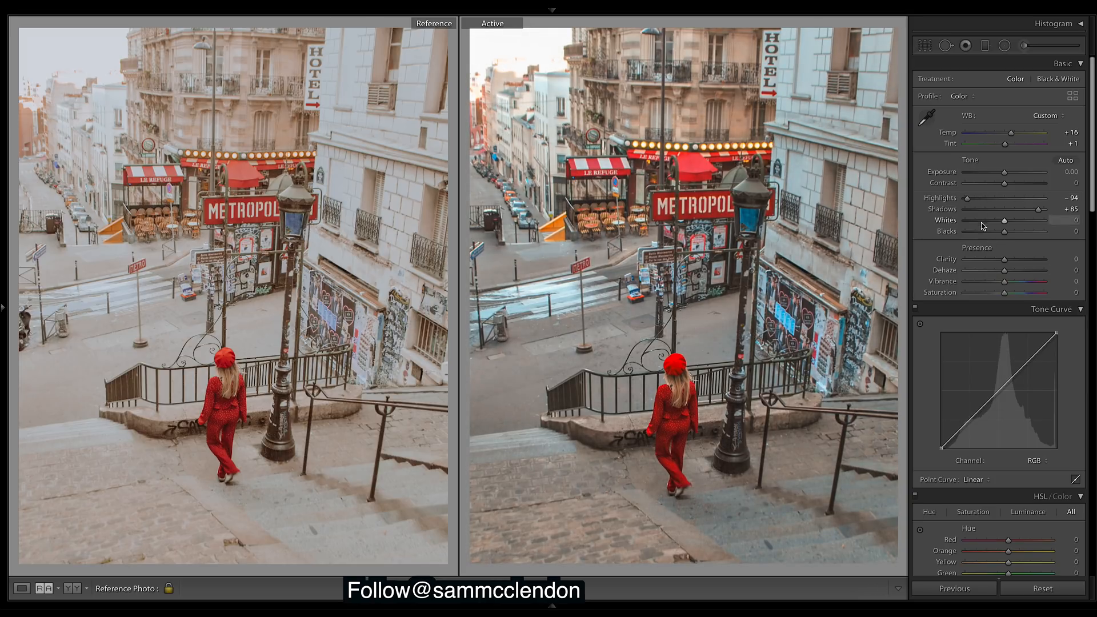
left_click_drag(966, 198, 974, 199)
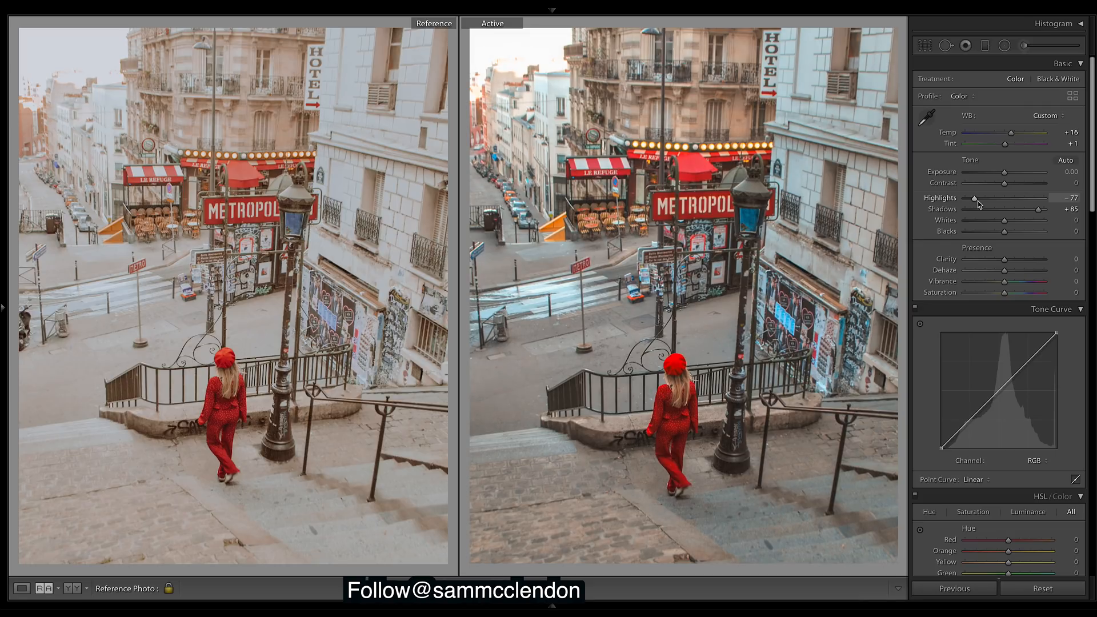
left_click_drag(972, 197, 979, 197)
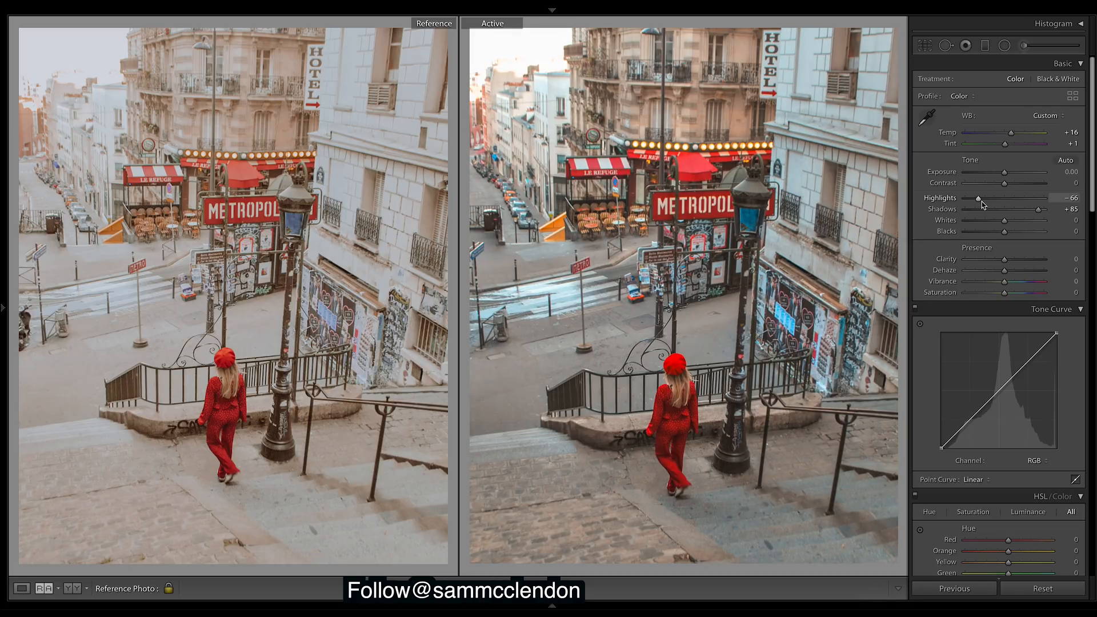
left_click_drag(979, 198, 978, 198)
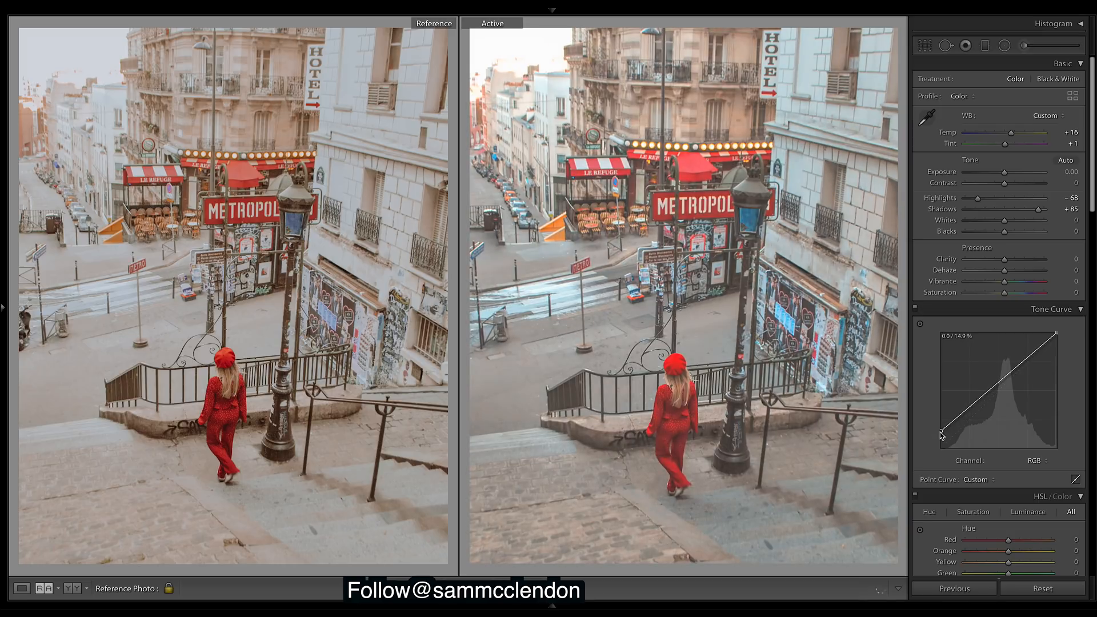
- Drag the RGB curve's black point, then switch the curve Channel to Red
left_click_drag(1060, 331, 1057, 355)
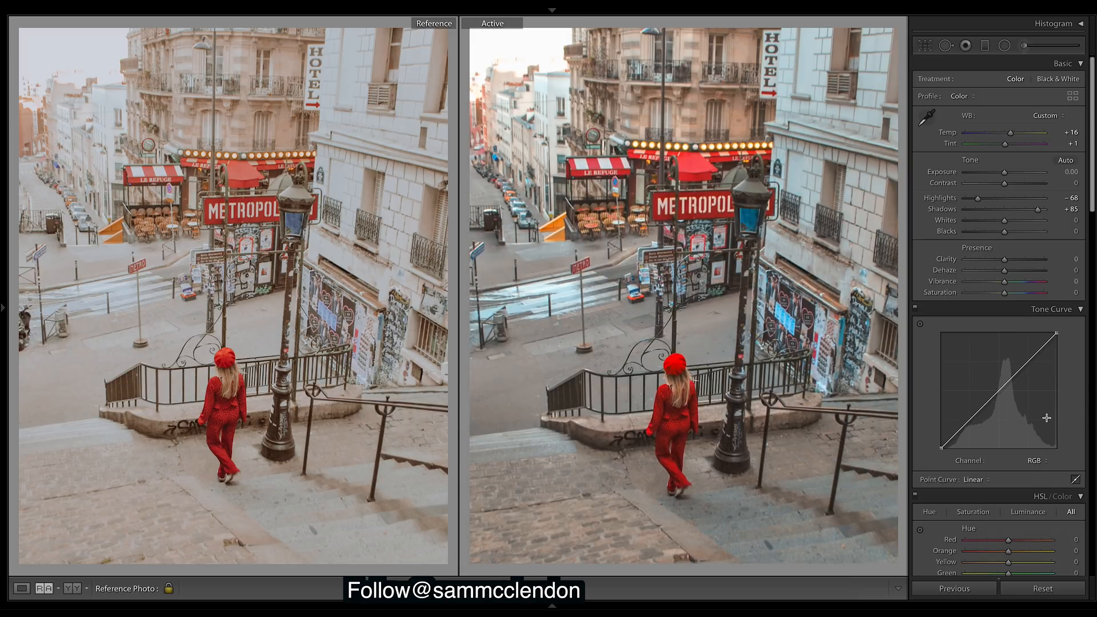
left_click(1034, 460)
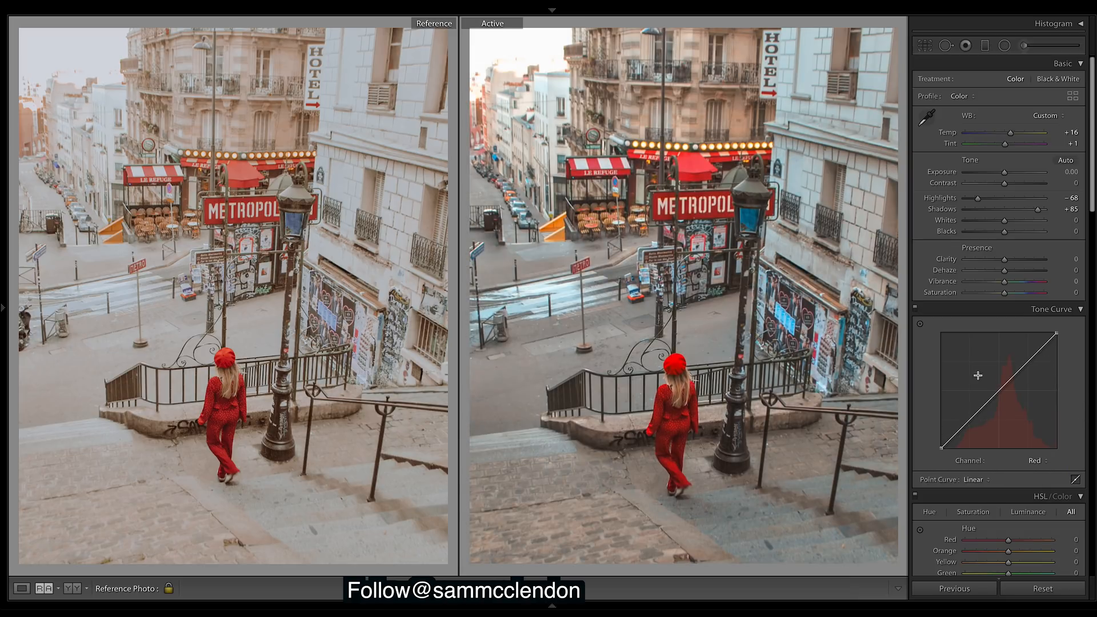
mouse_move(970, 386)
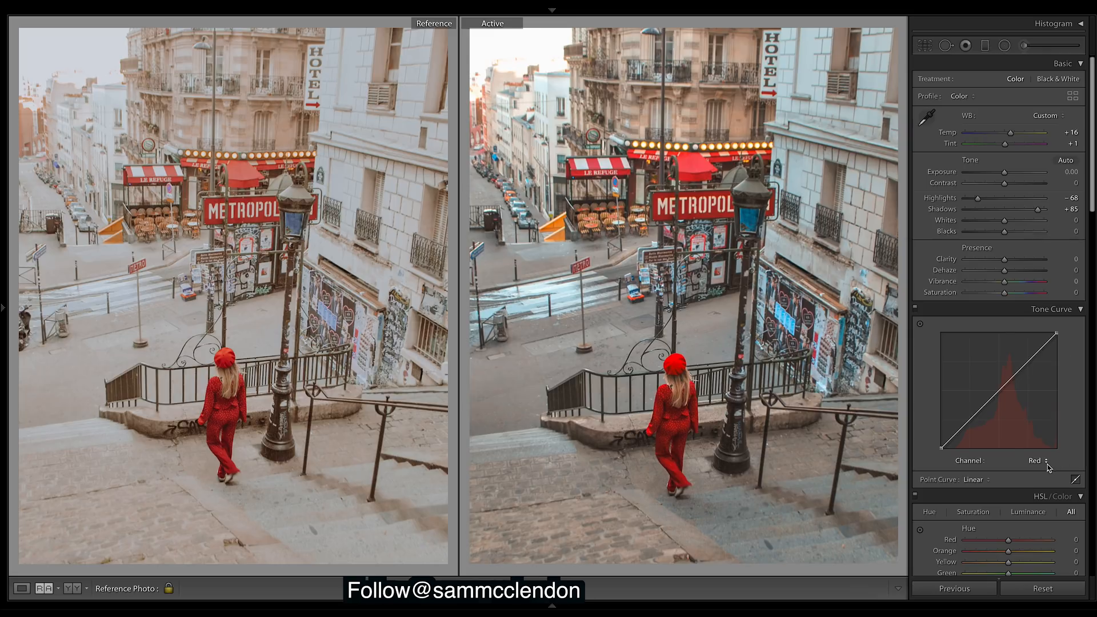
- Return the tone curve to RGB and raise Blacks to +87
left_click(1036, 460)
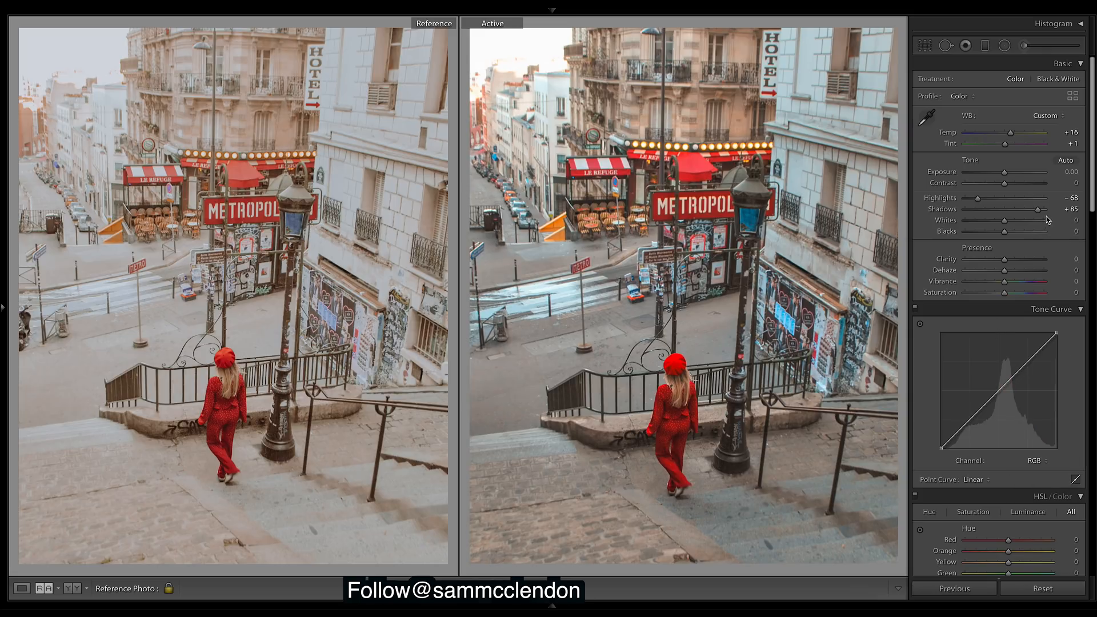
mouse_move(1028, 238)
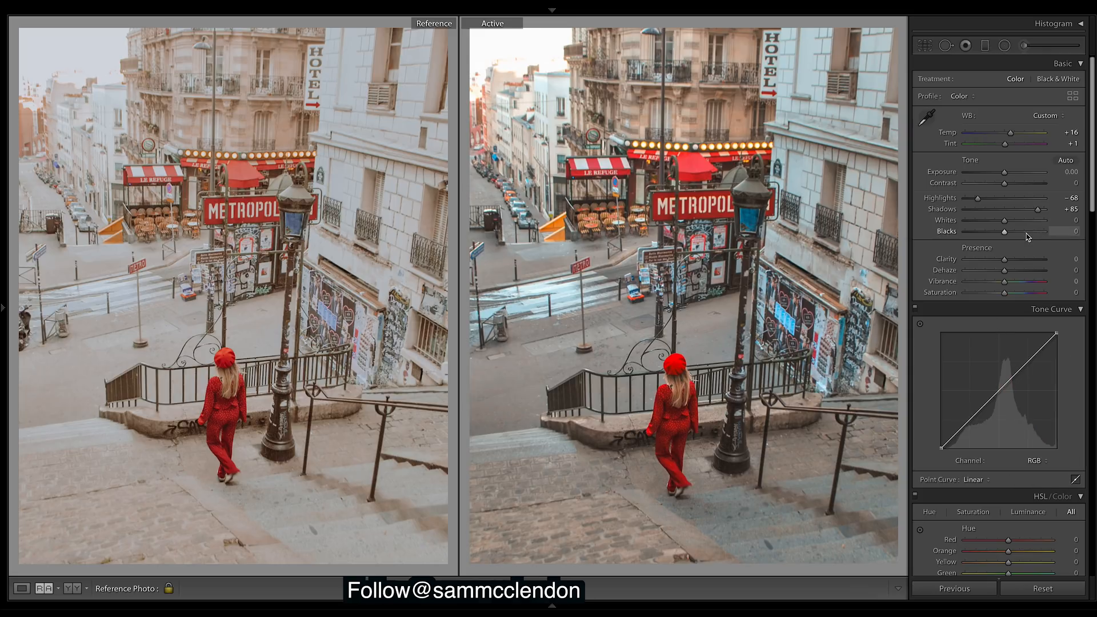
left_click_drag(1007, 231, 1037, 231)
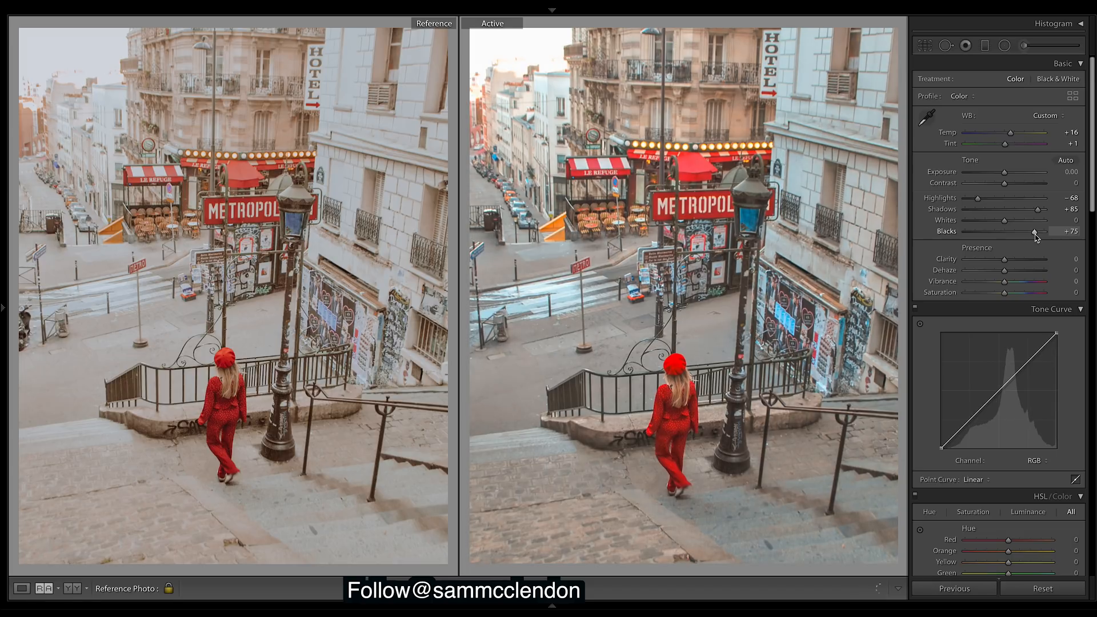
left_click_drag(1034, 231, 1039, 232)
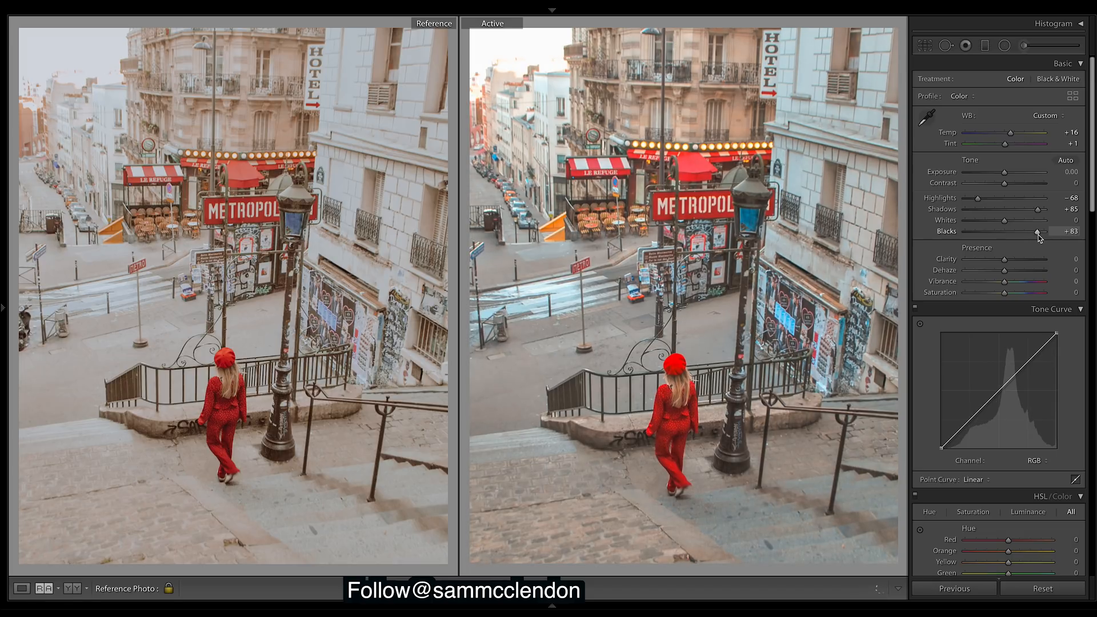
left_click_drag(1037, 231, 1039, 232)
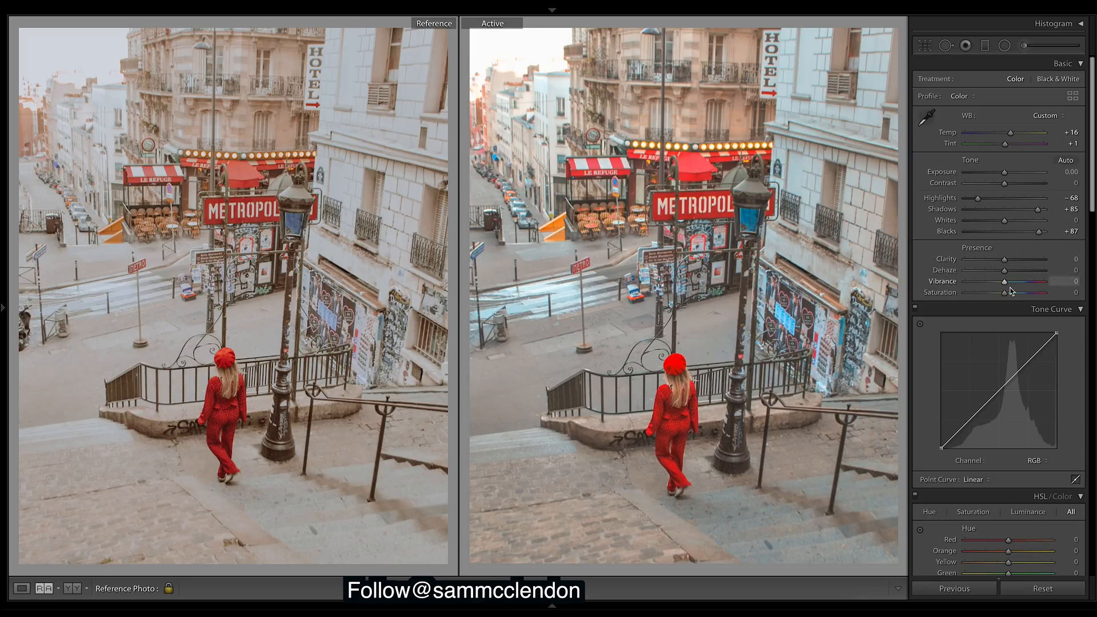
- Reduce Saturation to -15 and lower Whites to -24
left_click_drag(1006, 293, 992, 293)
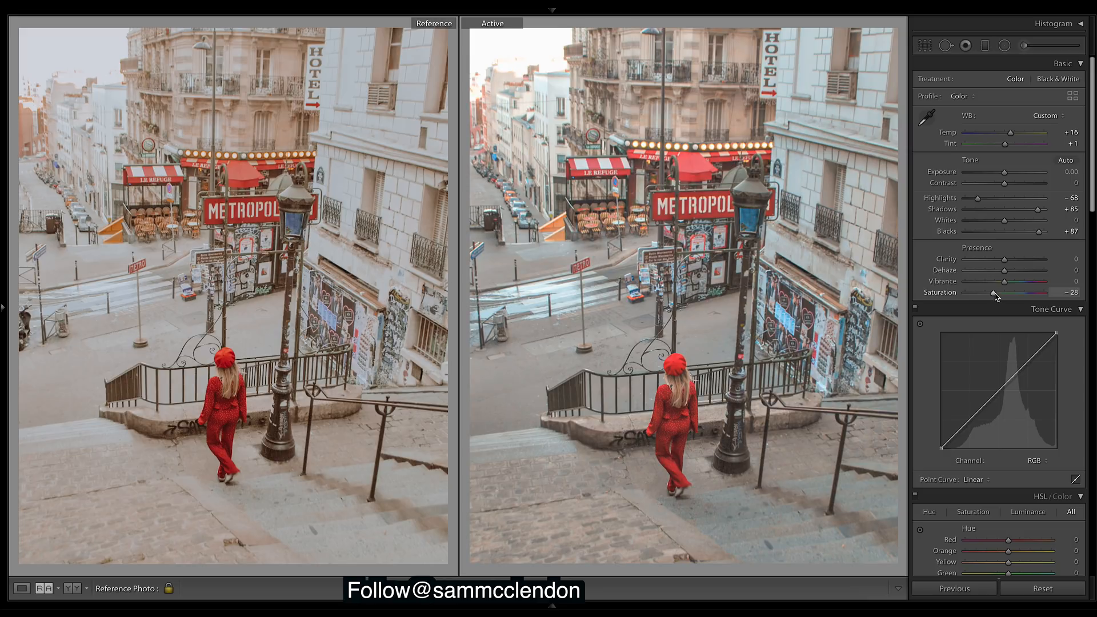
left_click_drag(993, 292, 1002, 292)
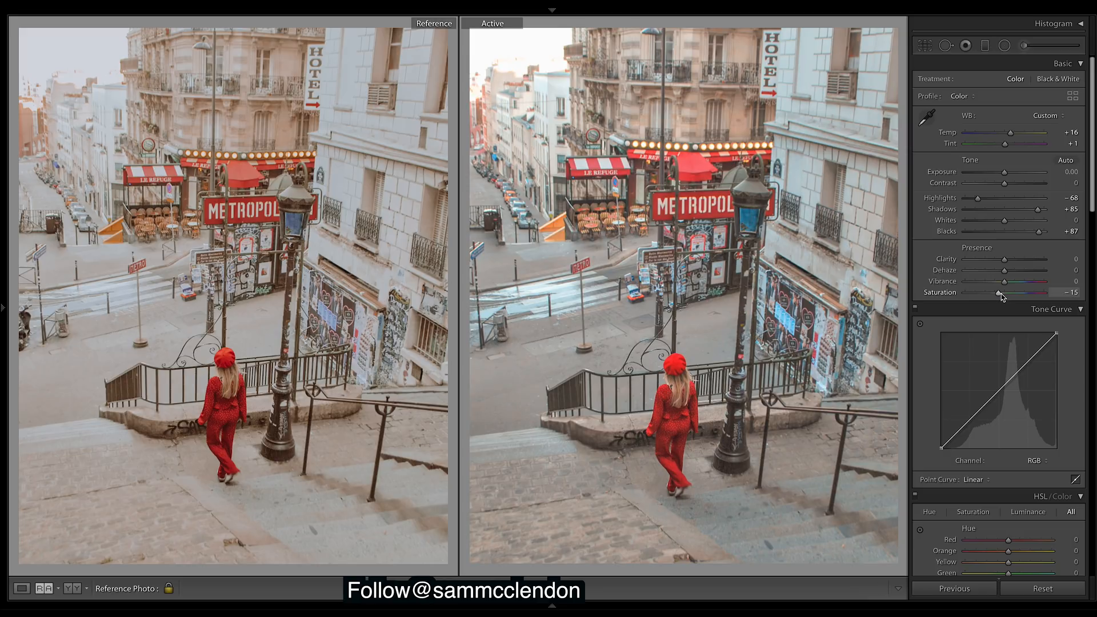
mouse_move(1011, 43)
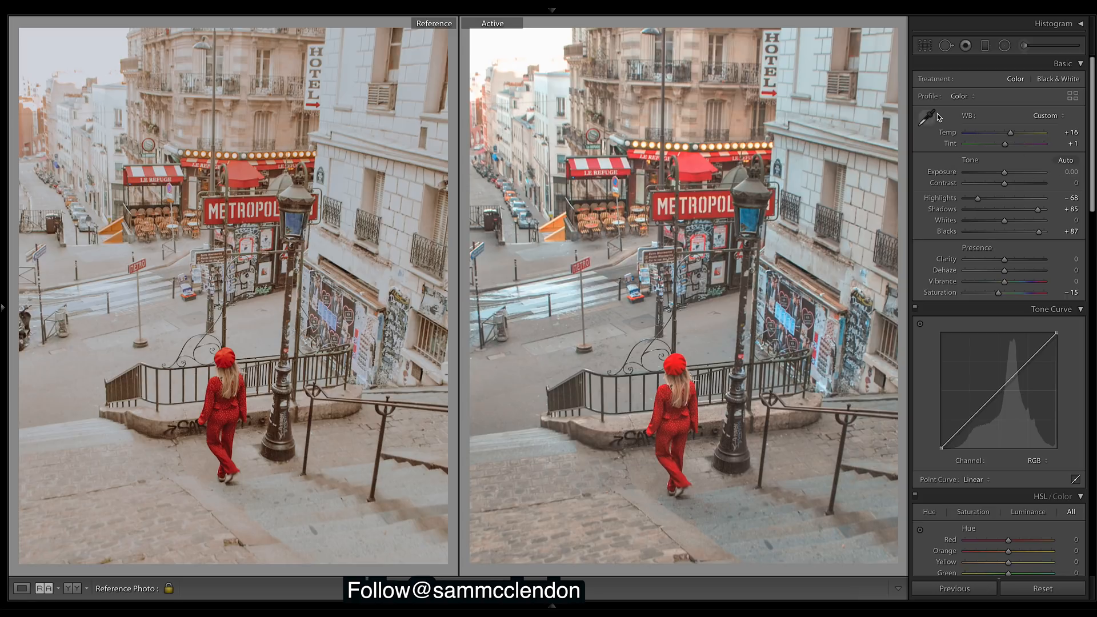
left_click_drag(1007, 219, 990, 220)
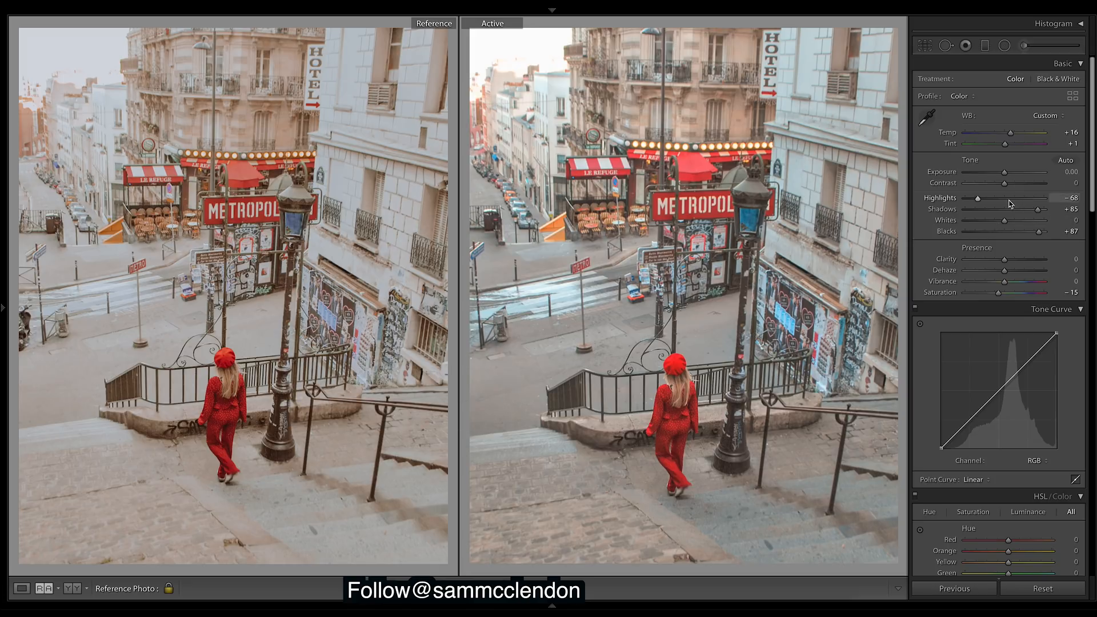
left_click_drag(1007, 219, 995, 219)
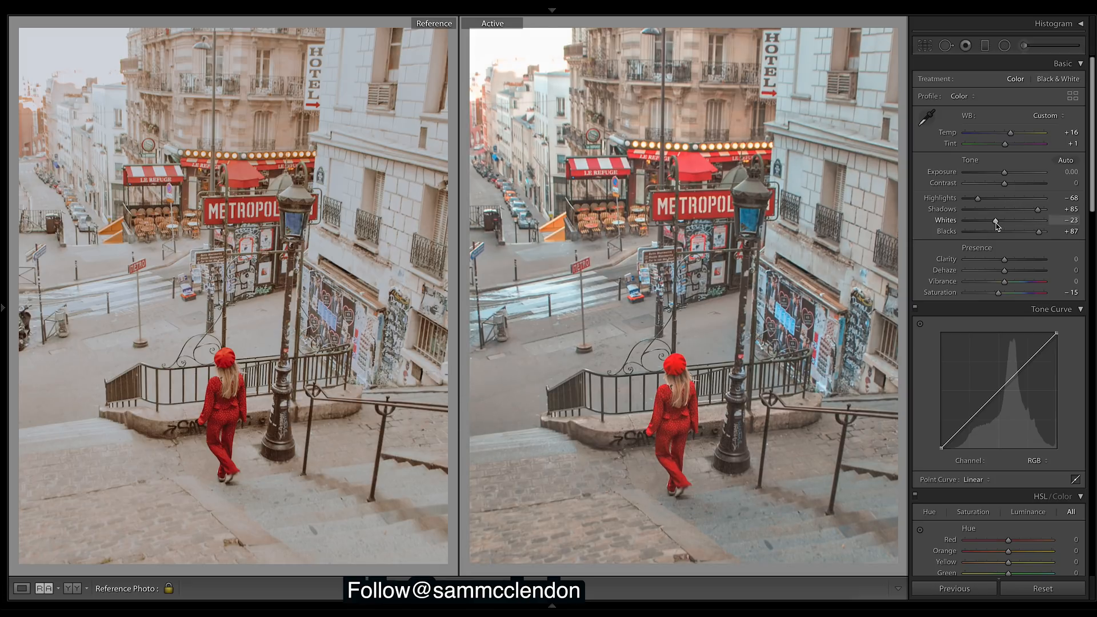
left_click_drag(1000, 221, 998, 221)
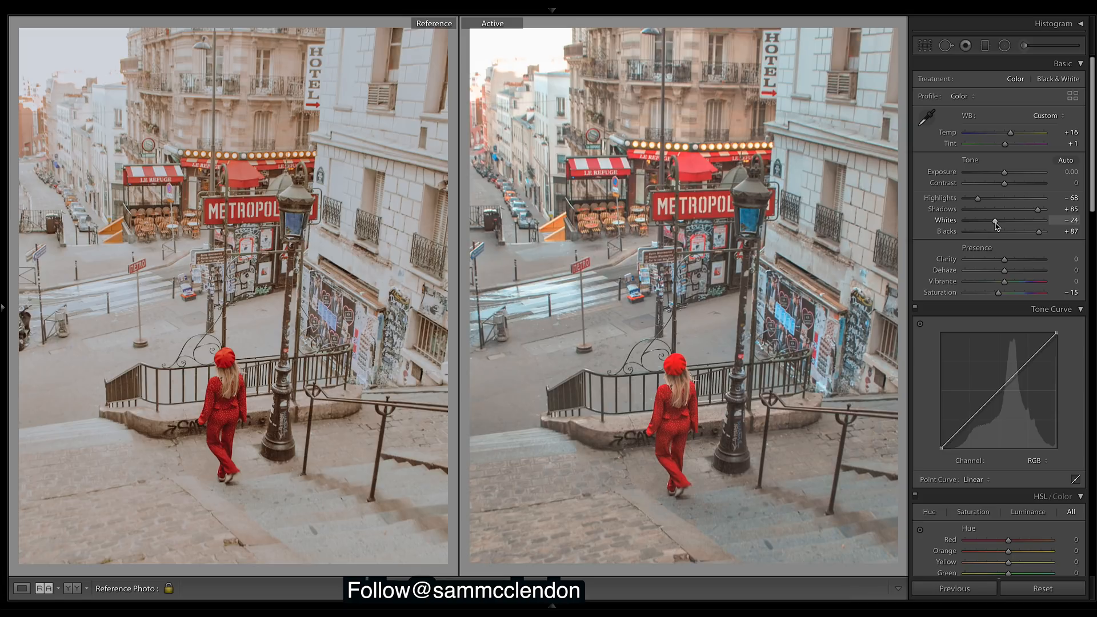
mouse_move(1021, 360)
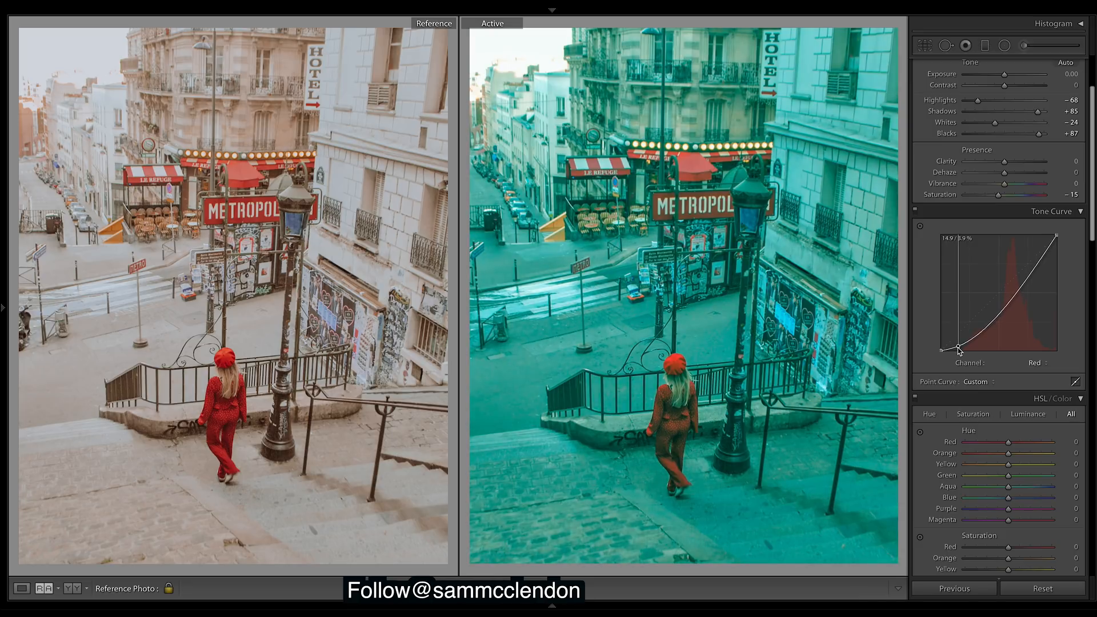
- Raise the green channel curve with points across shadows, midtones and highlights
left_click_drag(957, 350, 975, 333)
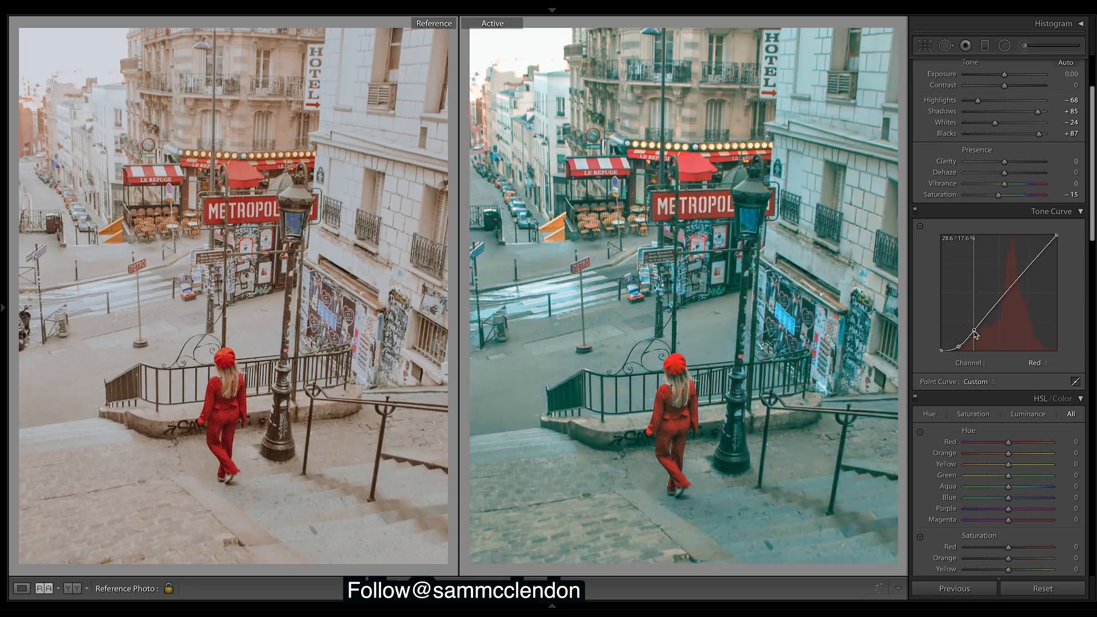
left_click_drag(976, 334, 990, 297)
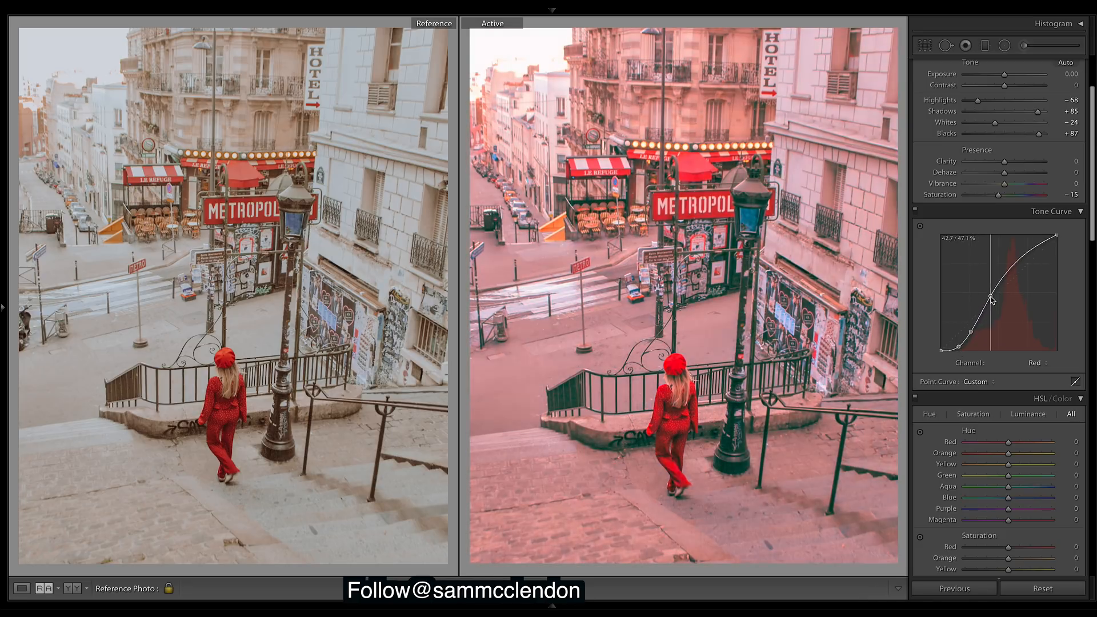
left_click_drag(992, 299, 1022, 261)
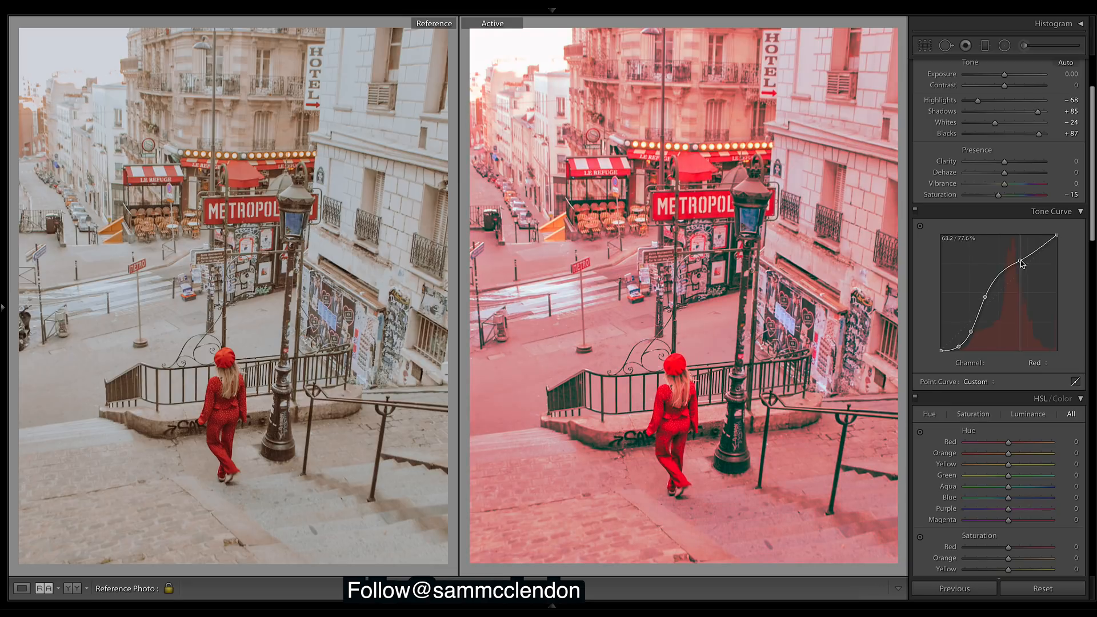
left_click_drag(1022, 258, 1039, 248)
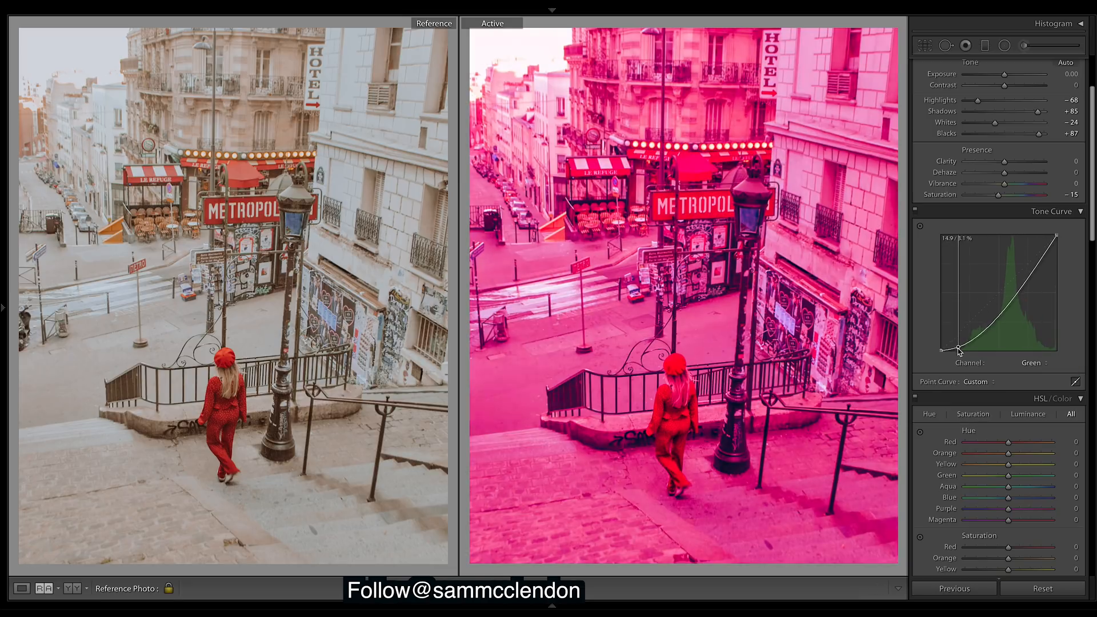
left_click_drag(958, 352, 976, 330)
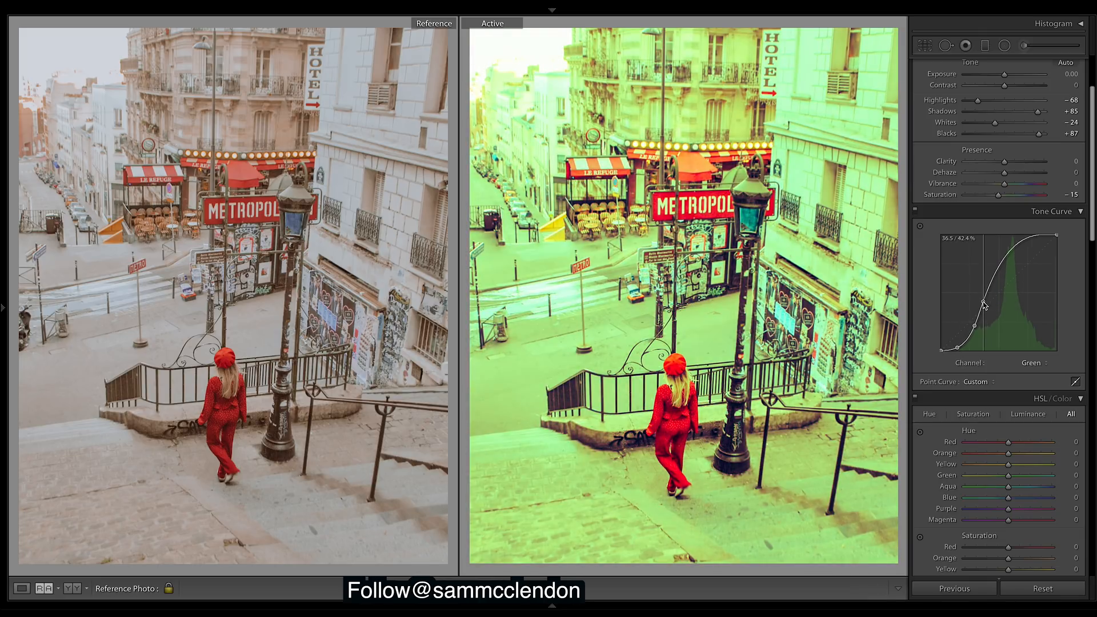
left_click_drag(984, 305, 990, 280)
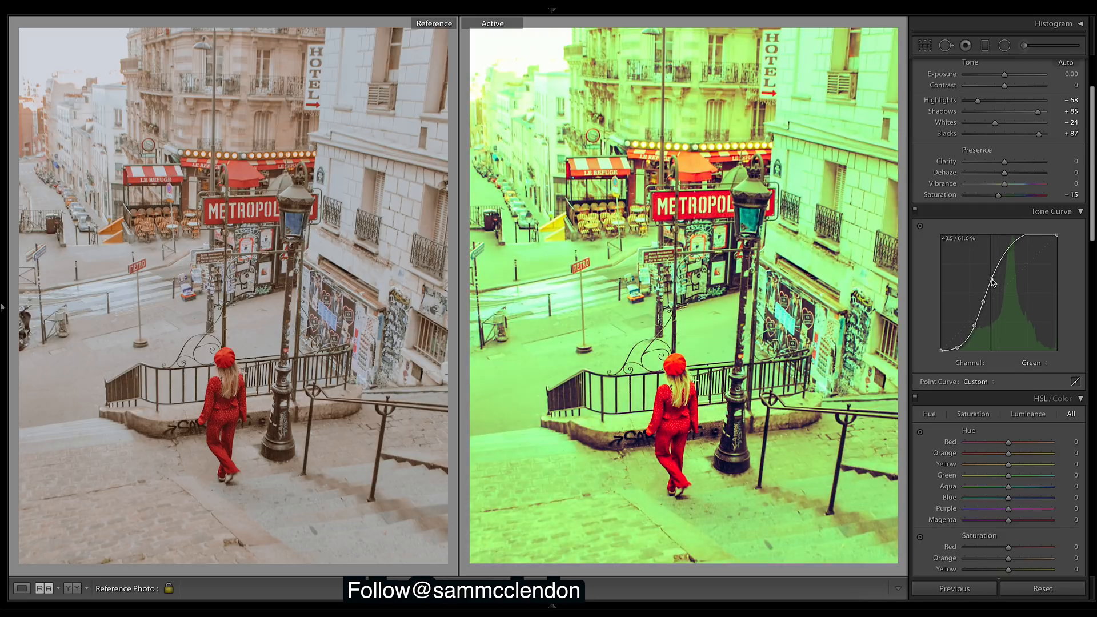
left_click_drag(990, 280, 1011, 262)
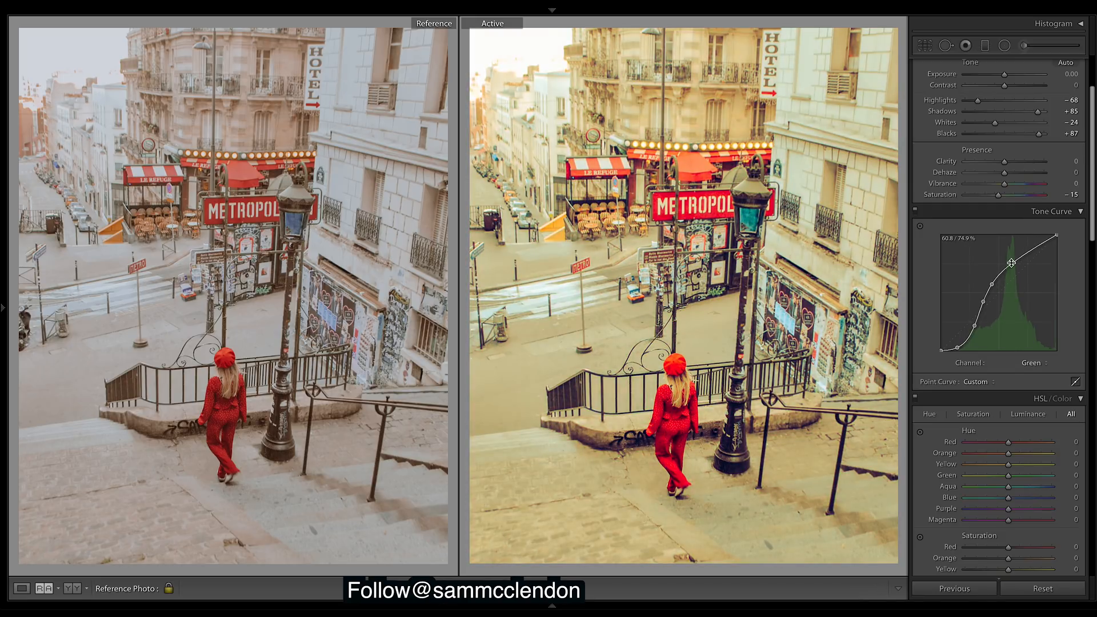
left_click_drag(1010, 262, 1039, 252)
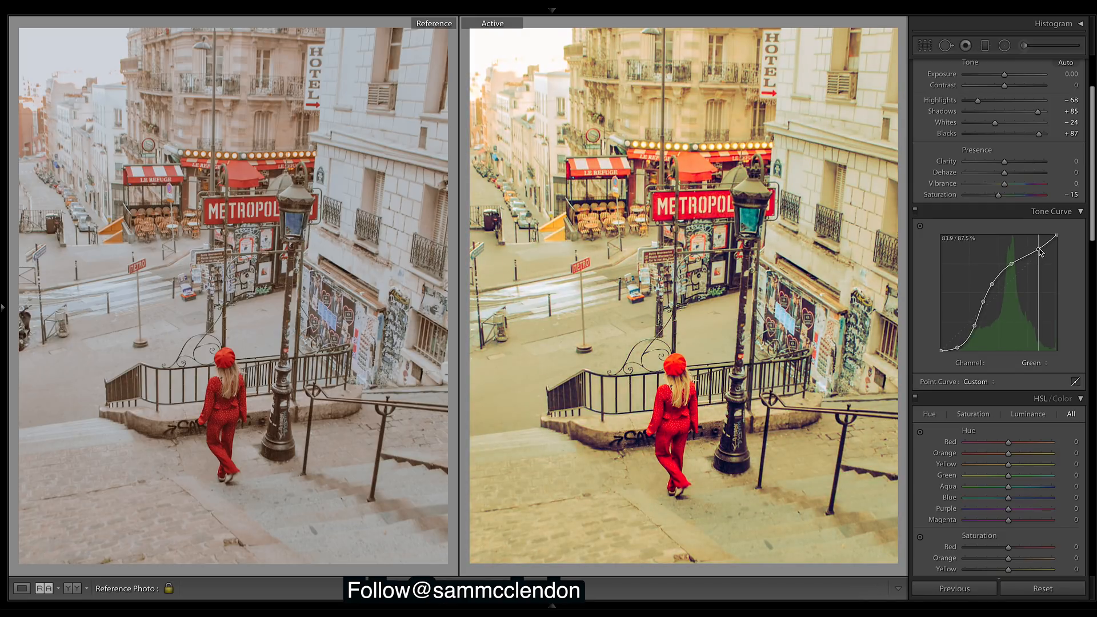
- Switch to the Blue channel and lift its curve through shadows and midtones
left_click(1031, 363)
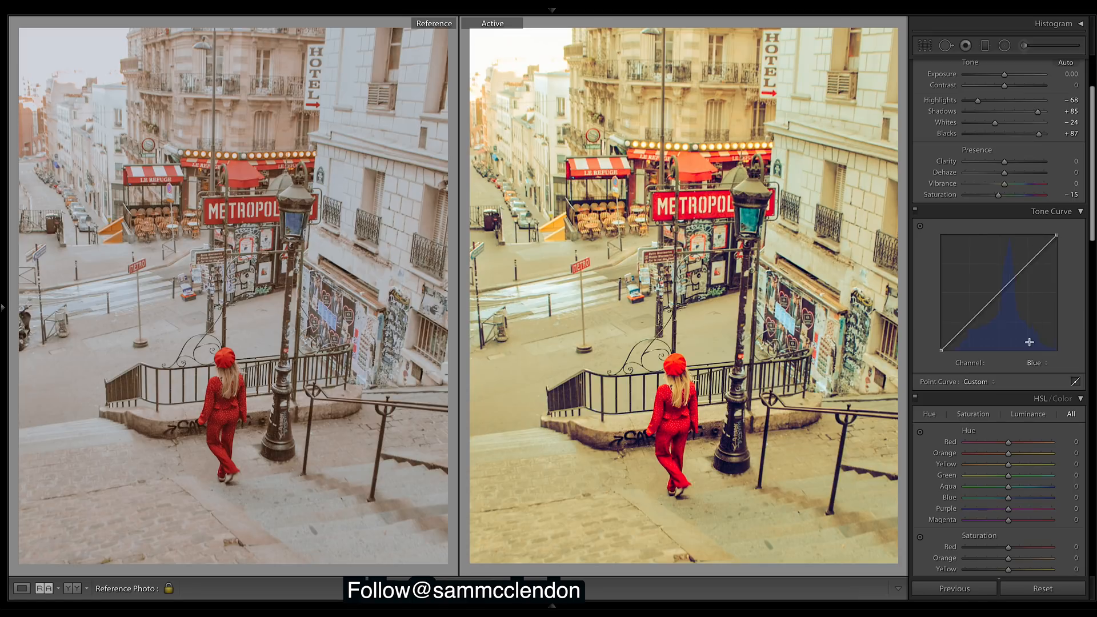
left_click_drag(972, 333, 972, 331)
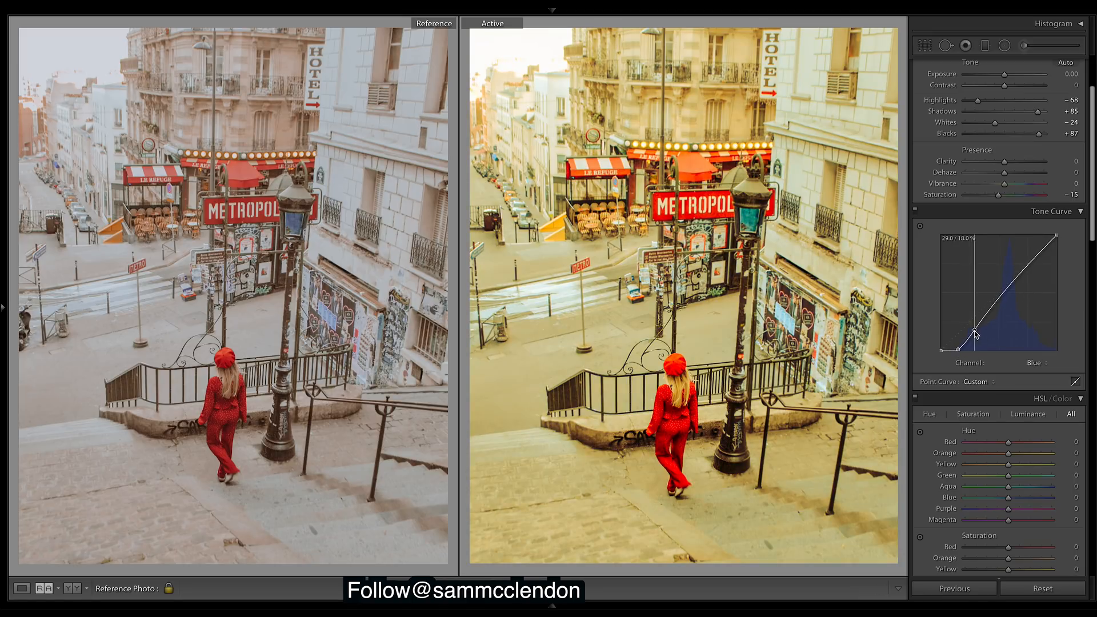
left_click_drag(975, 334, 984, 309)
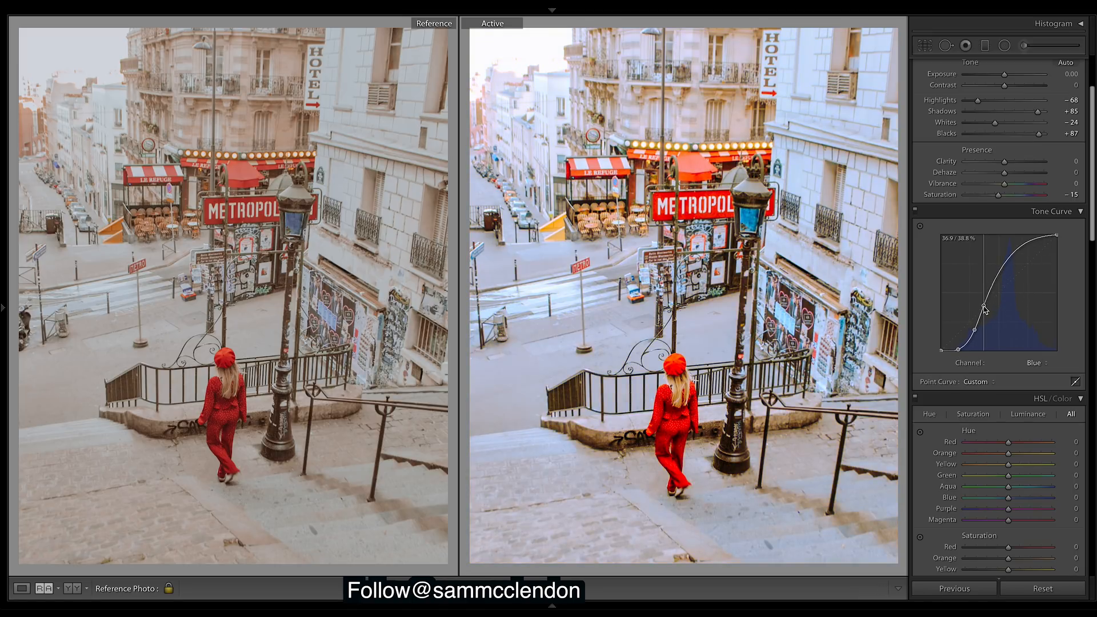
left_click_drag(985, 311, 998, 283)
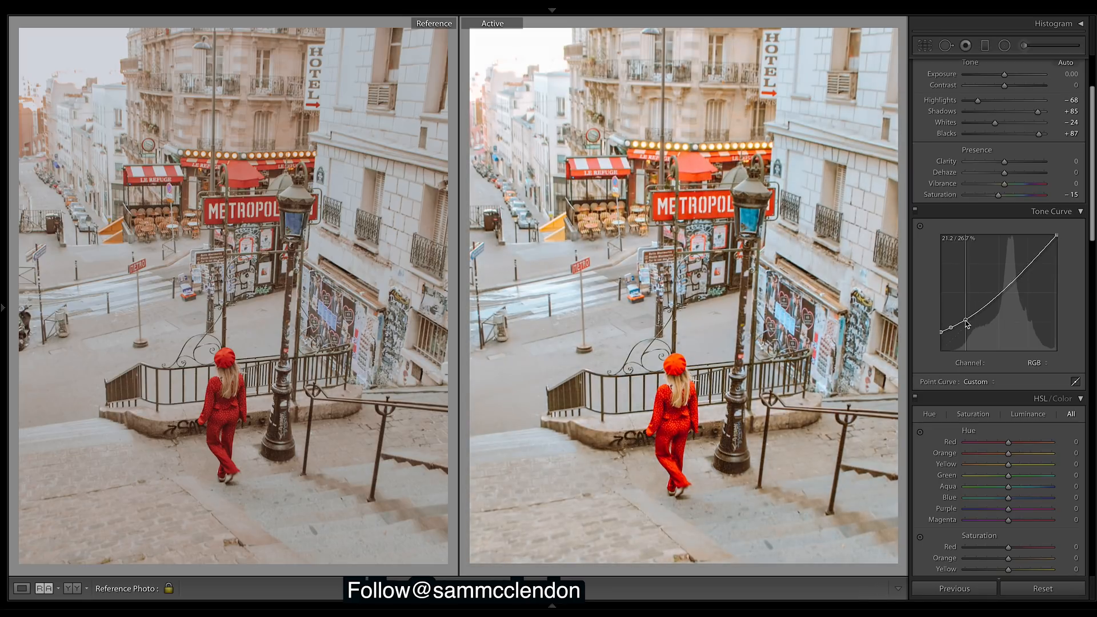
- Lift the RGB curve's black and shadow points and pull the white point down to about 80%
left_click_drag(967, 324, 963, 320)
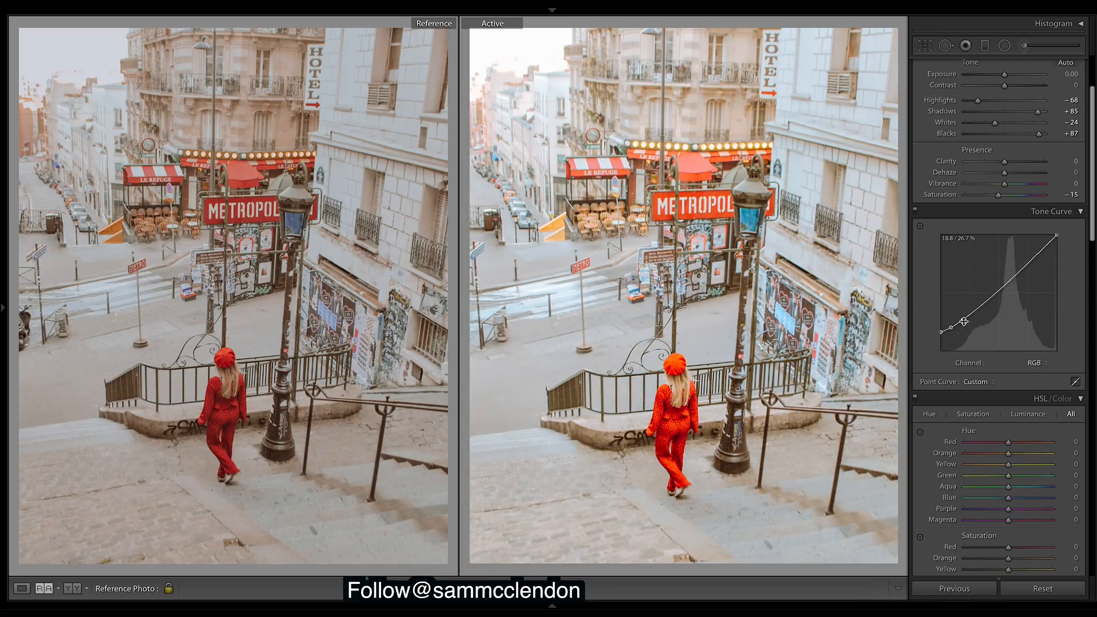
left_click_drag(964, 320, 993, 306)
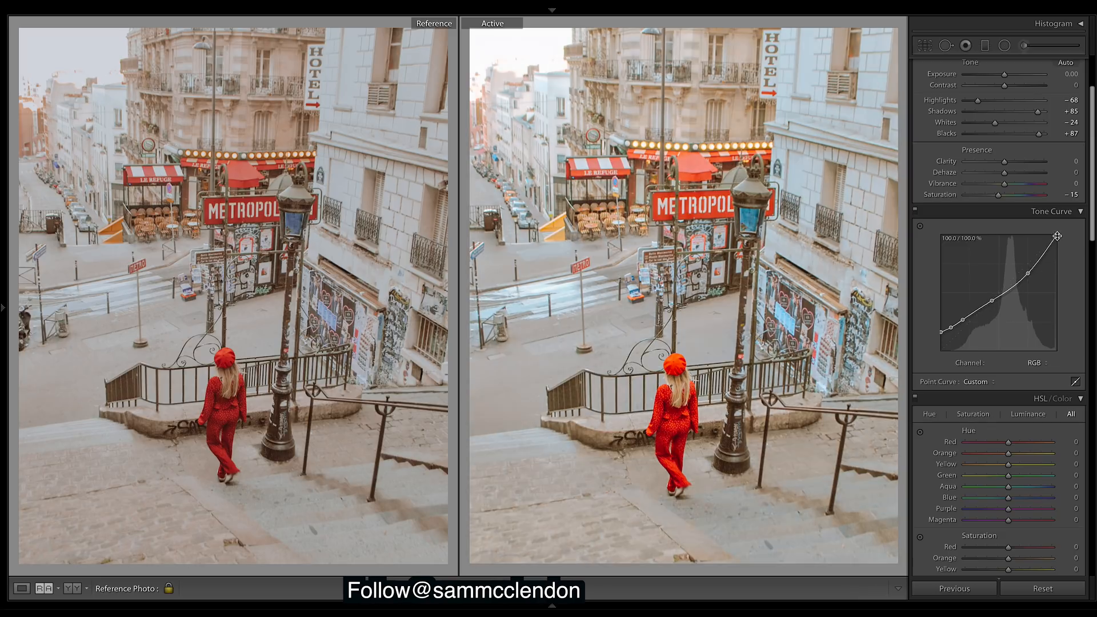
left_click_drag(1057, 236, 1035, 273)
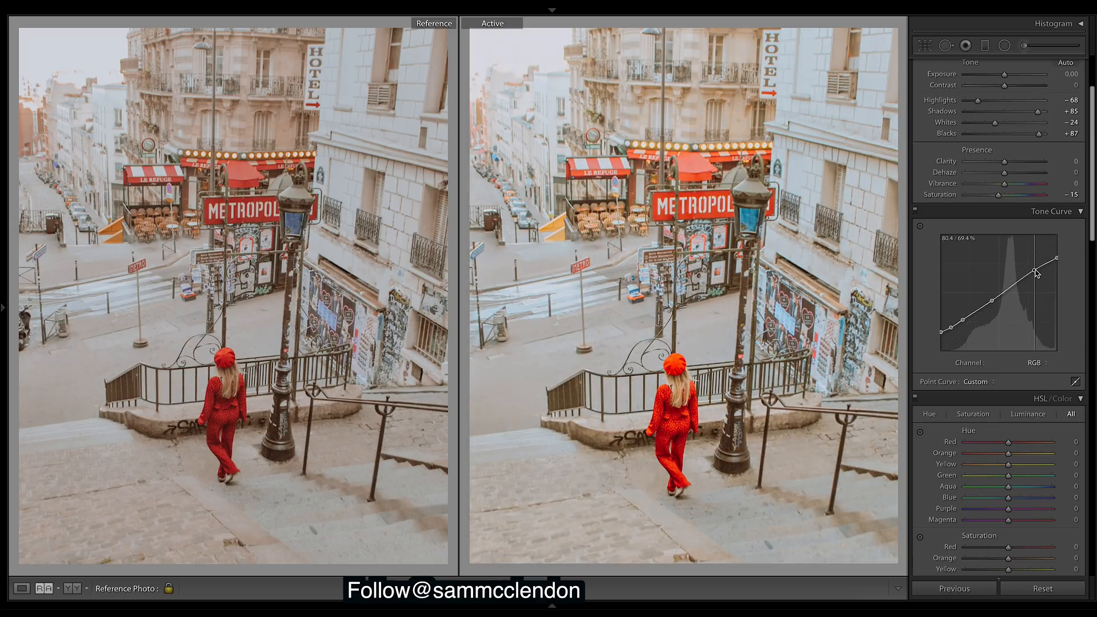
left_click_drag(1035, 272, 1056, 261)
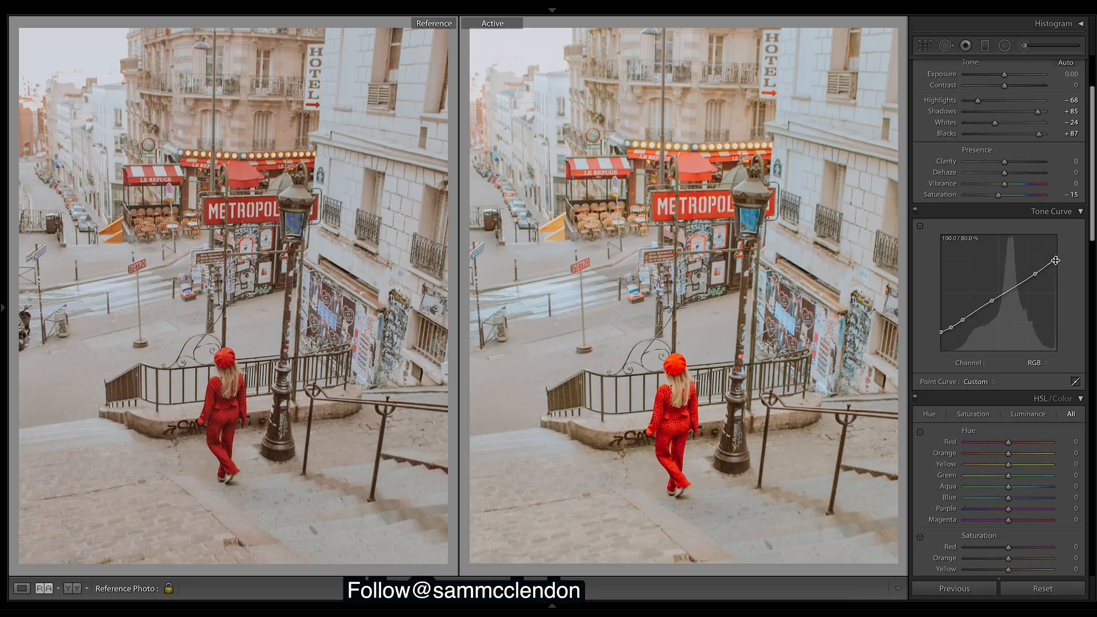
left_click_drag(1056, 261, 1055, 261)
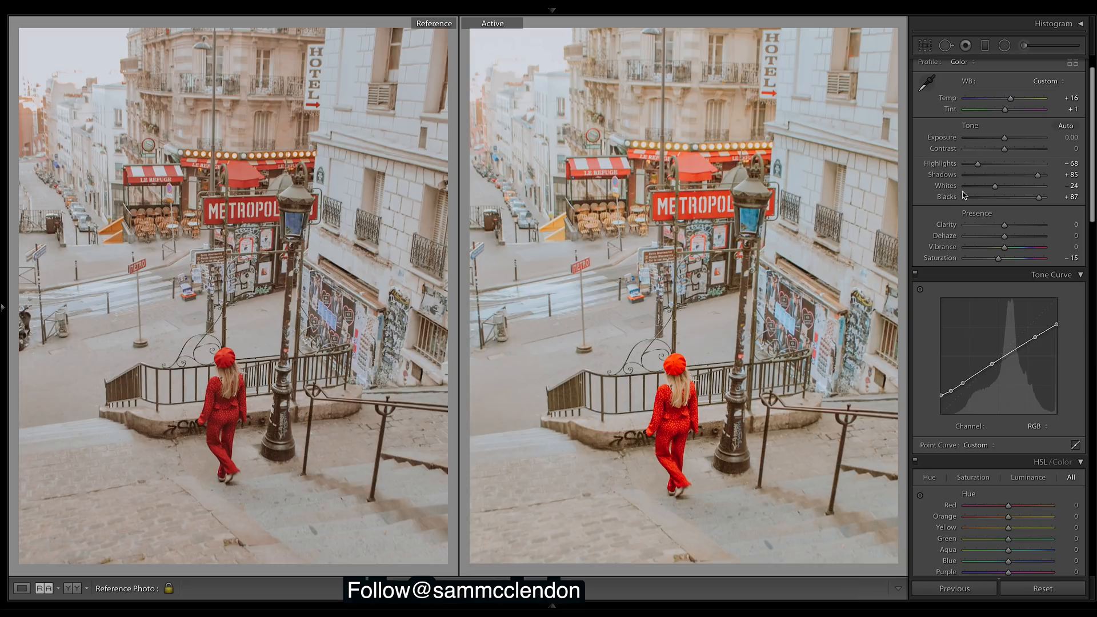
mouse_move(995, 346)
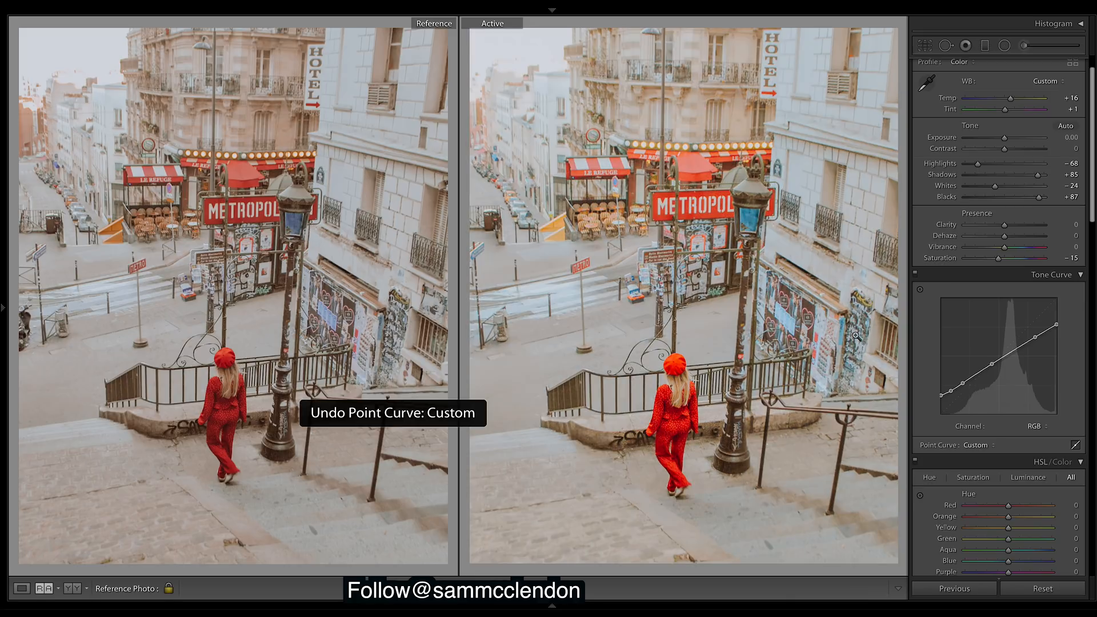
- Check the Red channel curve, return to RGB, and raise Contrast to +2
left_click(1034, 426)
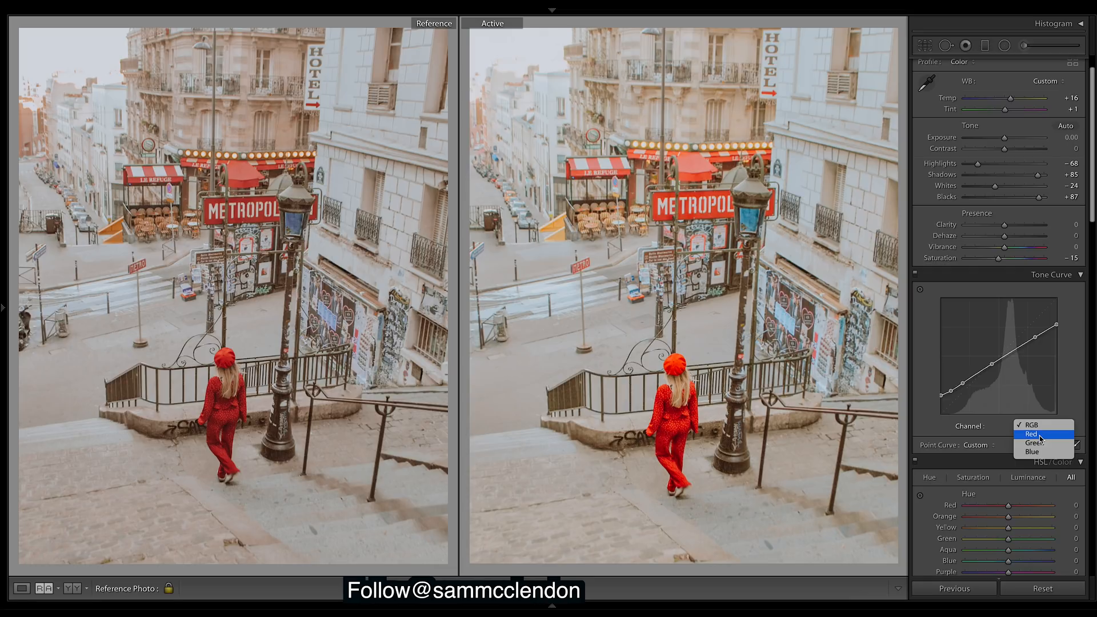
left_click(1032, 434)
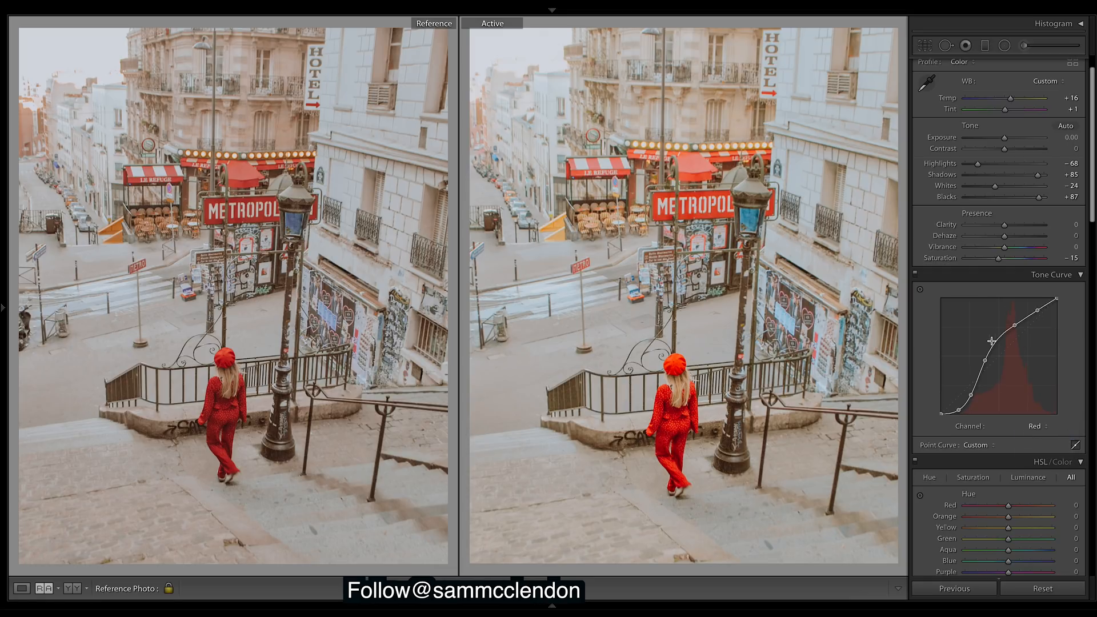
mouse_move(762, 282)
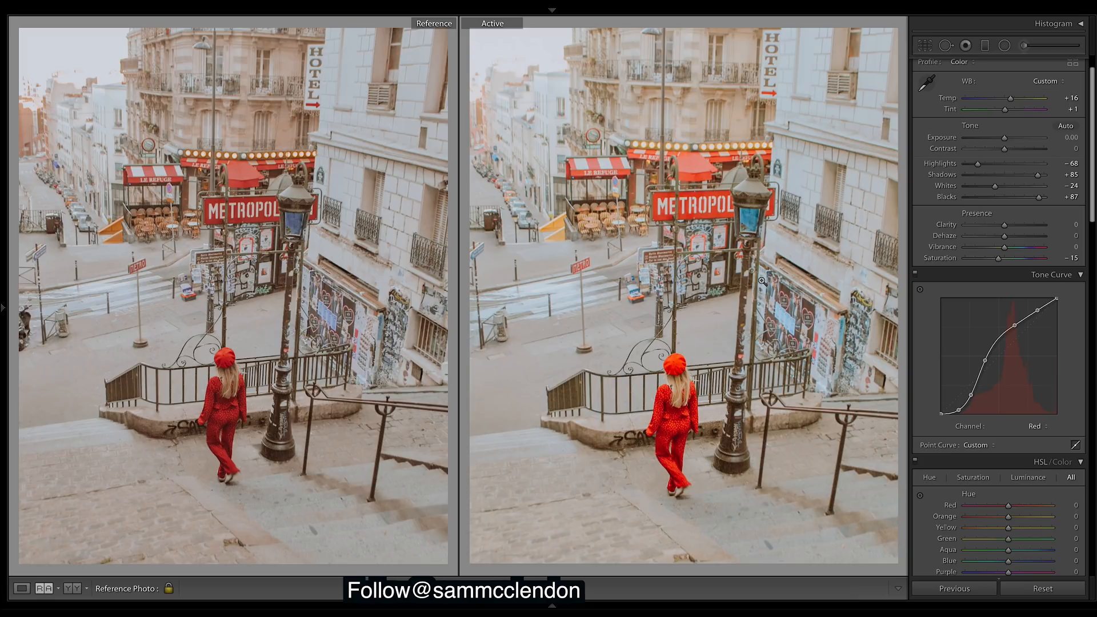
left_click(1035, 426)
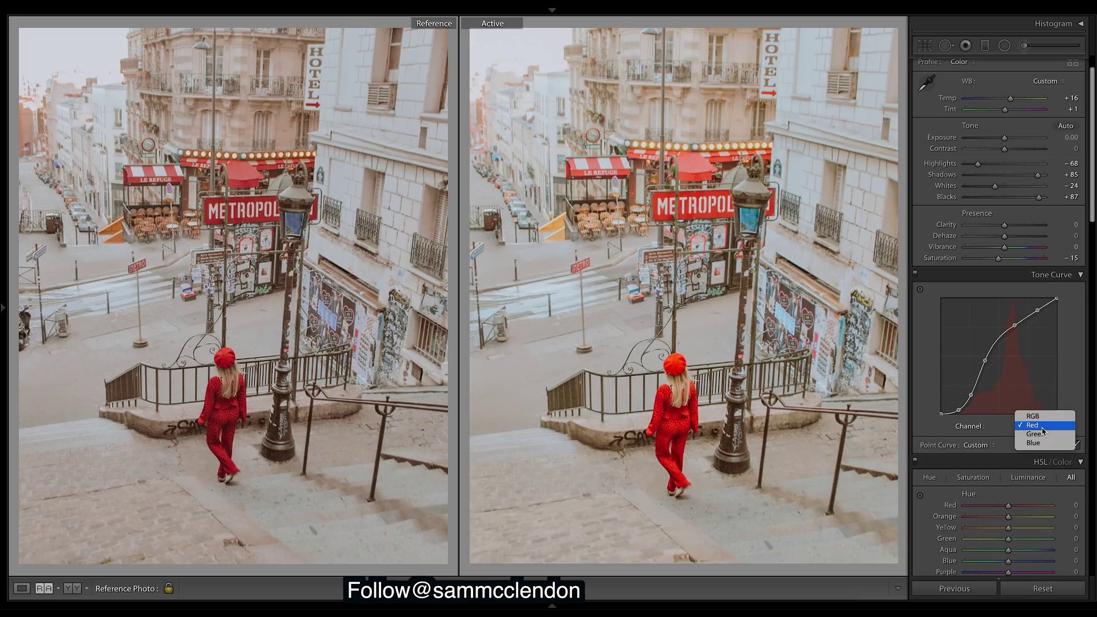
left_click(1031, 416)
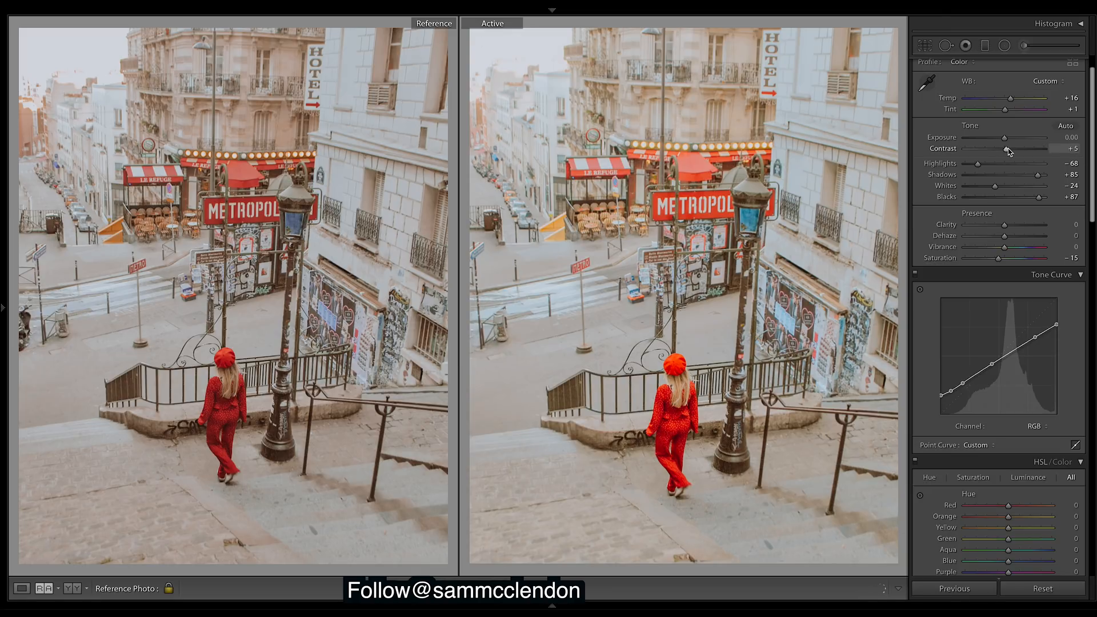
left_click_drag(1015, 148, 1007, 148)
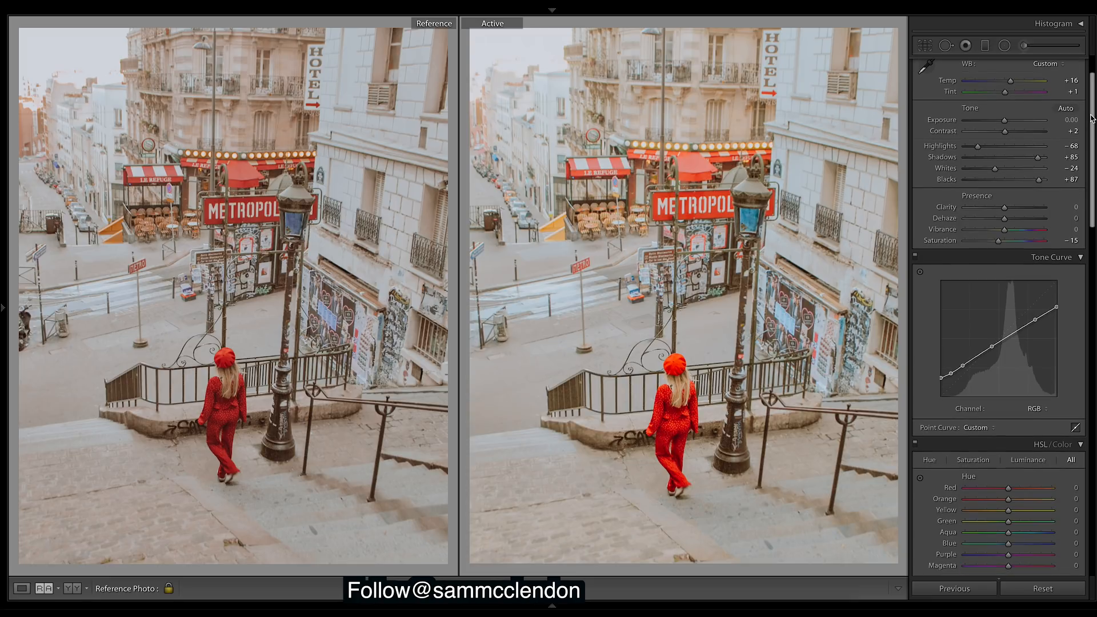
- Shift the Yellow hue toward orange, to -89
scroll("down", 3)
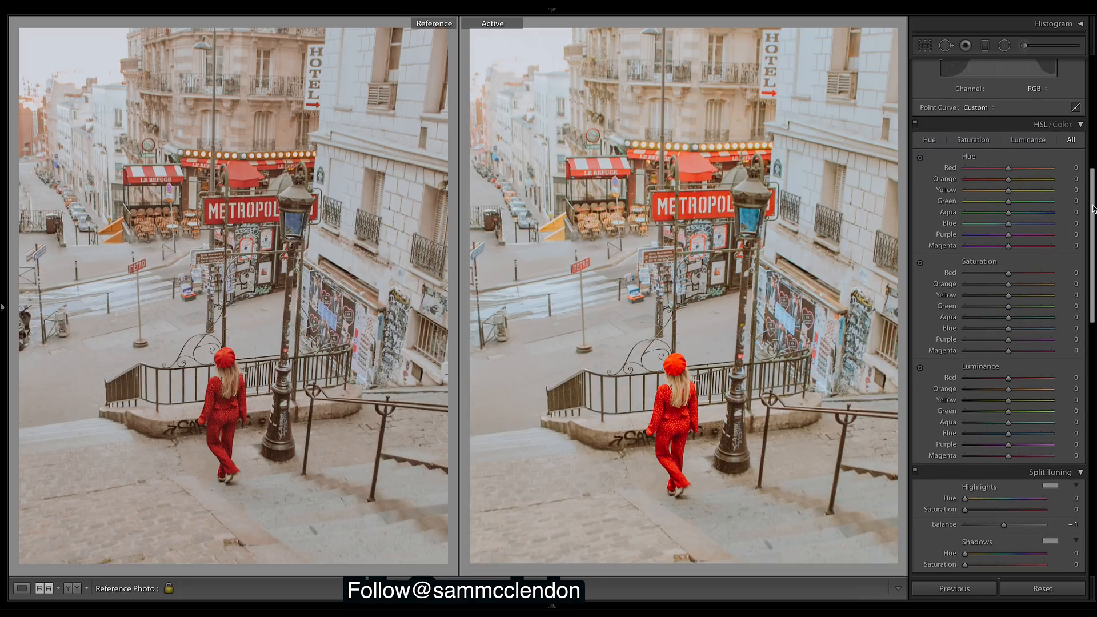
mouse_move(1002, 150)
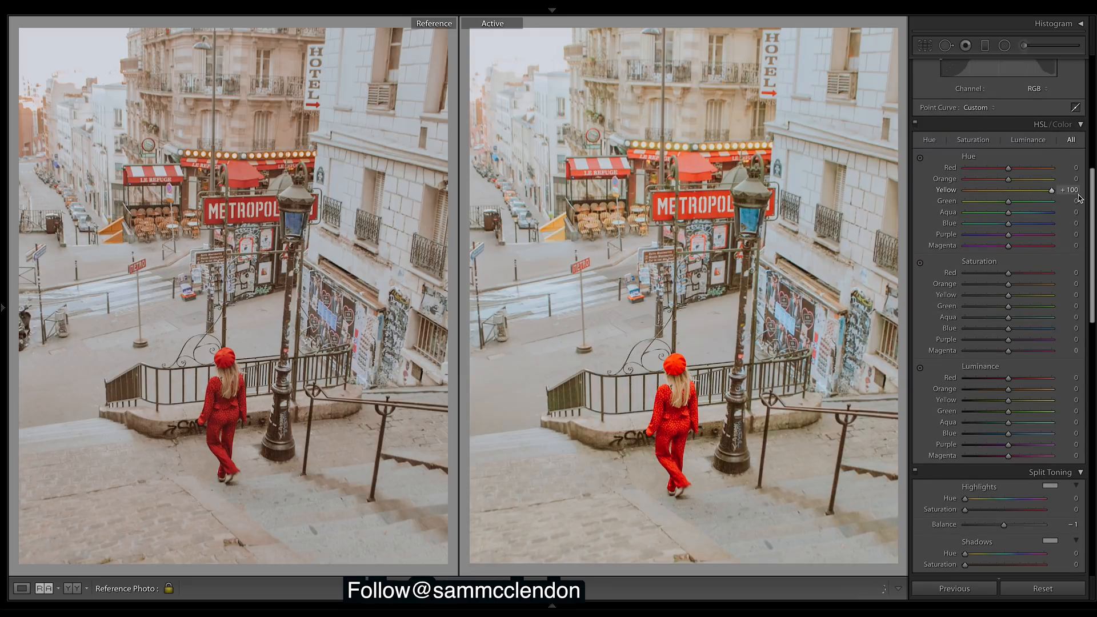
left_click_drag(1071, 190, 995, 189)
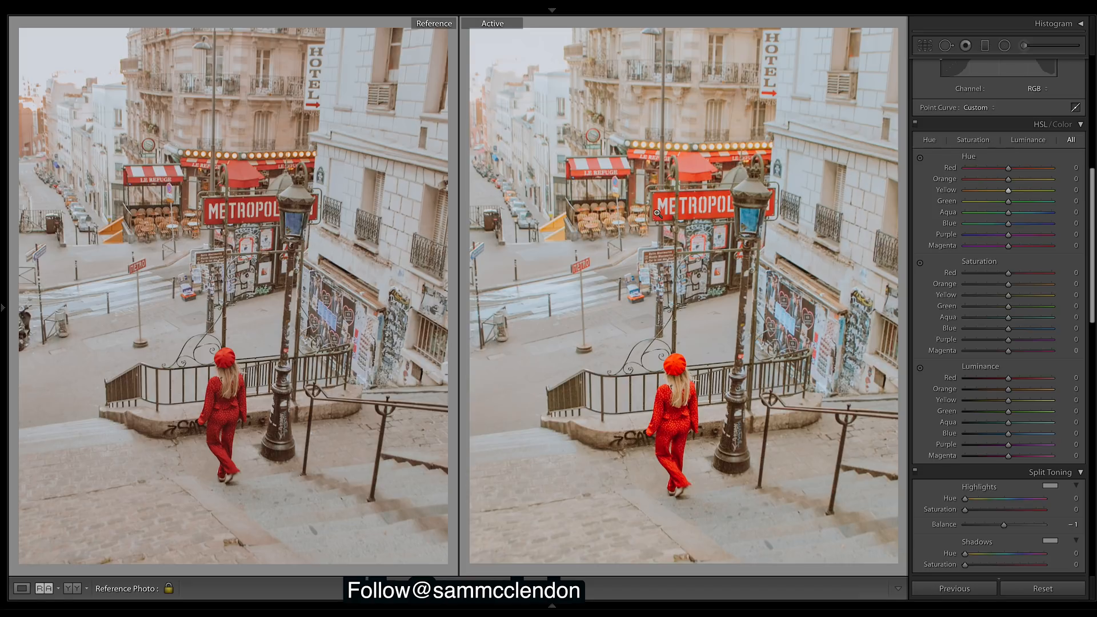
mouse_move(555, 239)
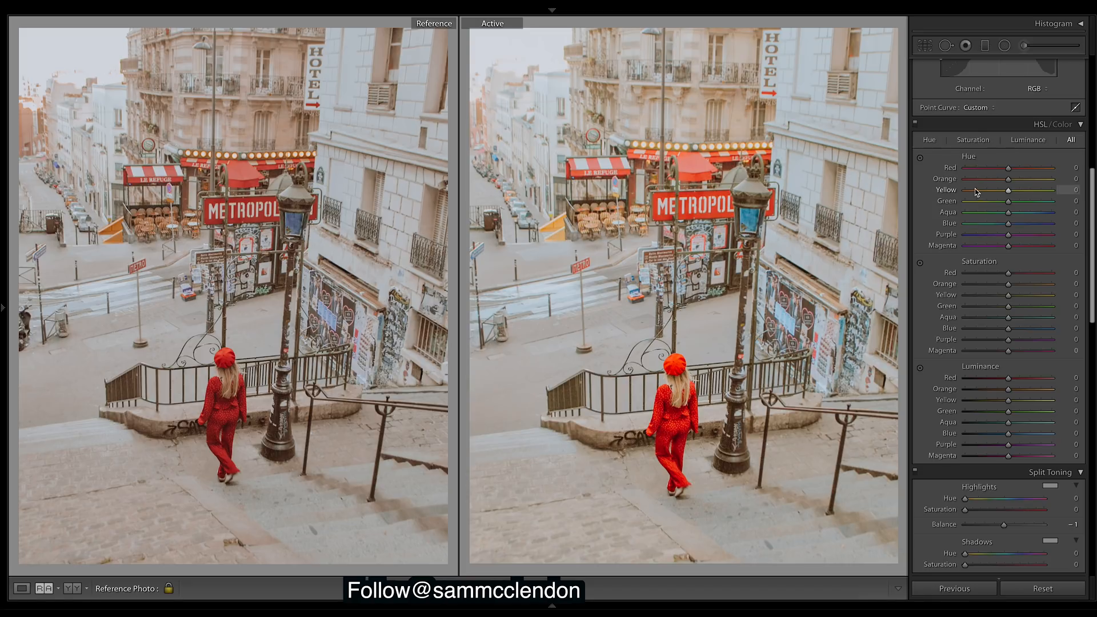
left_click_drag(1029, 190, 979, 190)
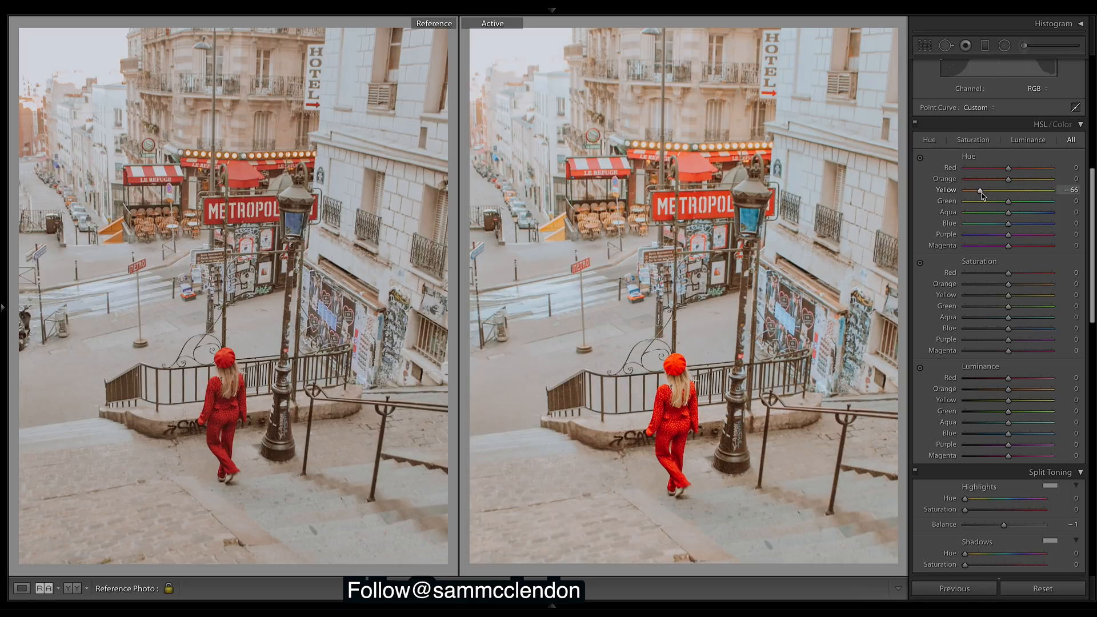
left_click_drag(980, 190, 972, 190)
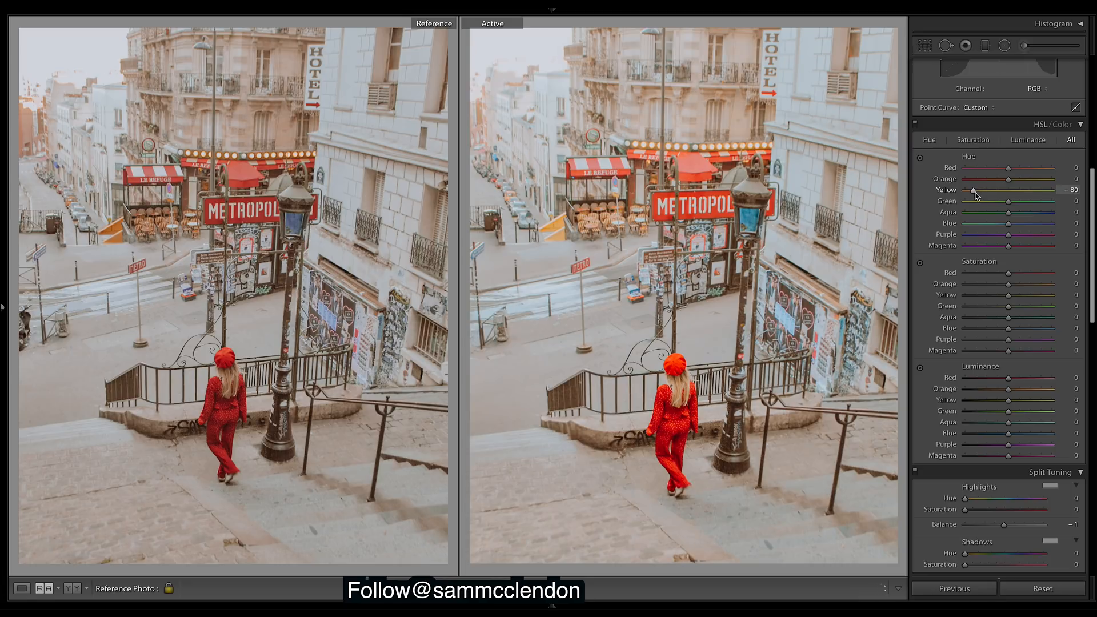
left_click_drag(973, 190, 969, 190)
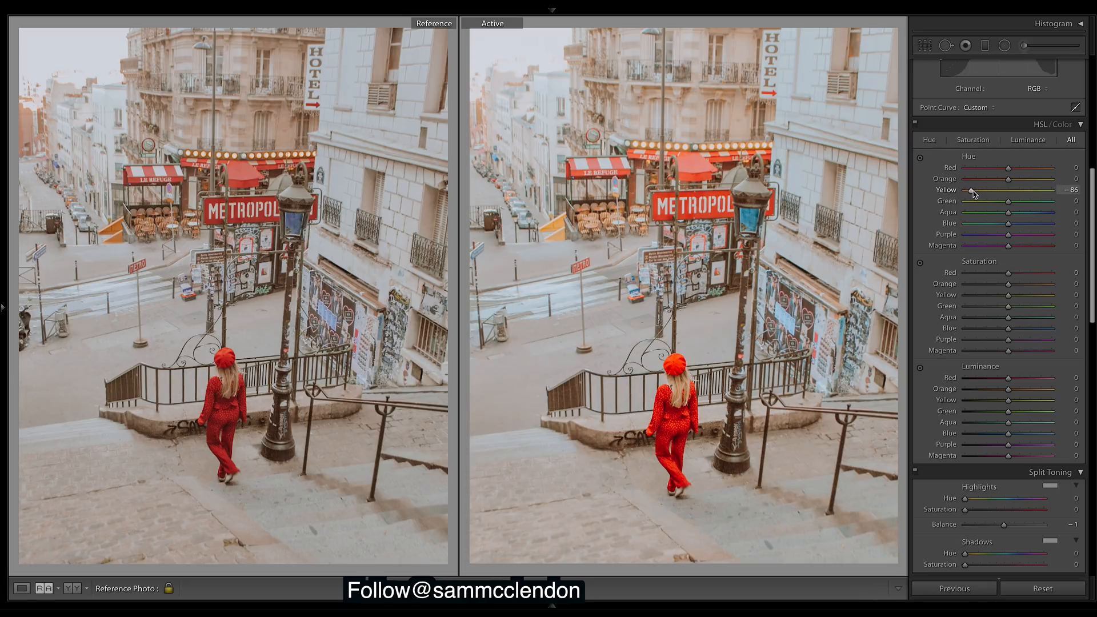
left_click_drag(972, 190, 970, 190)
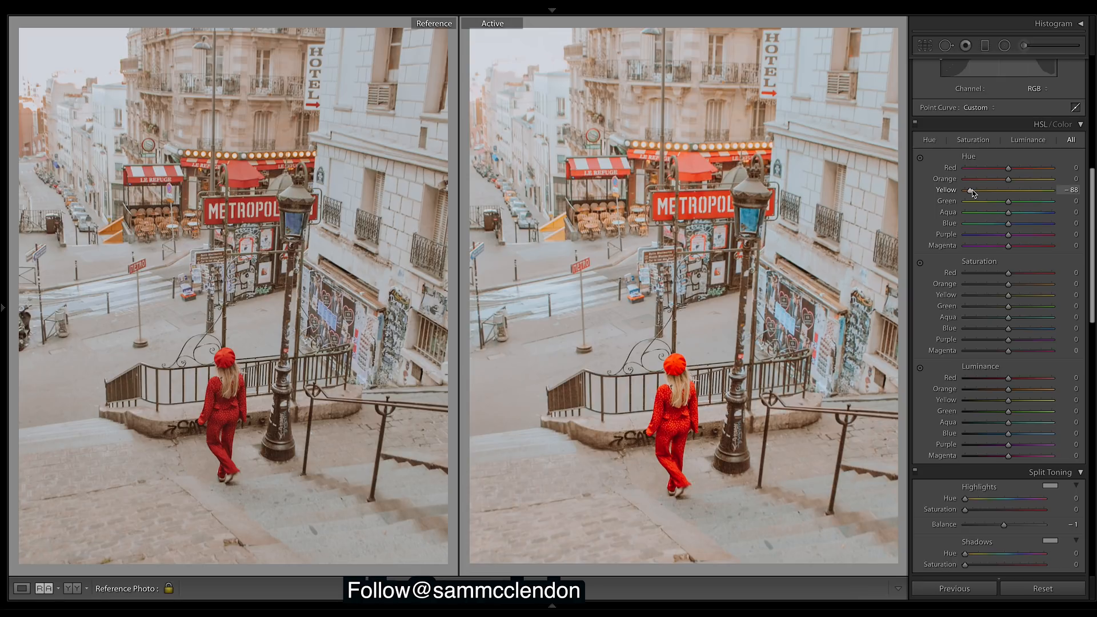
- Try the Green hue at both extremes, then settle it at -83
left_click_drag(1028, 201, 1056, 201)
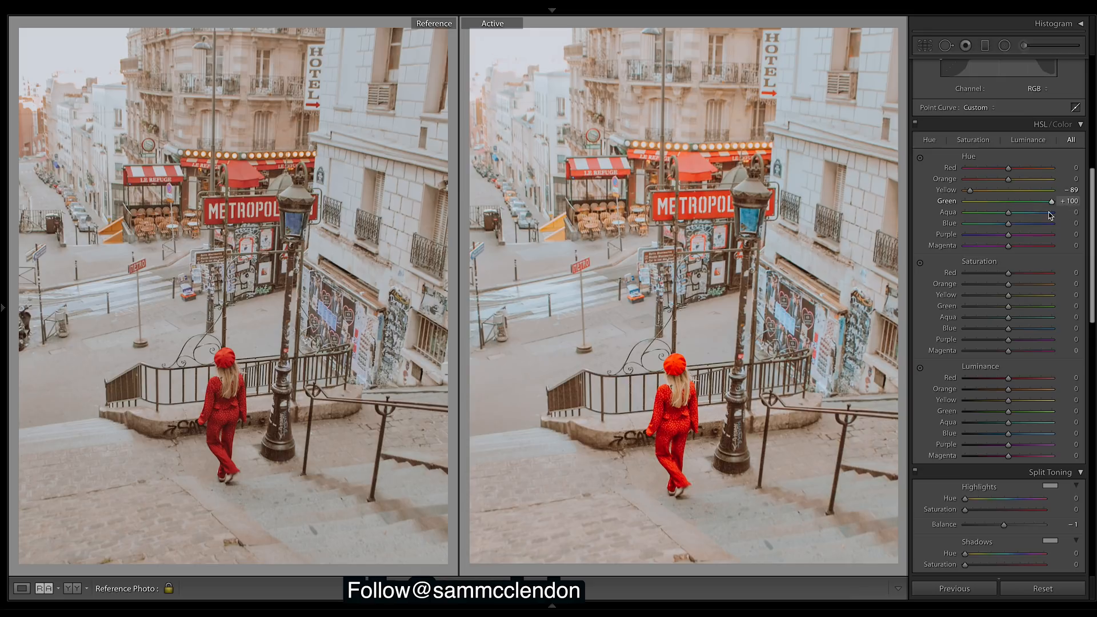
left_click_drag(1052, 201, 961, 200)
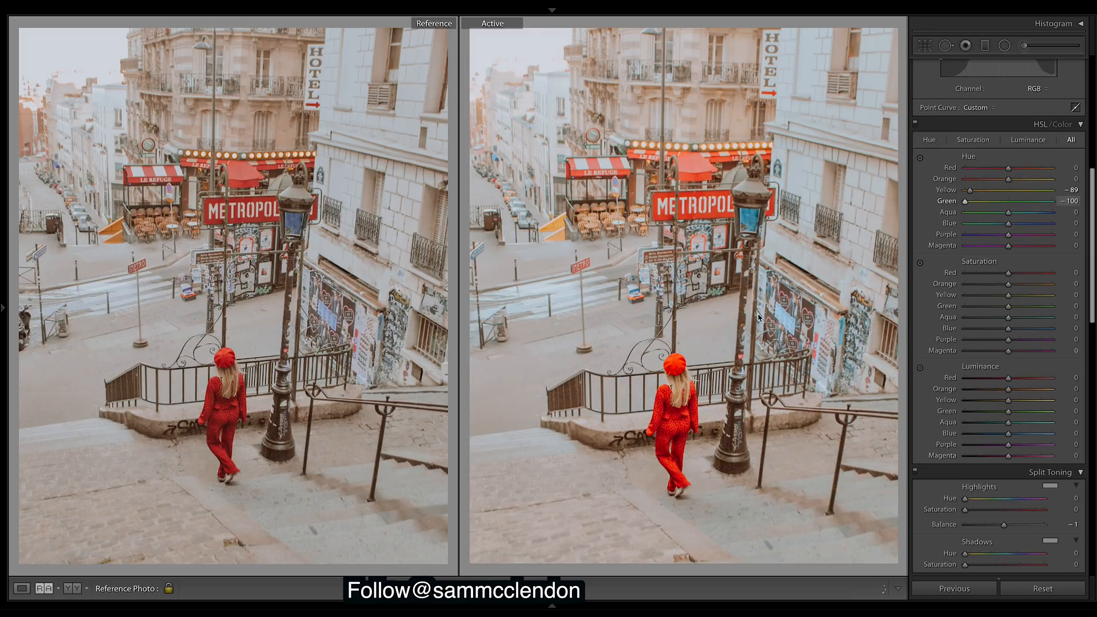
left_click_drag(964, 201, 1057, 200)
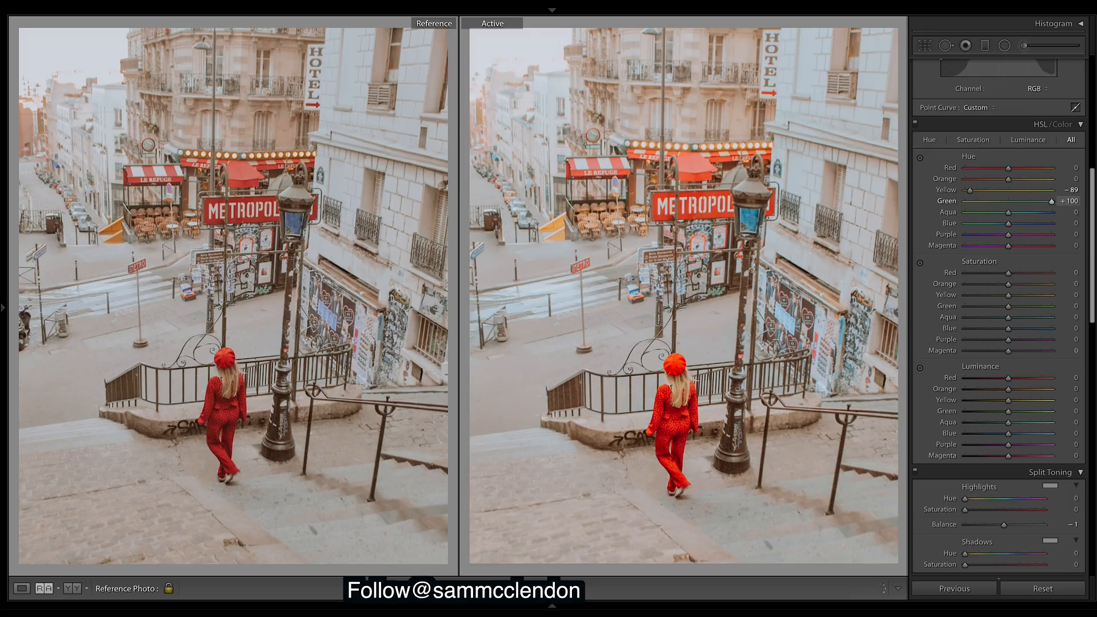
left_click_drag(1035, 200, 987, 200)
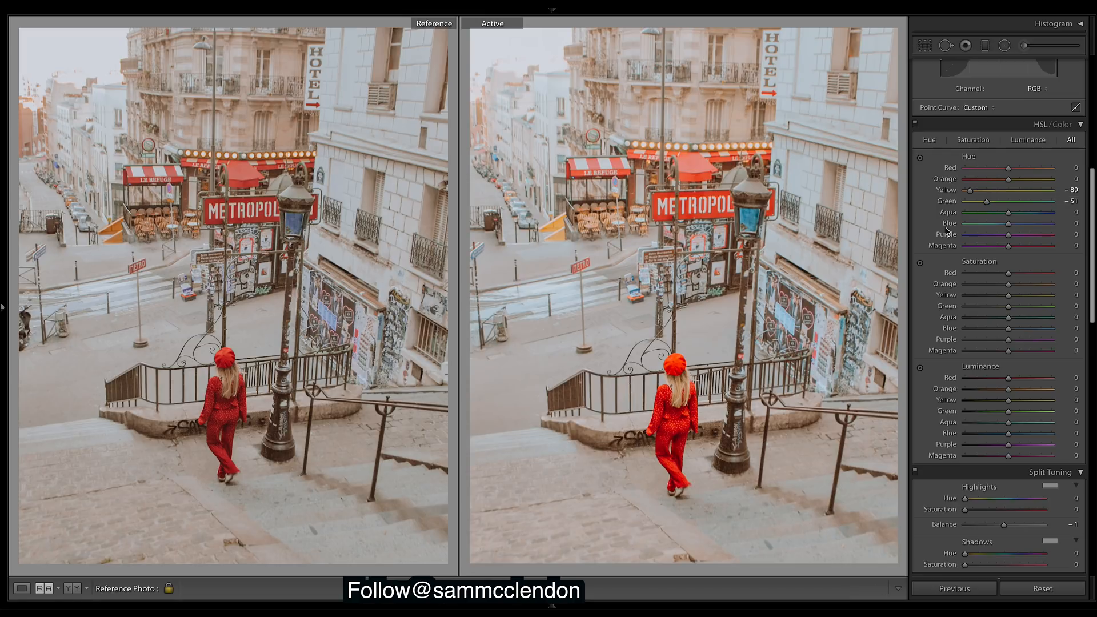
mouse_move(976, 208)
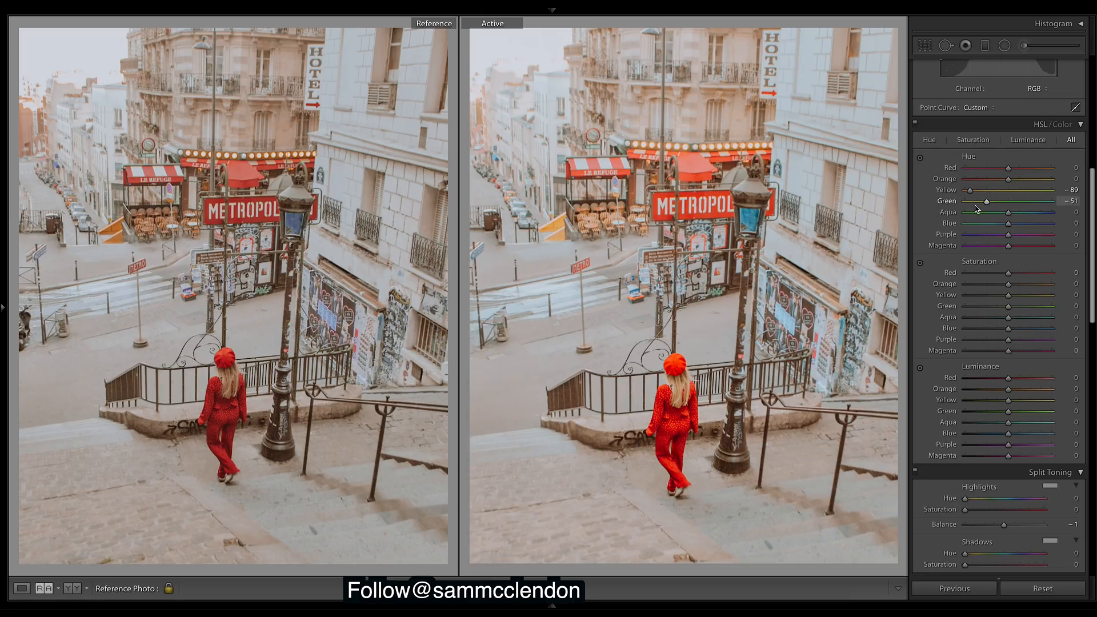
left_click_drag(987, 201, 966, 202)
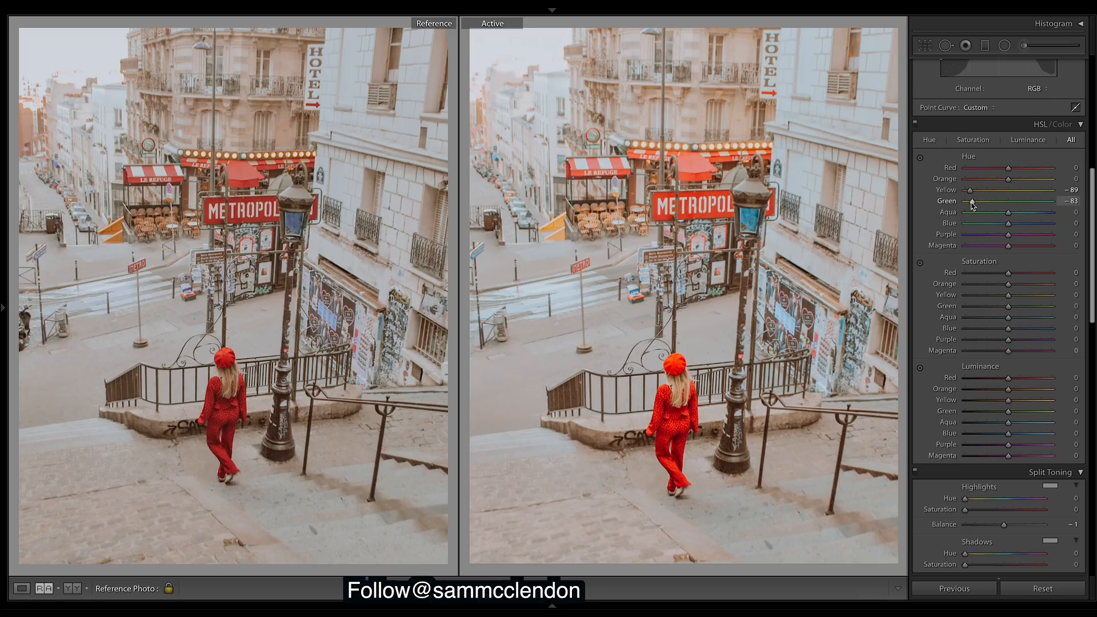
mouse_move(1008, 212)
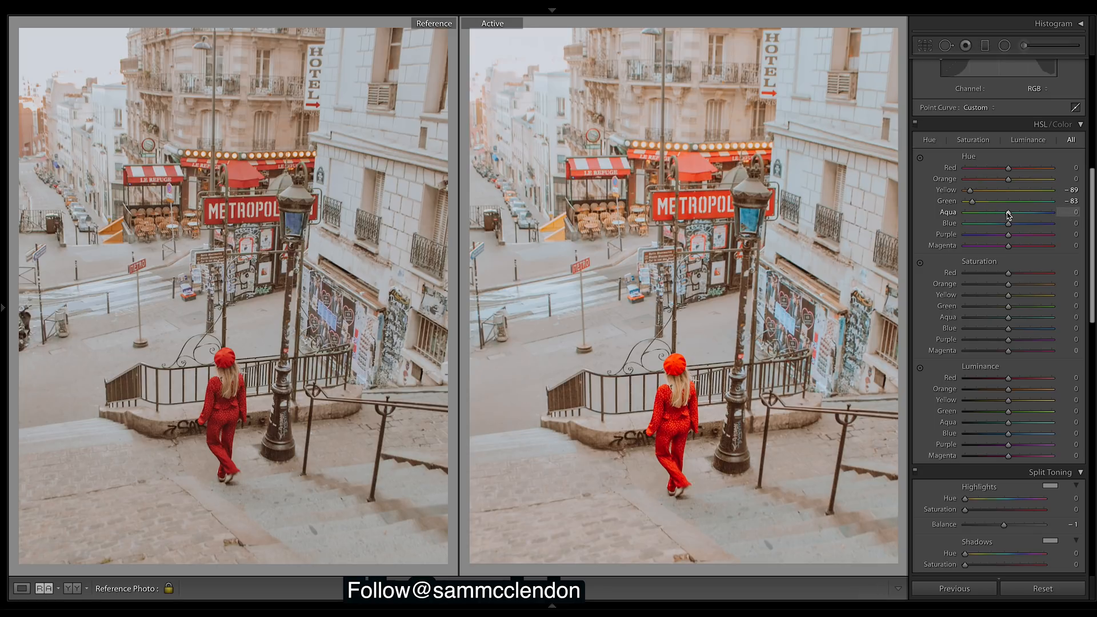
- Nudge the Aqua hue to +8 and the Blue hue to +2
left_click_drag(1008, 212, 1028, 212)
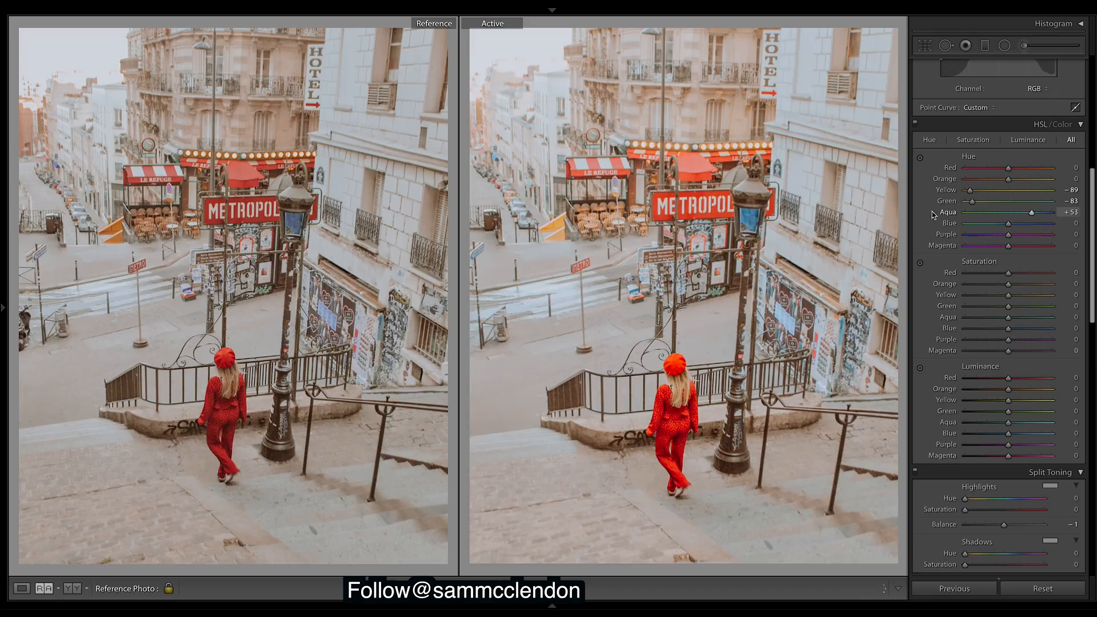
left_click_drag(1031, 212, 1057, 212)
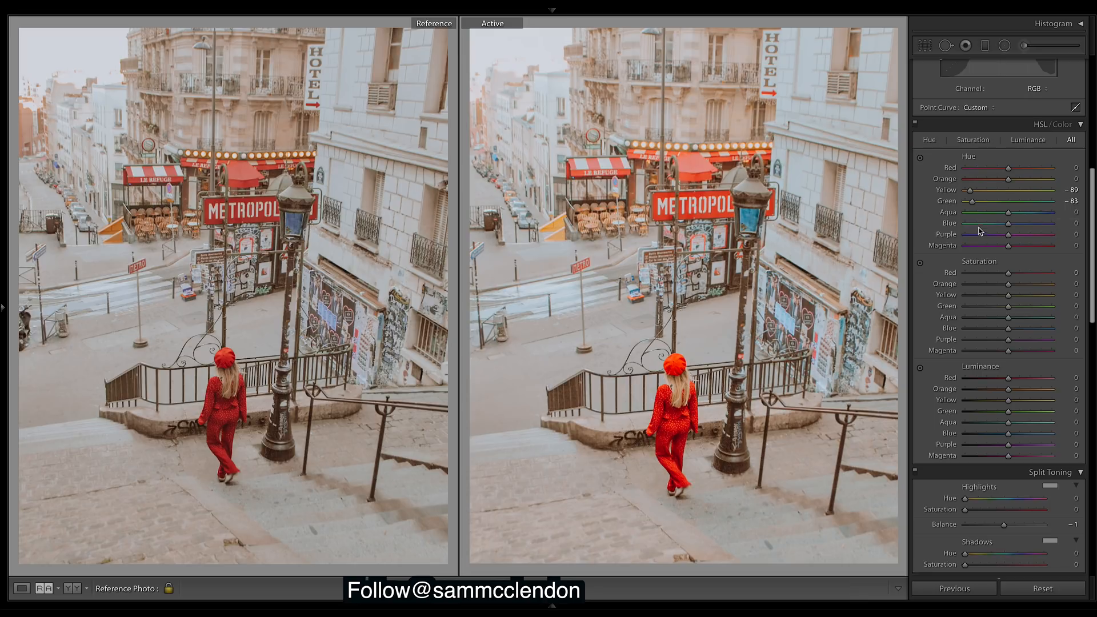
left_click_drag(1008, 222, 1014, 222)
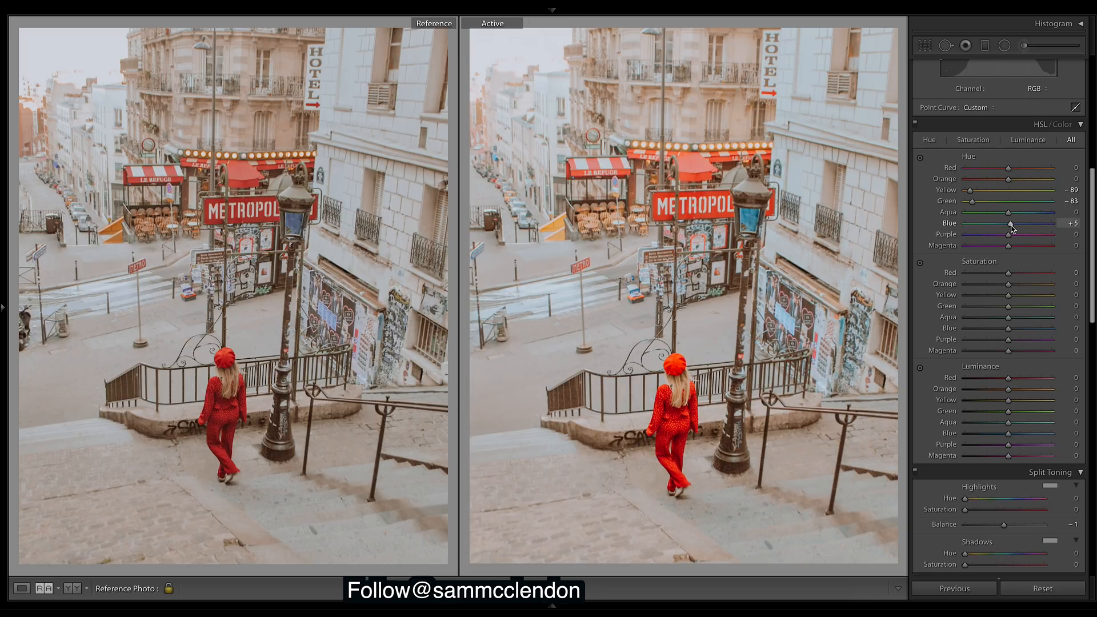
left_click_drag(1008, 223, 1010, 212)
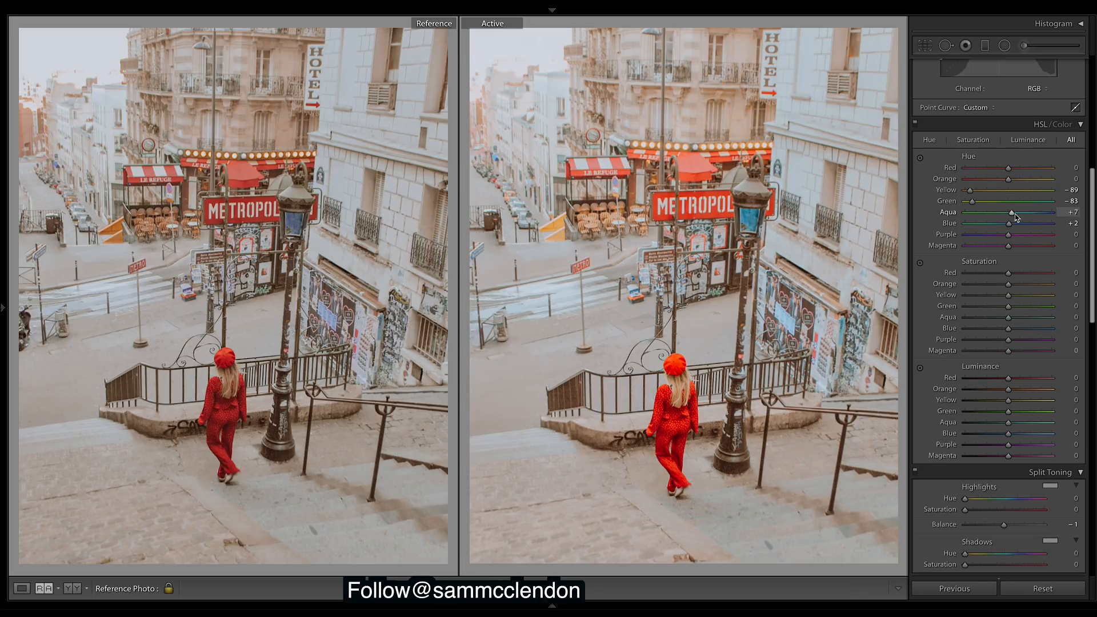
left_click_drag(1011, 212, 1013, 212)
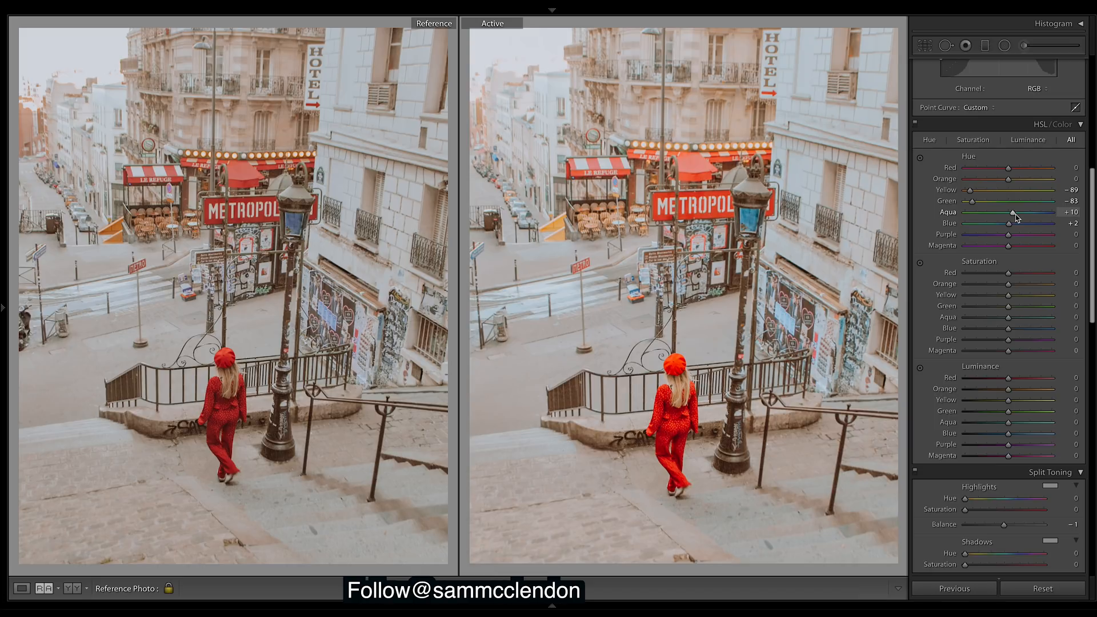
left_click_drag(1013, 212, 1010, 212)
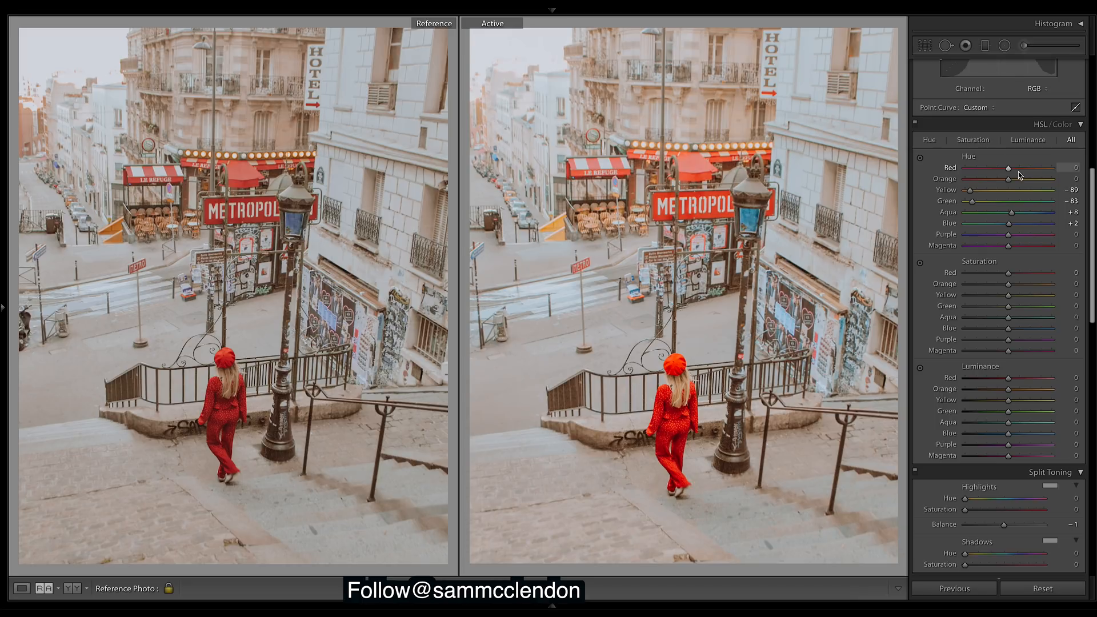
mouse_move(1009, 165)
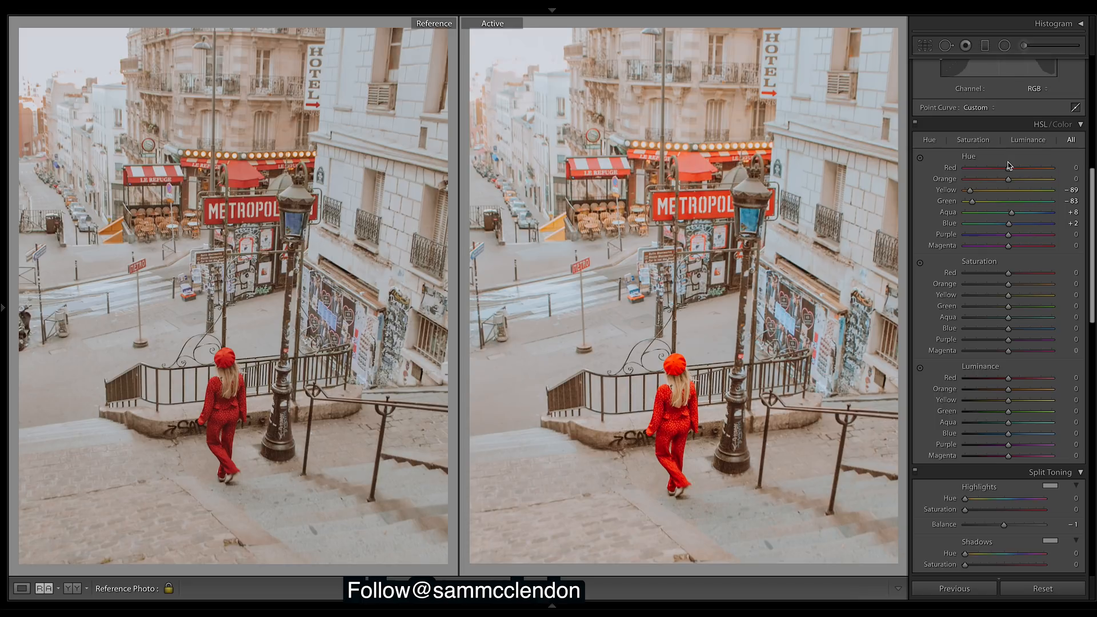
mouse_move(1002, 208)
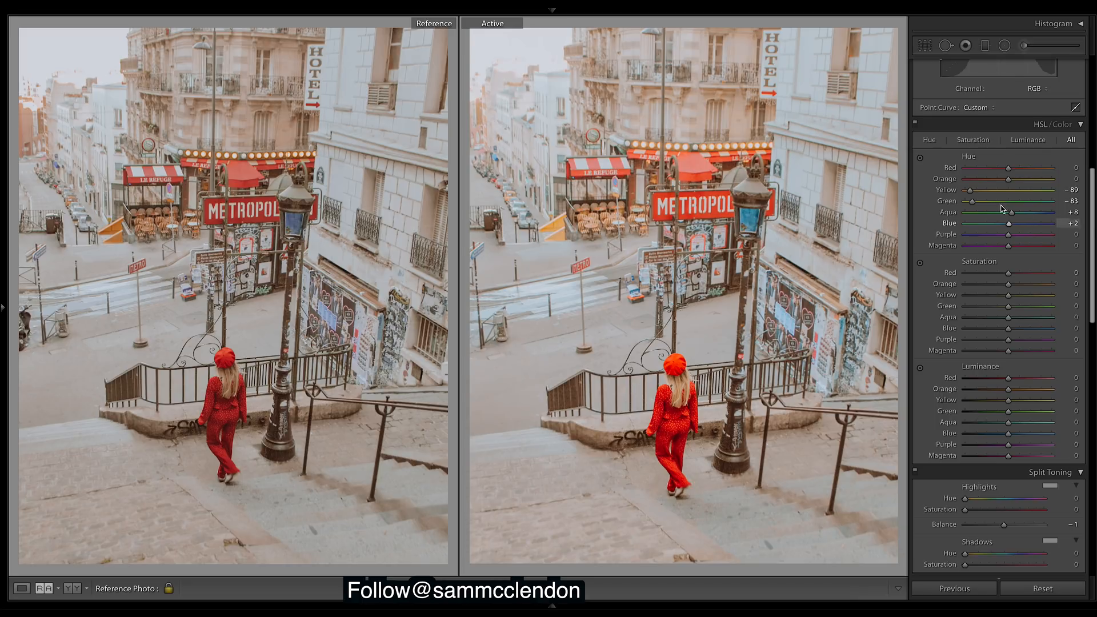
mouse_move(655, 189)
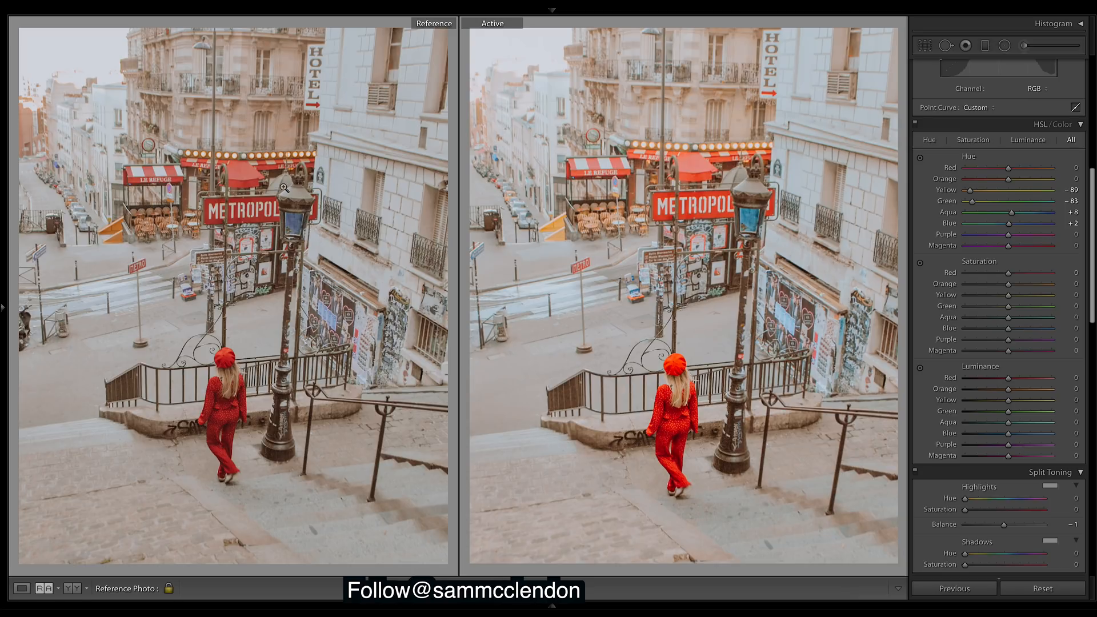
mouse_move(966, 501)
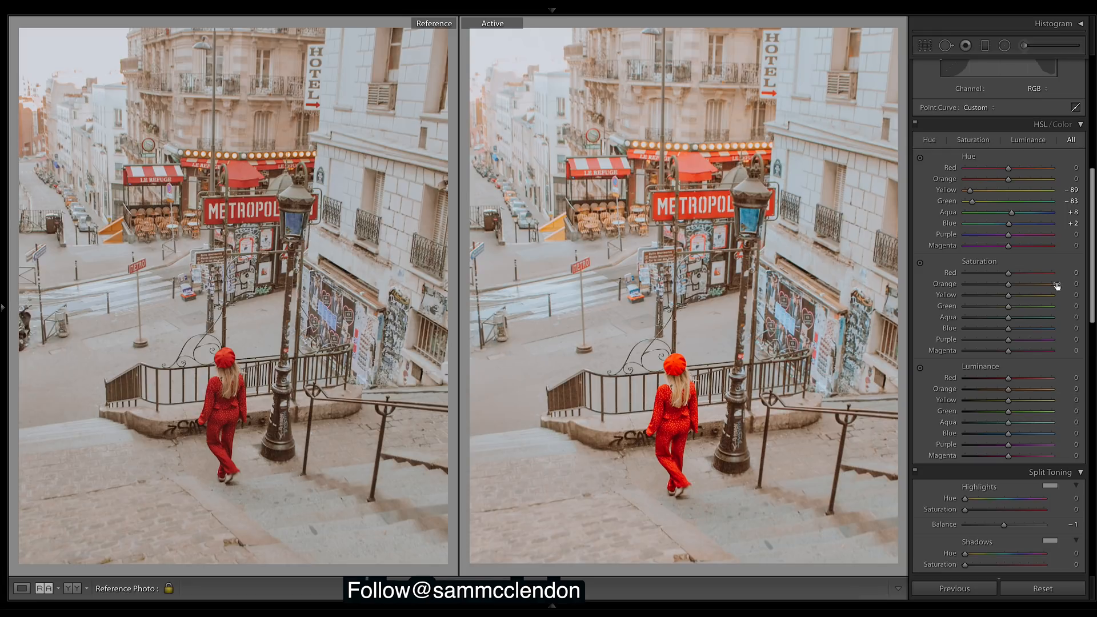
mouse_move(998, 273)
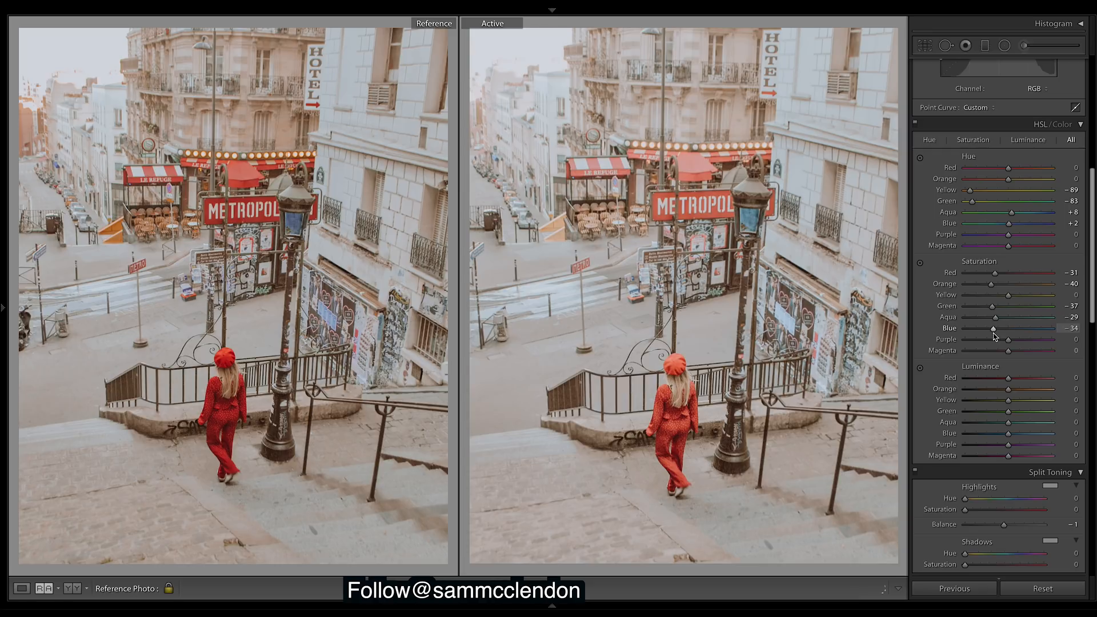
- Lower Purple saturation slightly, to -6
left_click_drag(1007, 339, 1001, 340)
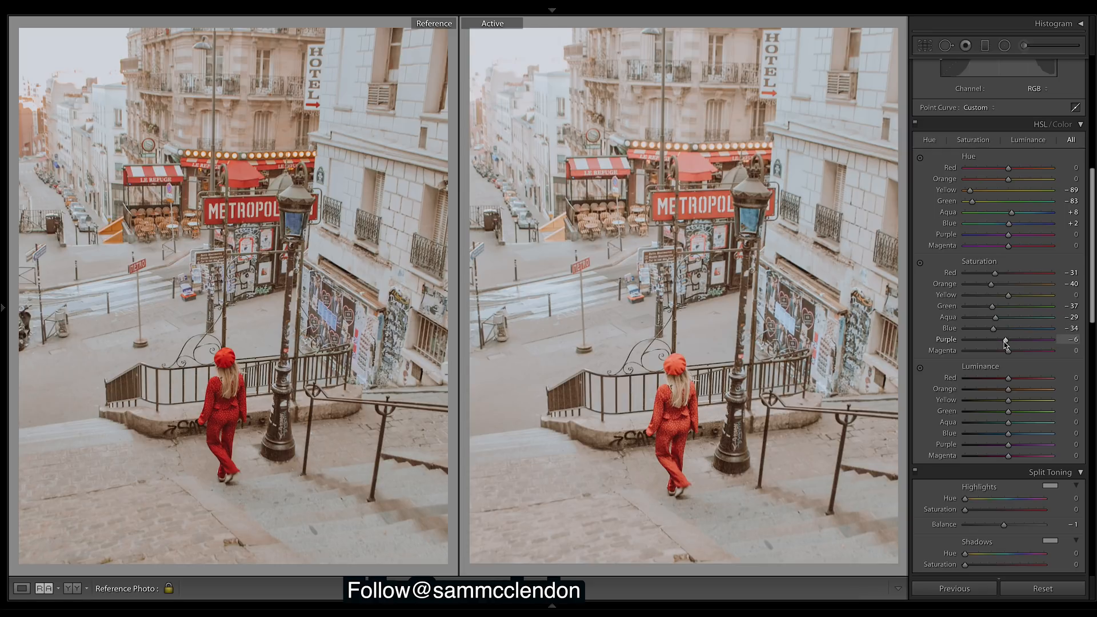
mouse_move(887, 292)
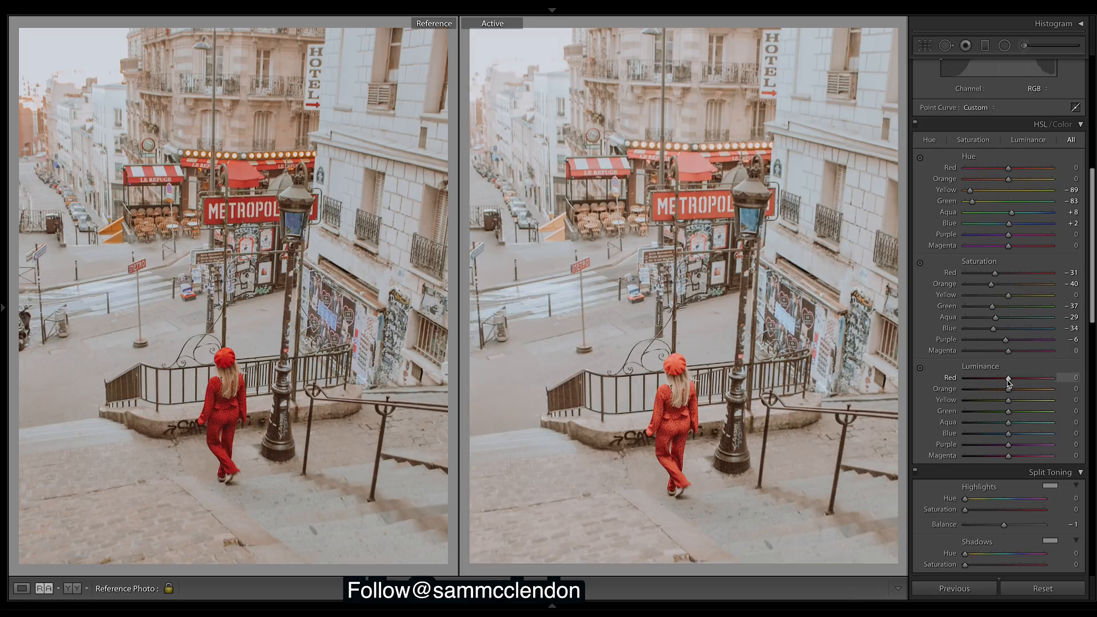
- Ease red saturation to -5 and darken Red luminance to -33
left_click_drag(1008, 378, 983, 377)
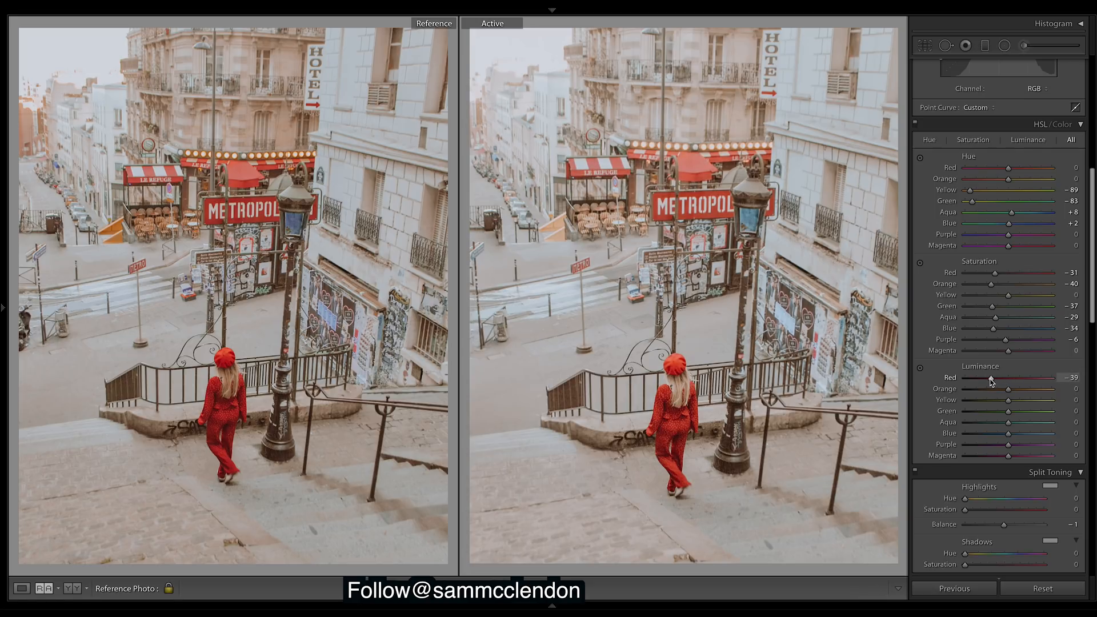
left_click_drag(990, 378, 987, 378)
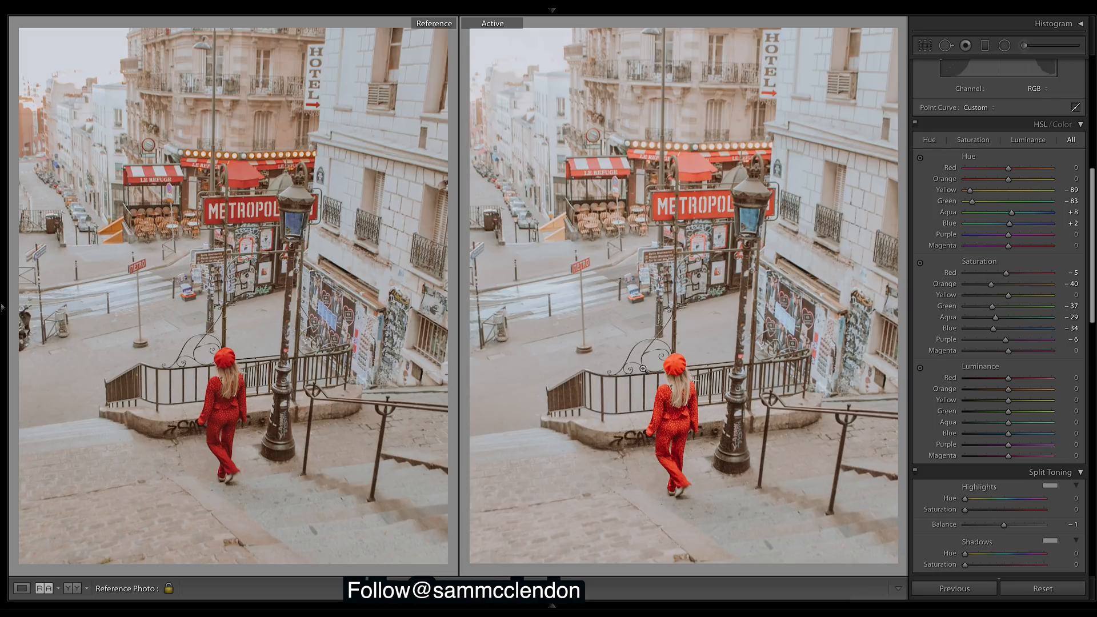
mouse_move(1015, 399)
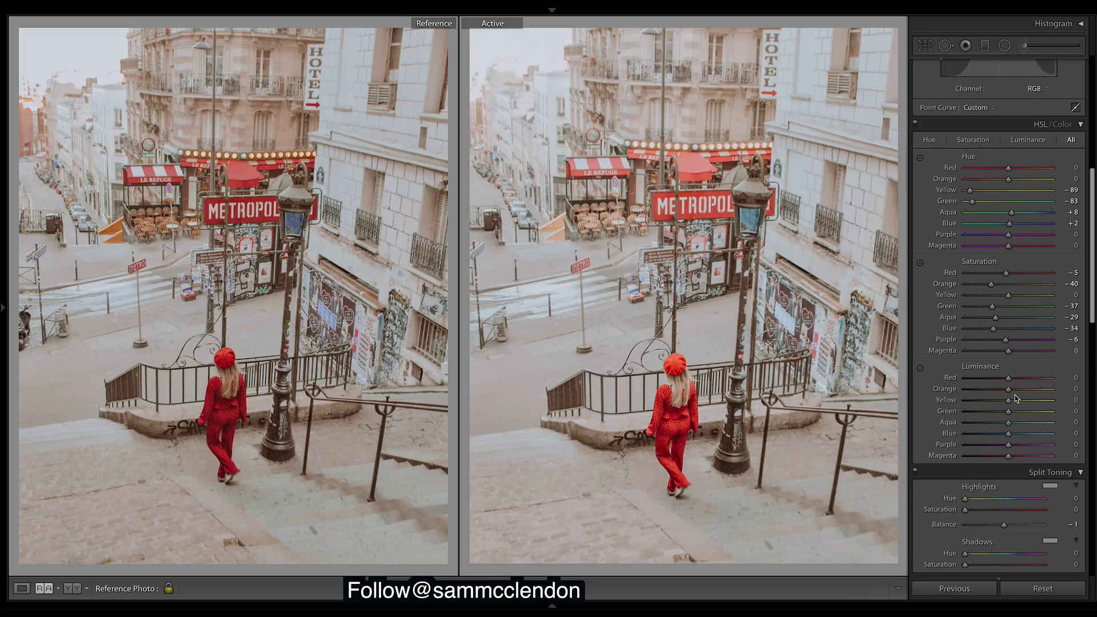
left_click_drag(1042, 272, 1001, 272)
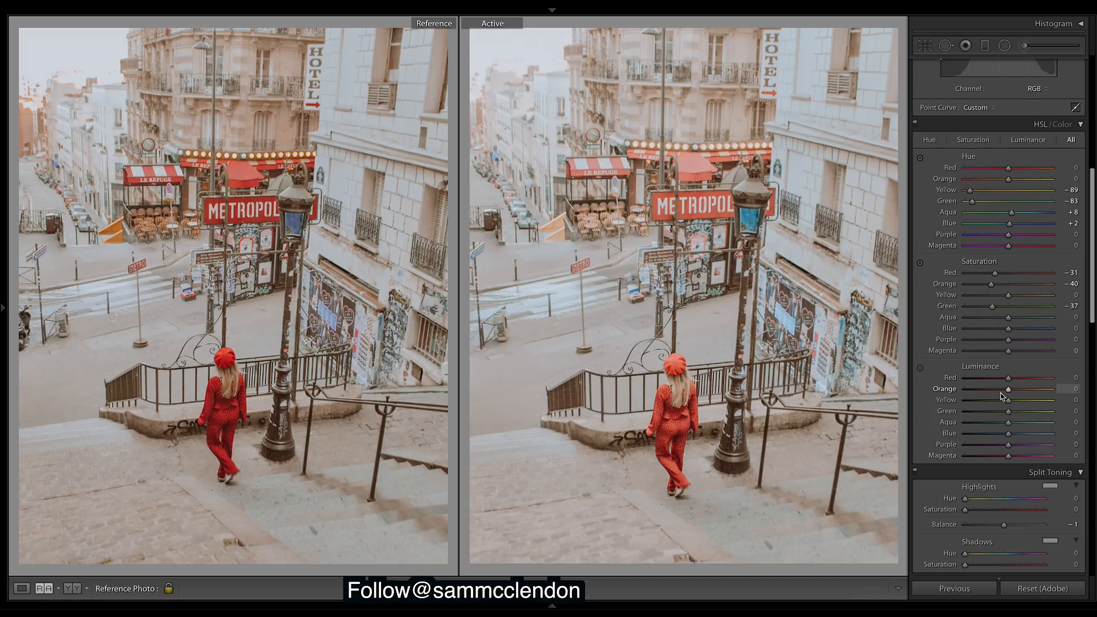
key("Ctrl+Shift+Z")
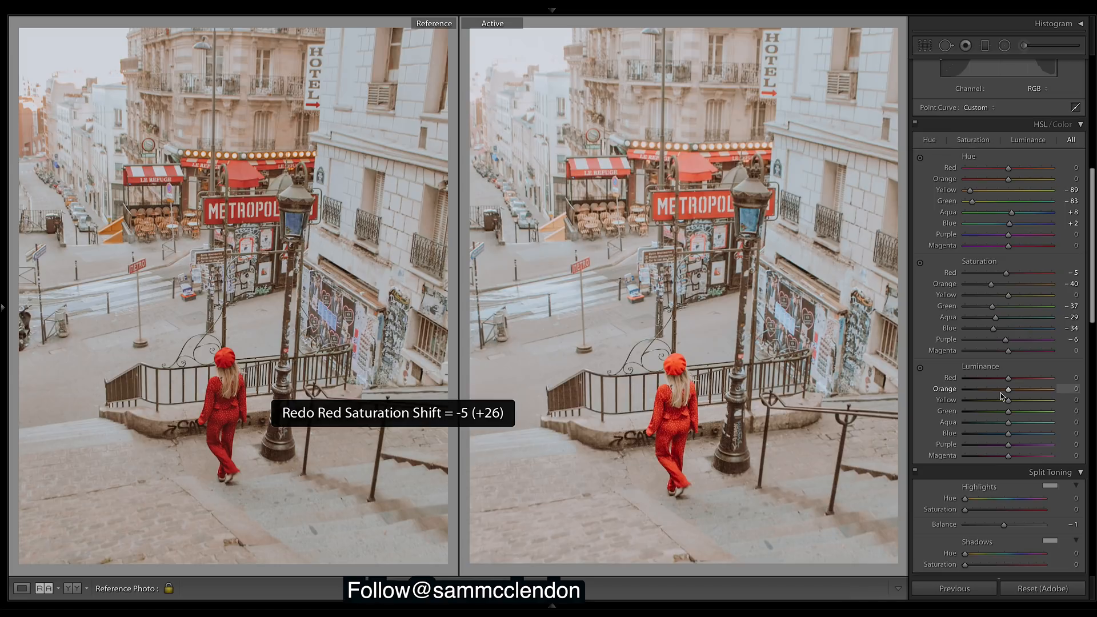
left_click_drag(1036, 377, 994, 377)
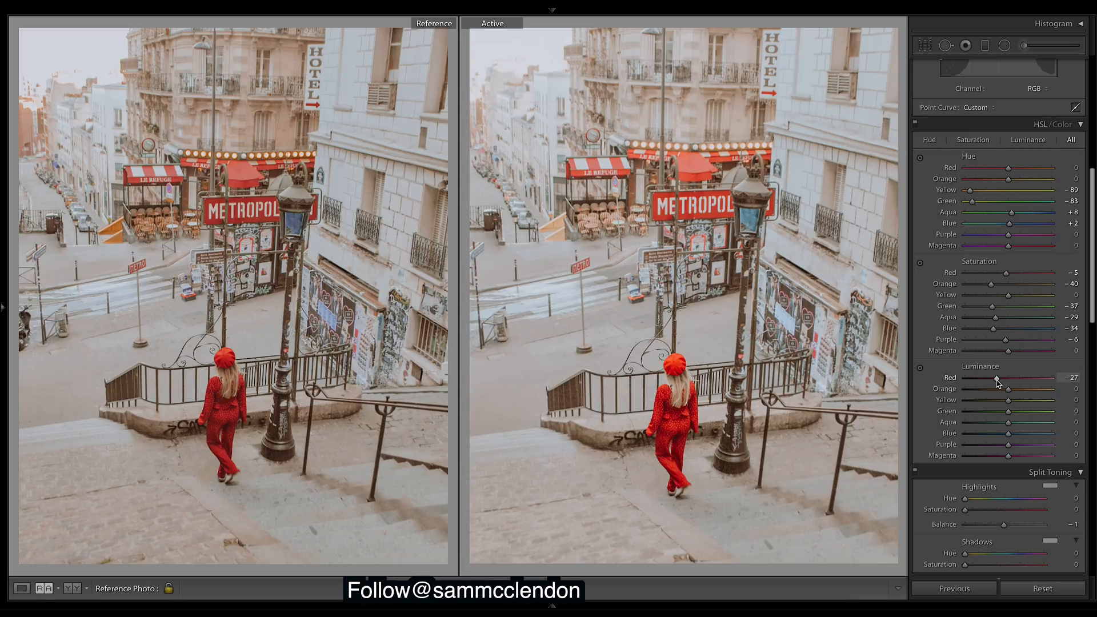
left_click_drag(997, 377, 992, 378)
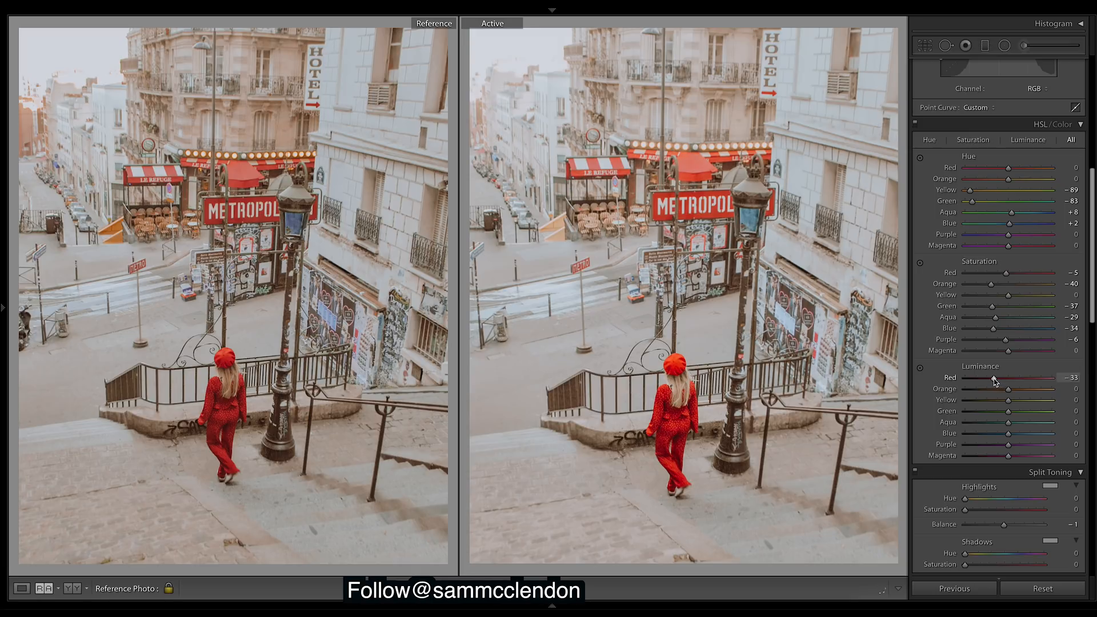
mouse_move(1008, 392)
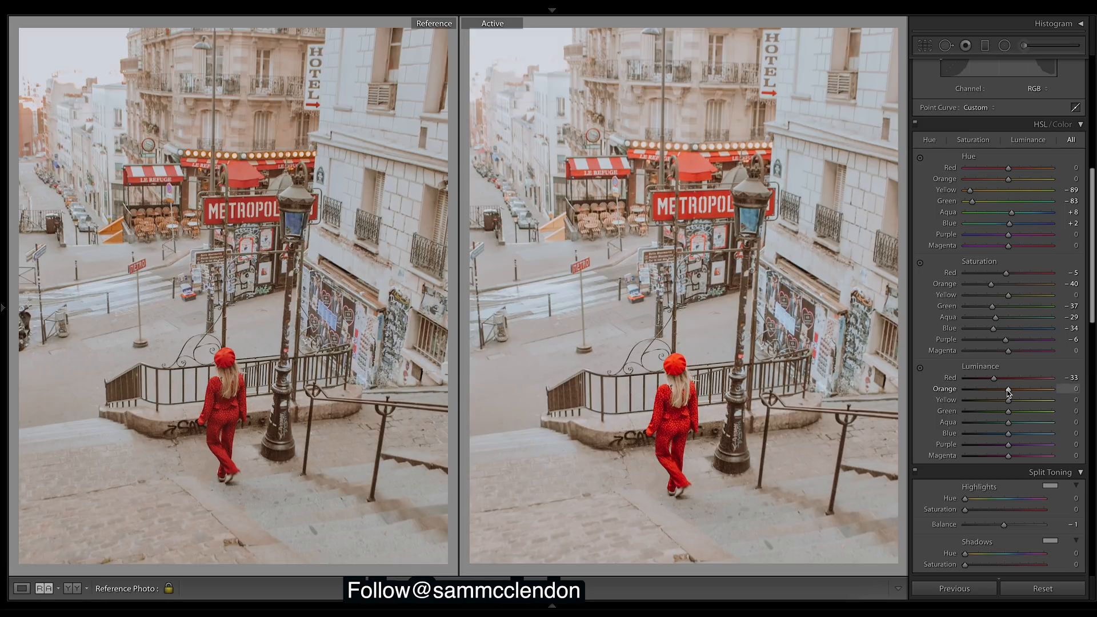
- Darken Orange luminance to -58
left_click_drag(1008, 389, 986, 389)
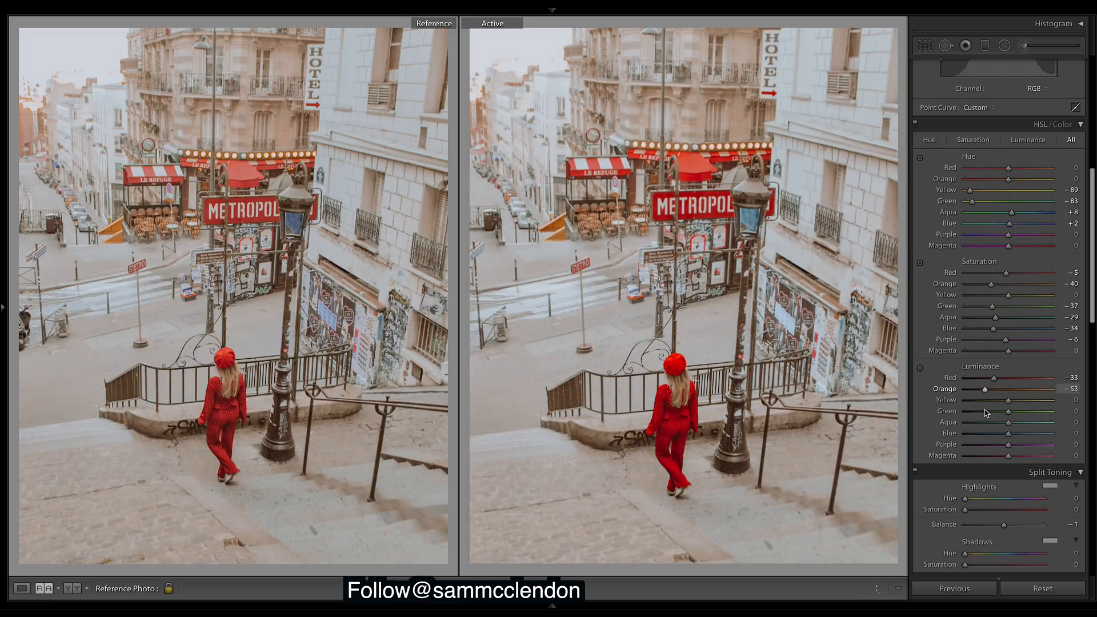
left_click_drag(986, 389, 990, 389)
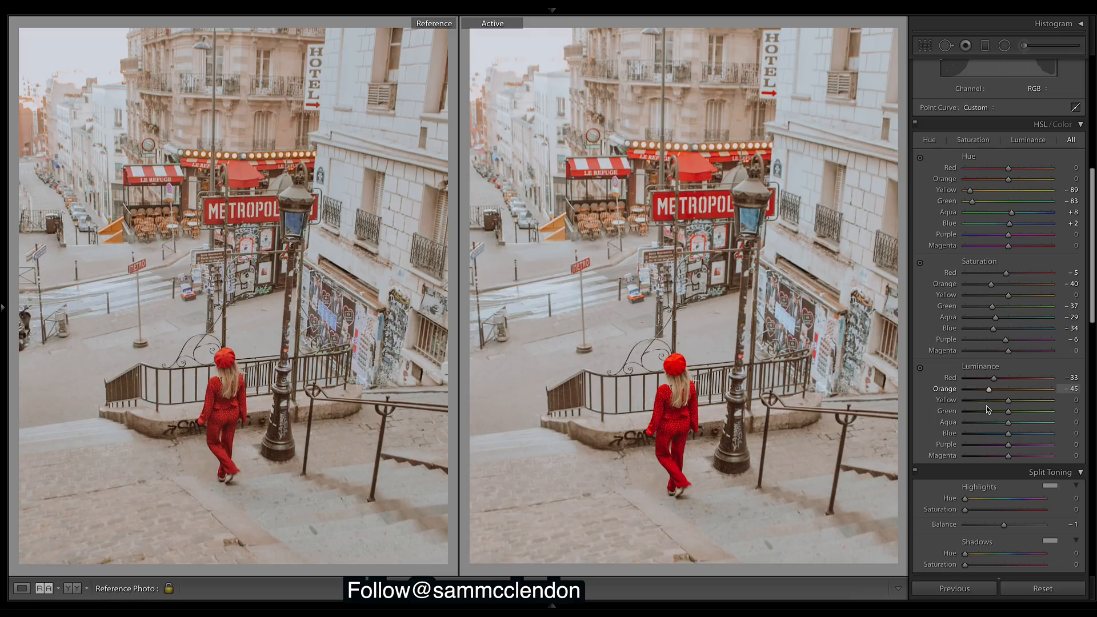
left_click_drag(988, 389, 983, 388)
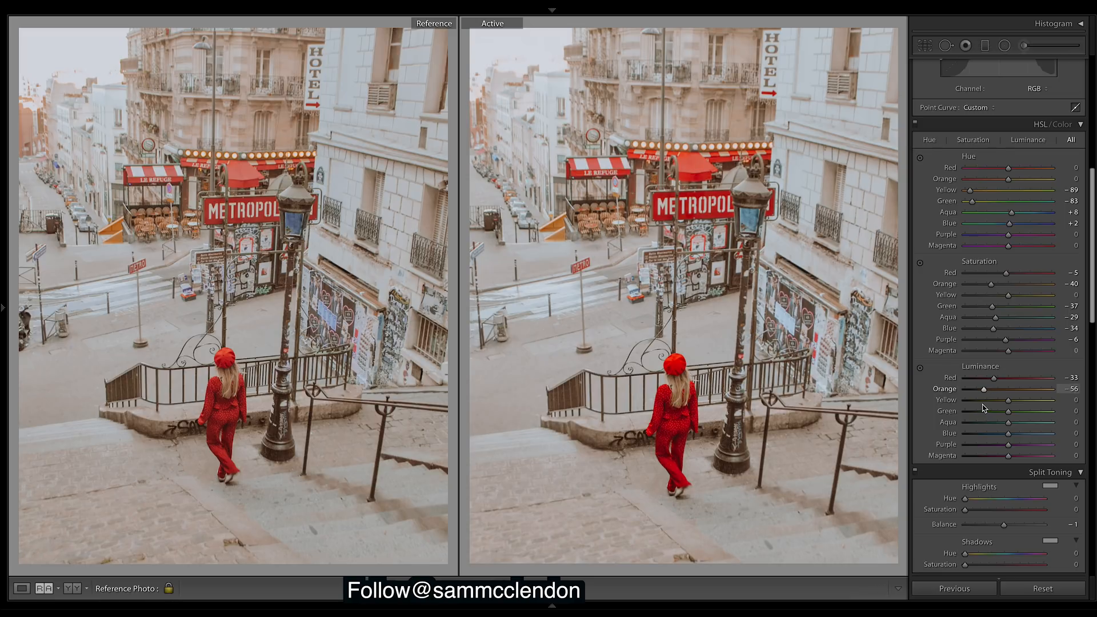
left_click_drag(987, 390, 986, 389)
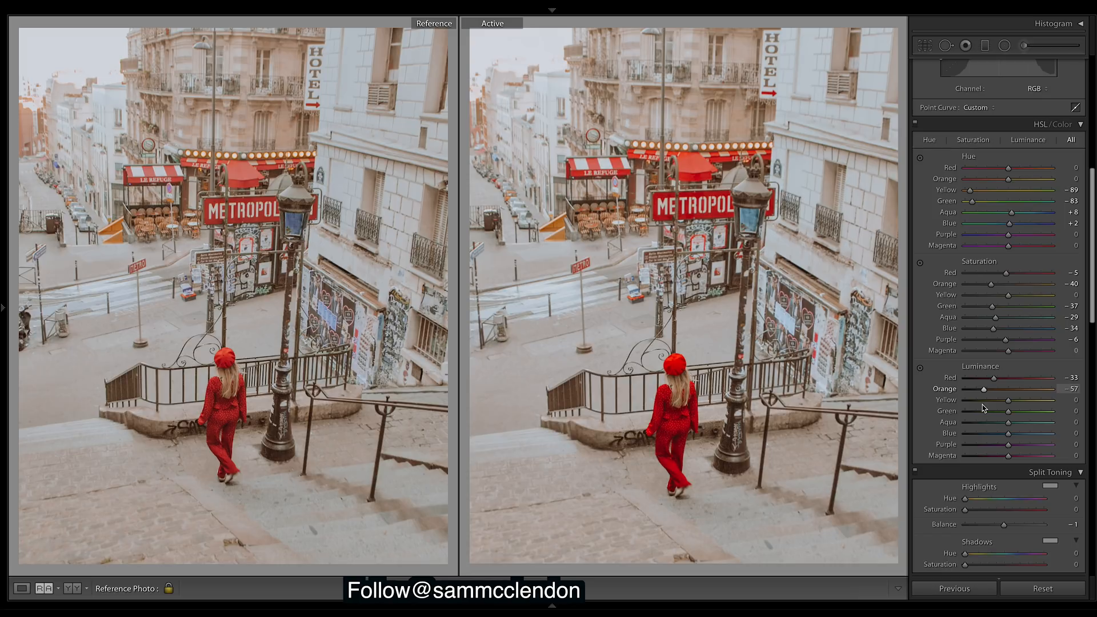
left_click_drag(985, 389, 983, 389)
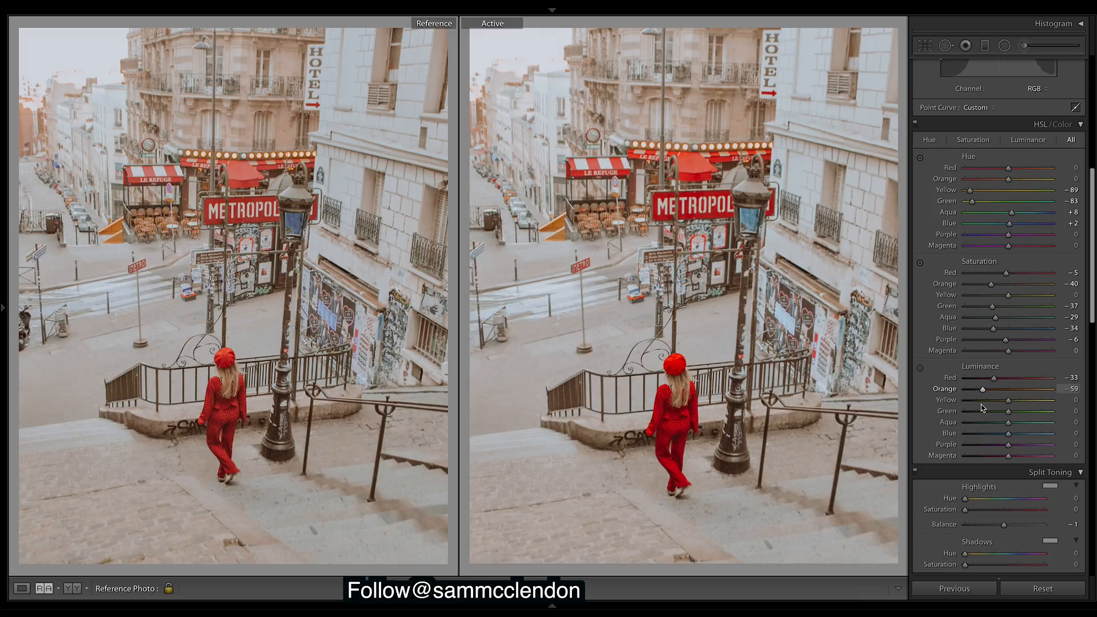
left_click_drag(983, 389, 985, 389)
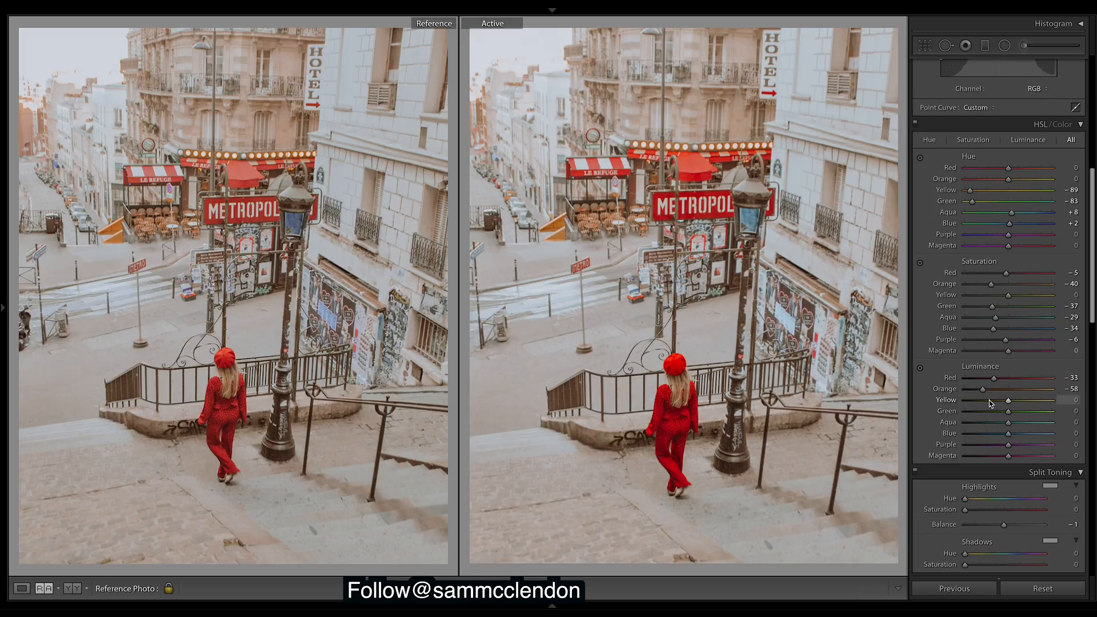
- Darken Yellow luminance to -54
left_click_drag(1008, 399, 990, 400)
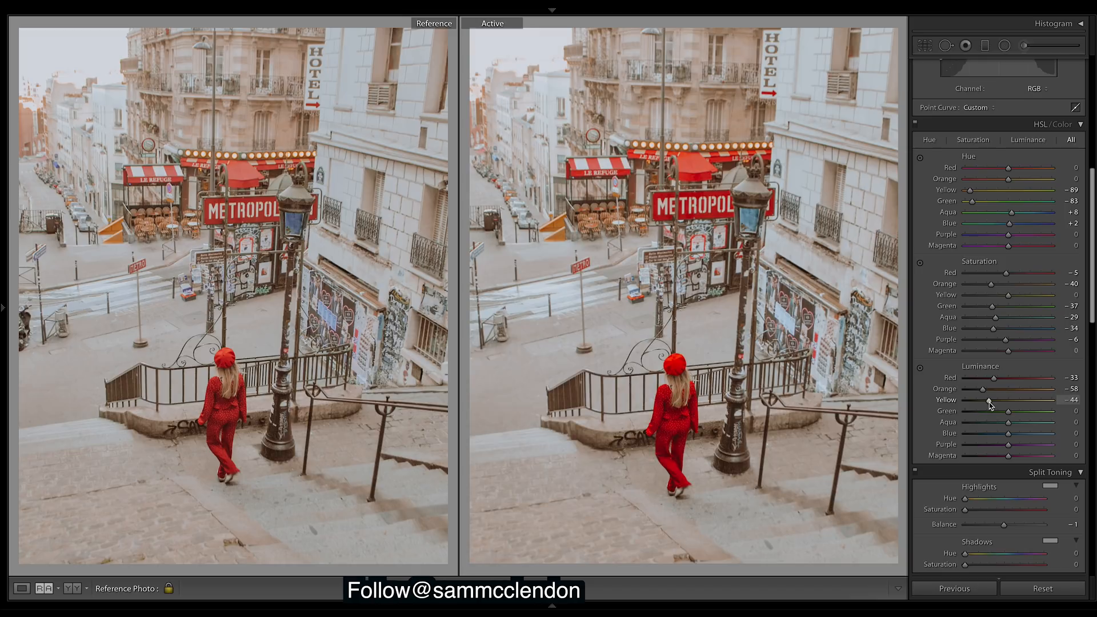
left_click_drag(992, 400, 985, 400)
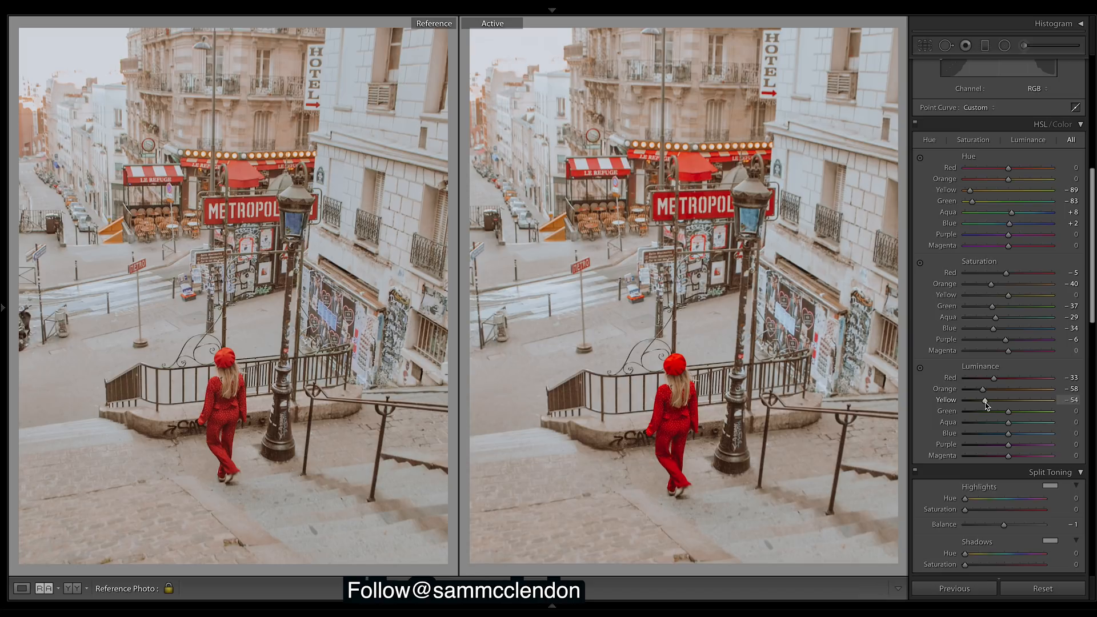
left_click_drag(982, 400, 987, 400)
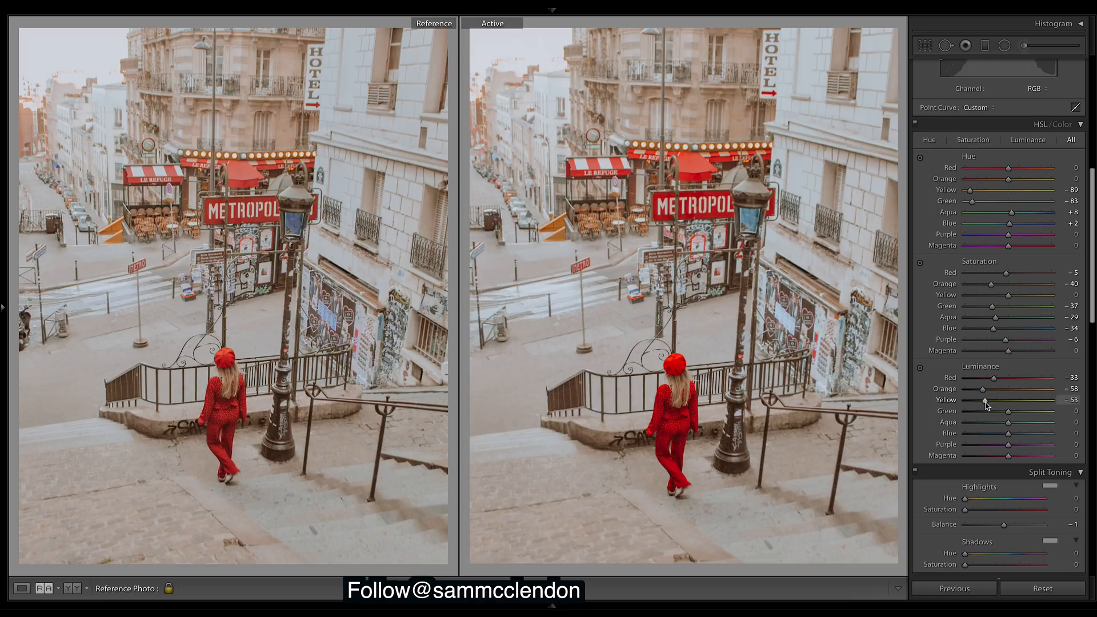
left_click_drag(985, 400, 983, 399)
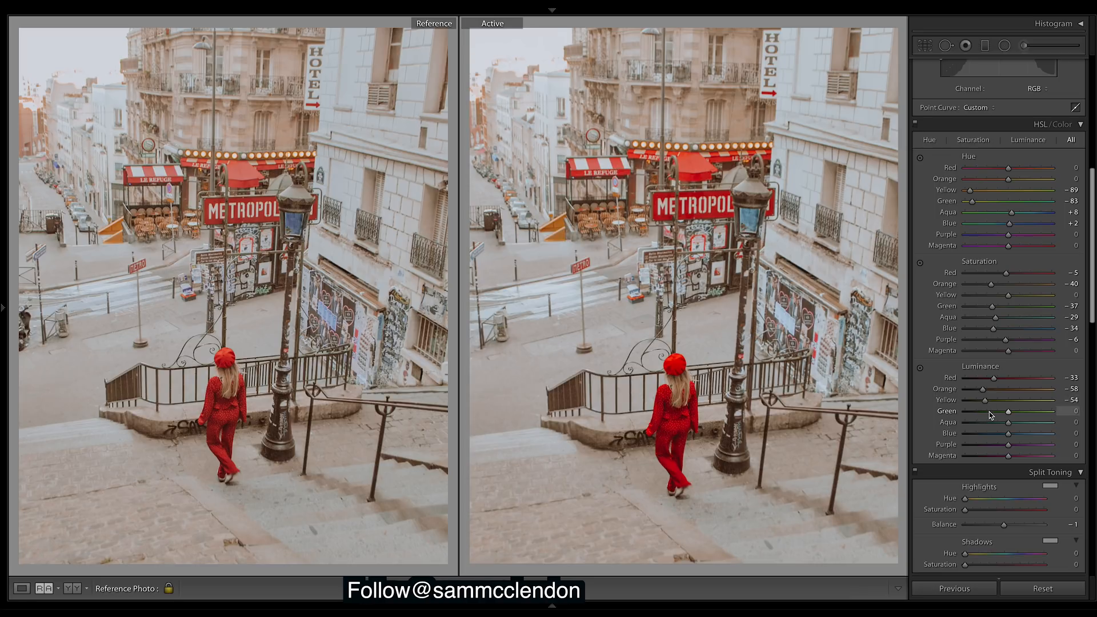
- Darken luminance: Green -45, Aqua -12, Blue -49
left_click_drag(1008, 411, 979, 411)
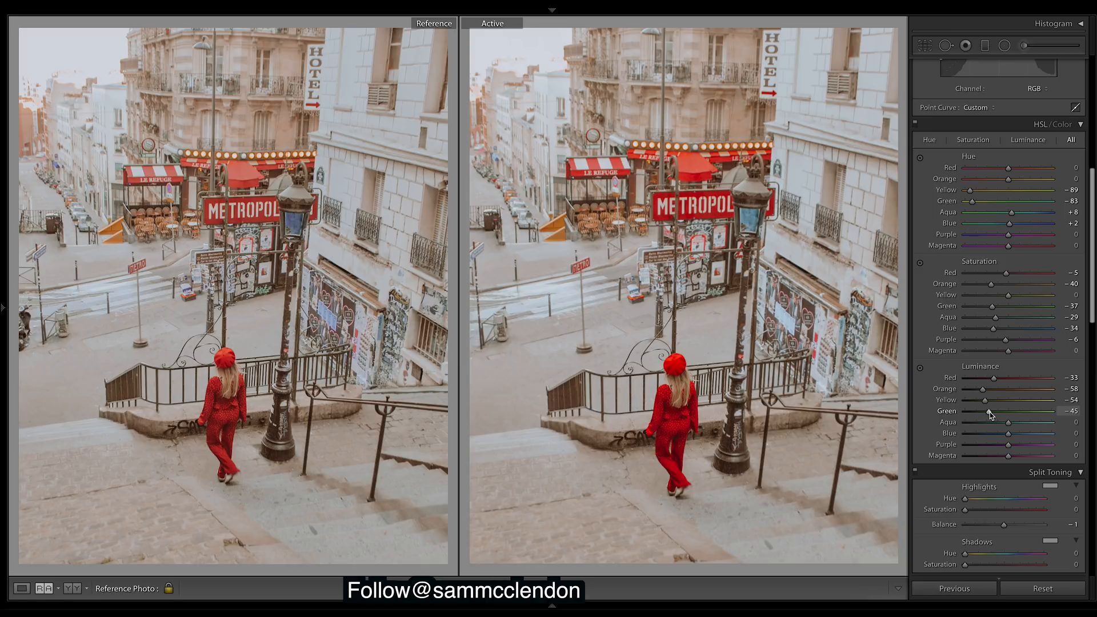
left_click_drag(1008, 422, 987, 422)
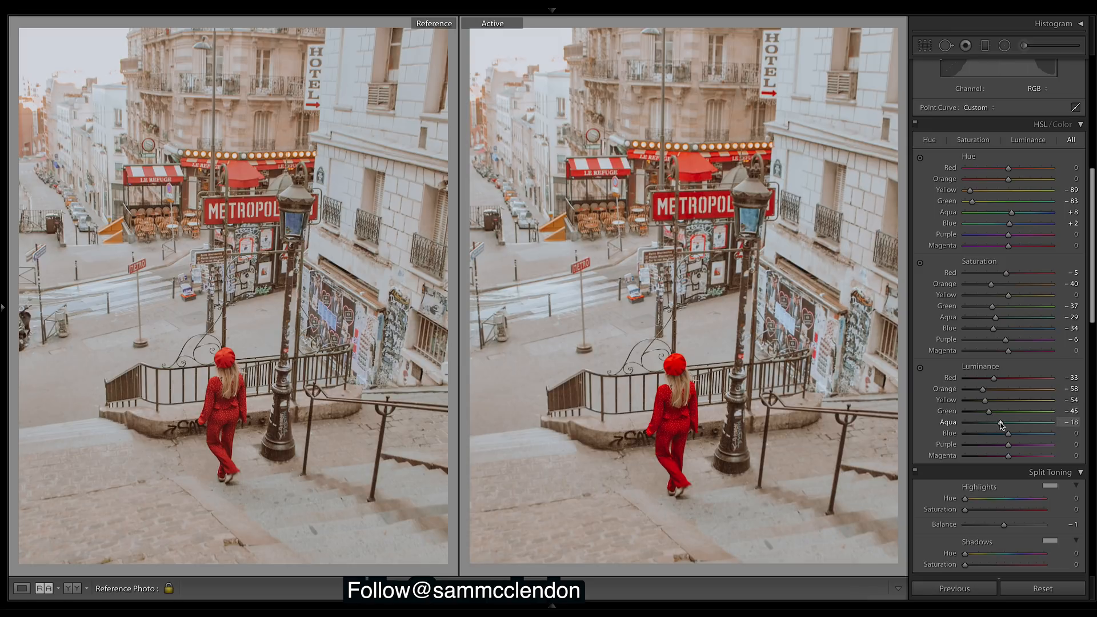
left_click_drag(1011, 422, 1015, 421)
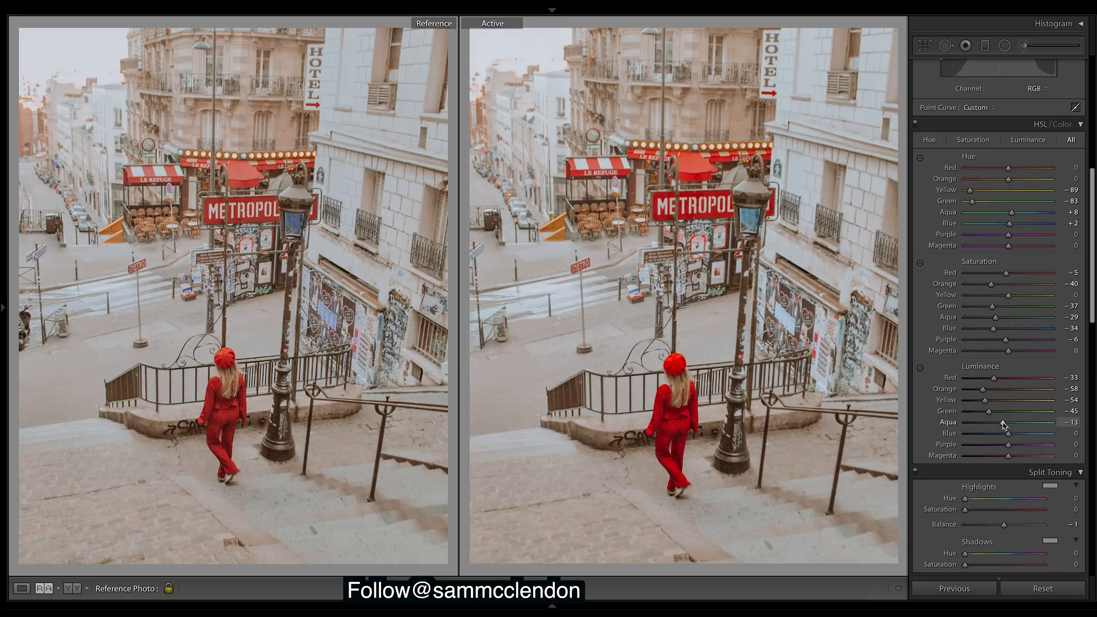
left_click_drag(1008, 434, 987, 433)
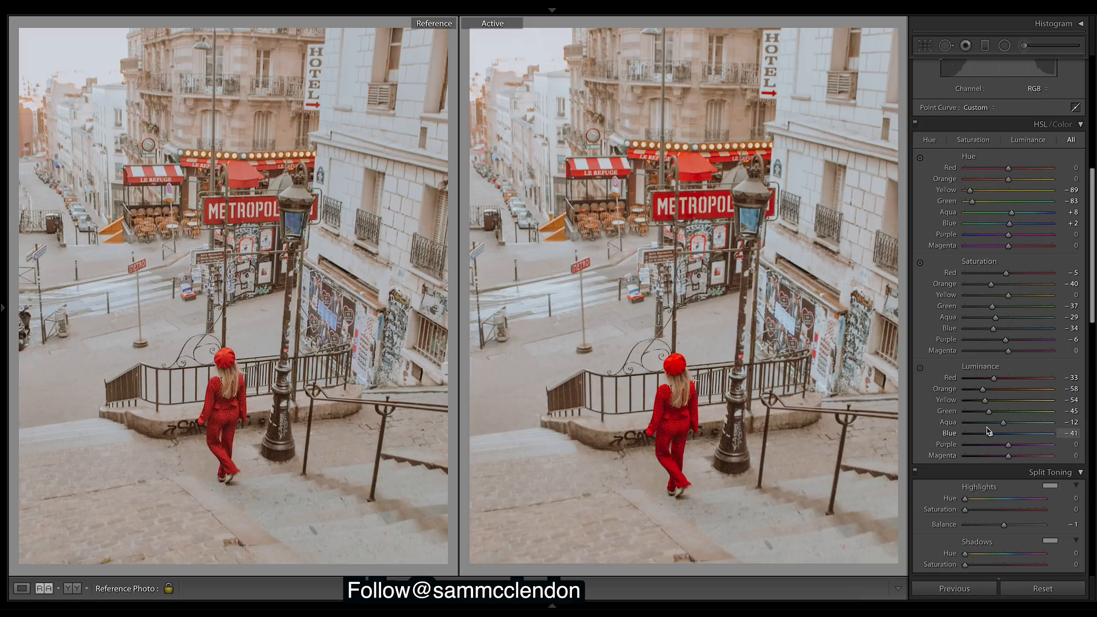
left_click_drag(1001, 433, 976, 432)
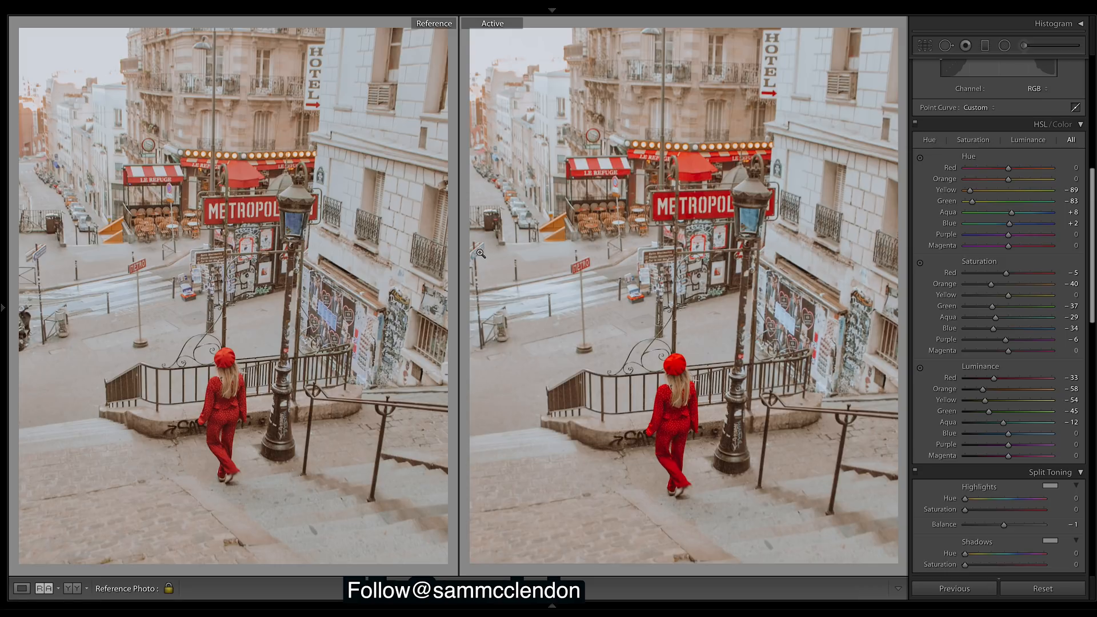
mouse_move(785, 226)
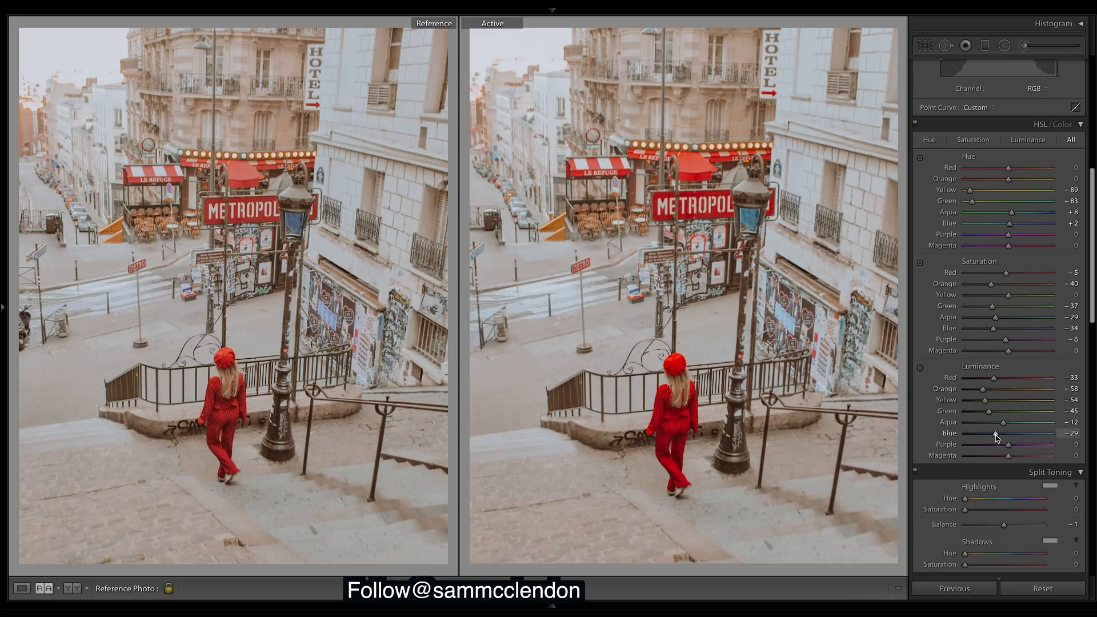
left_click_drag(1003, 433, 1002, 433)
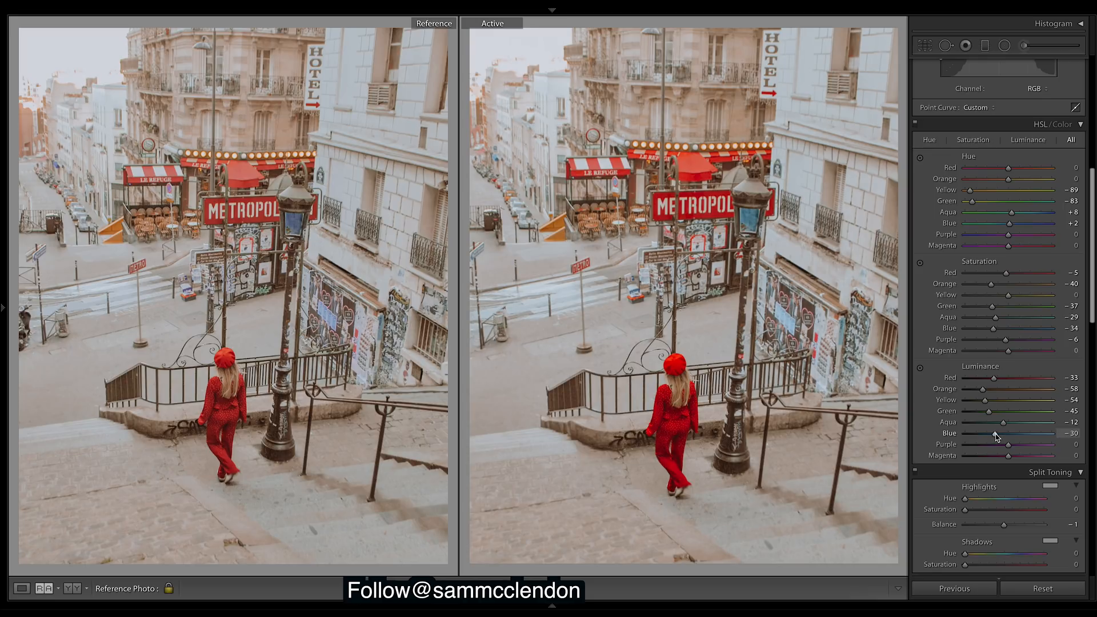
left_click_drag(997, 433, 989, 433)
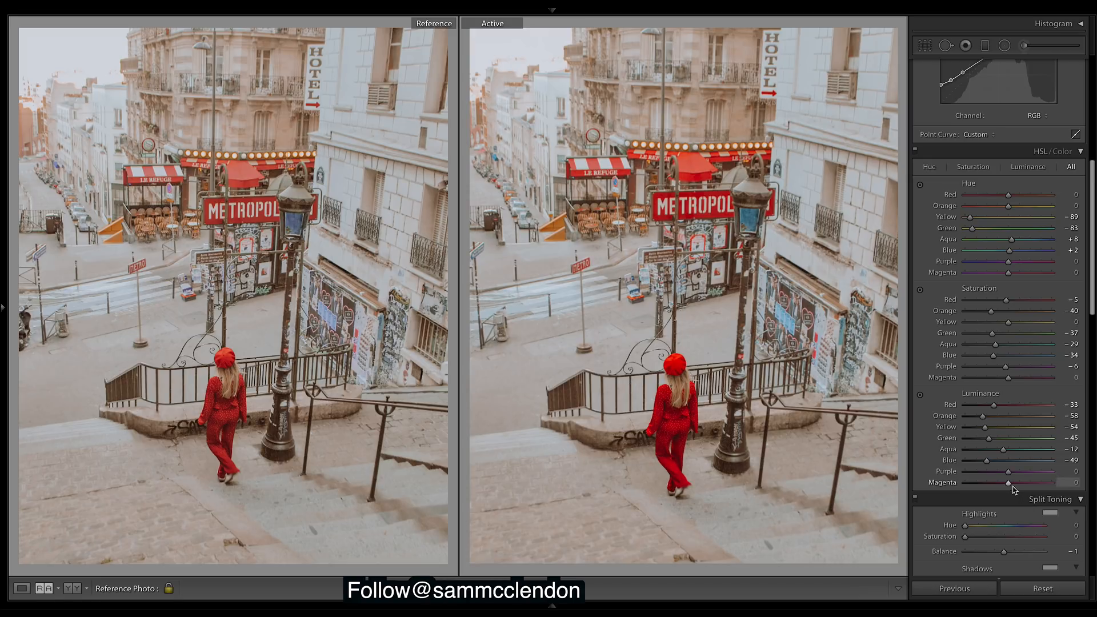
- Try adjusting Magenta luminance, then return it to 0
left_click_drag(1006, 482, 1016, 483)
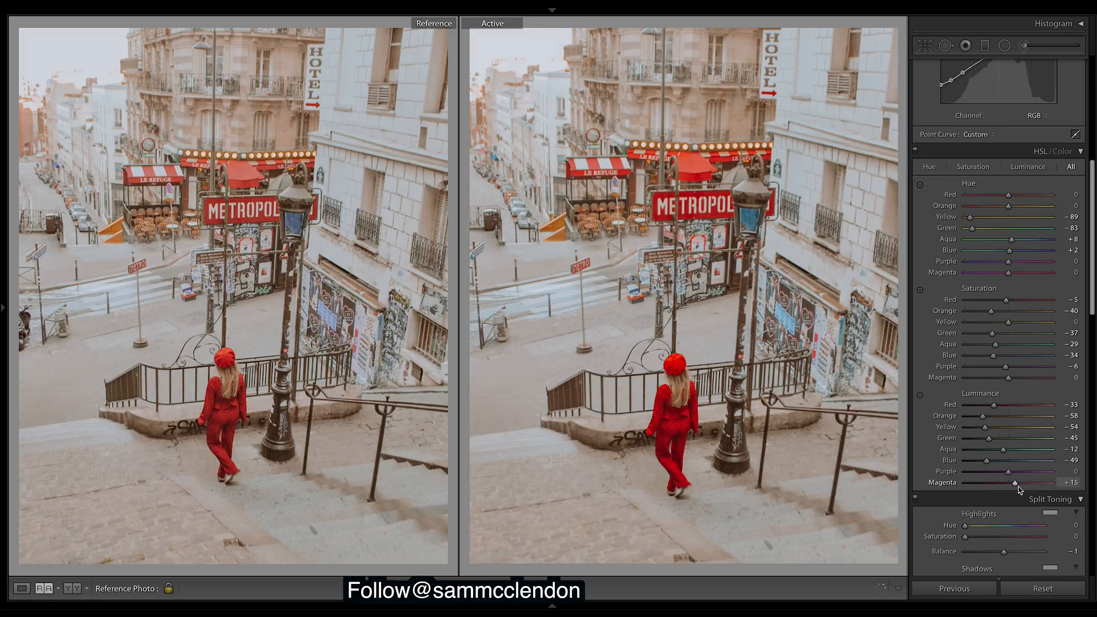
left_click_drag(1015, 482, 1008, 483)
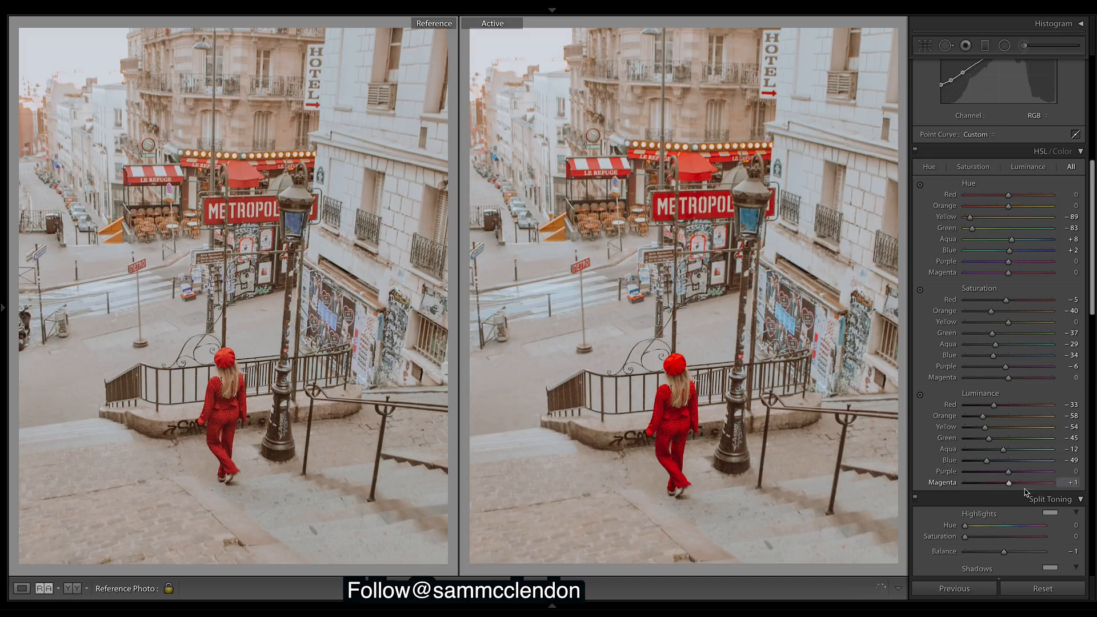
left_click_drag(1007, 483, 987, 483)
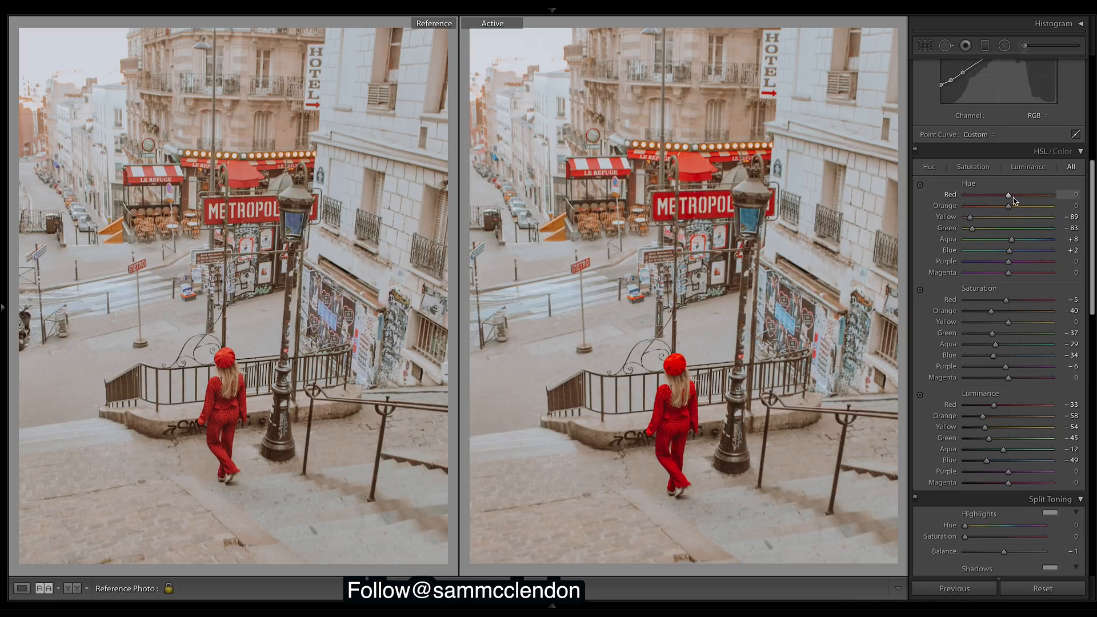
- Nudge the red hue to +2 and settle the orange hue at -10
left_click_drag(1008, 195, 1013, 194)
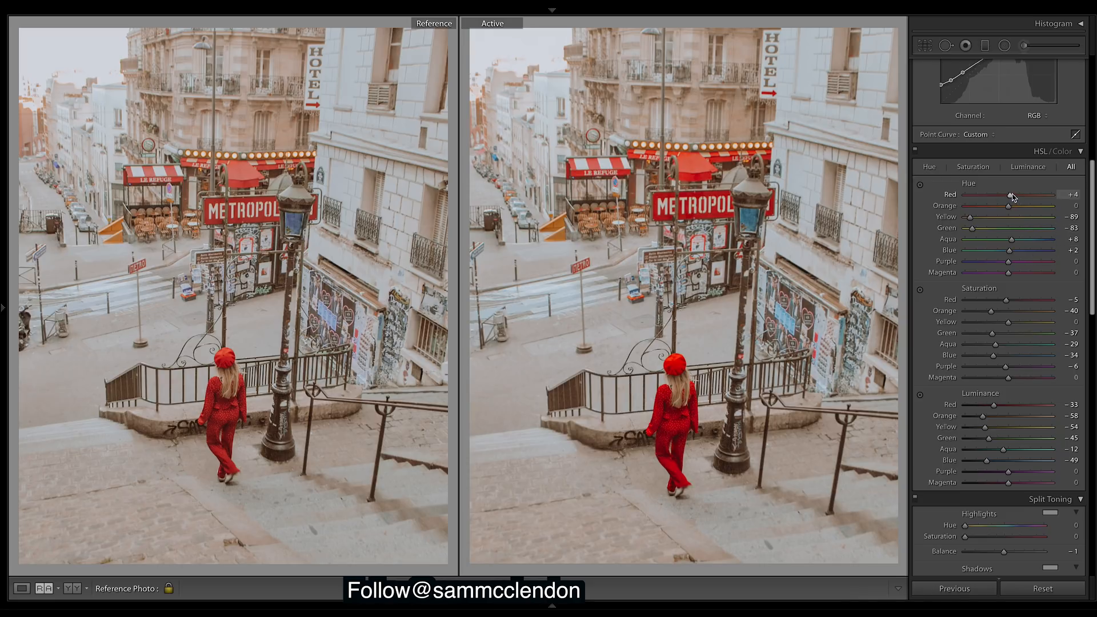
left_click_drag(1011, 194, 1006, 194)
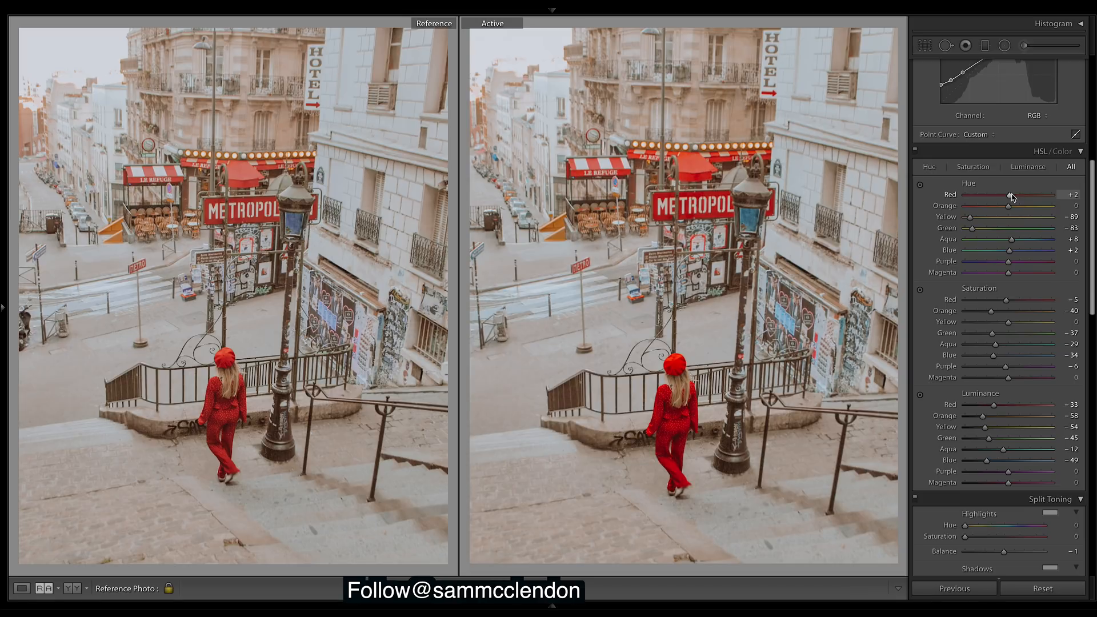
mouse_move(1008, 208)
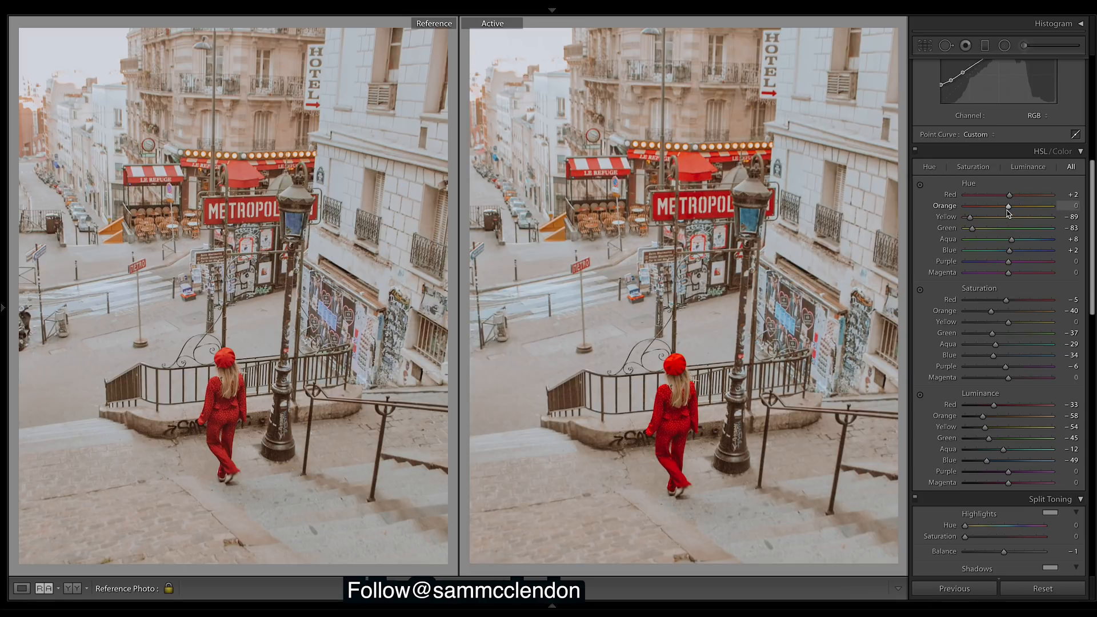
left_click_drag(1009, 206, 1003, 206)
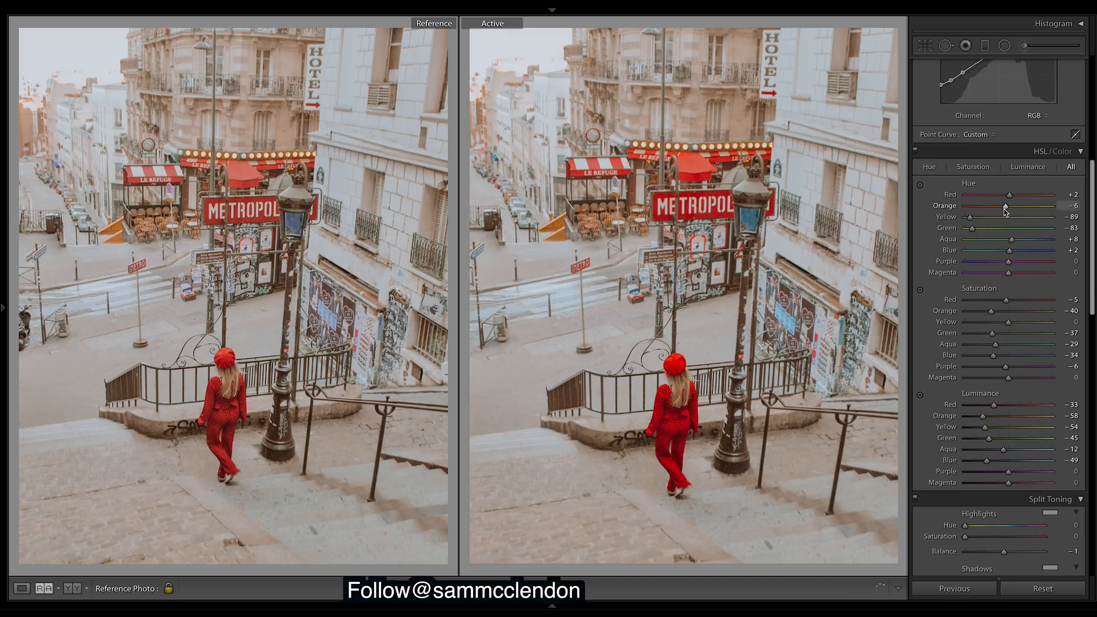
left_click_drag(1004, 206, 1071, 205)
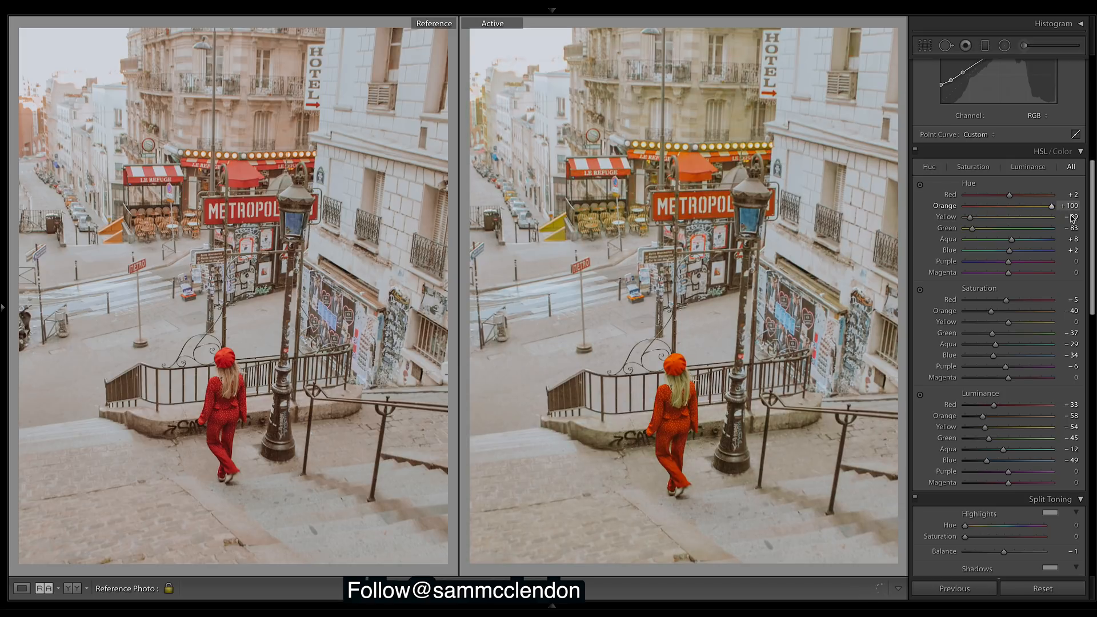
left_click_drag(1054, 206, 1001, 206)
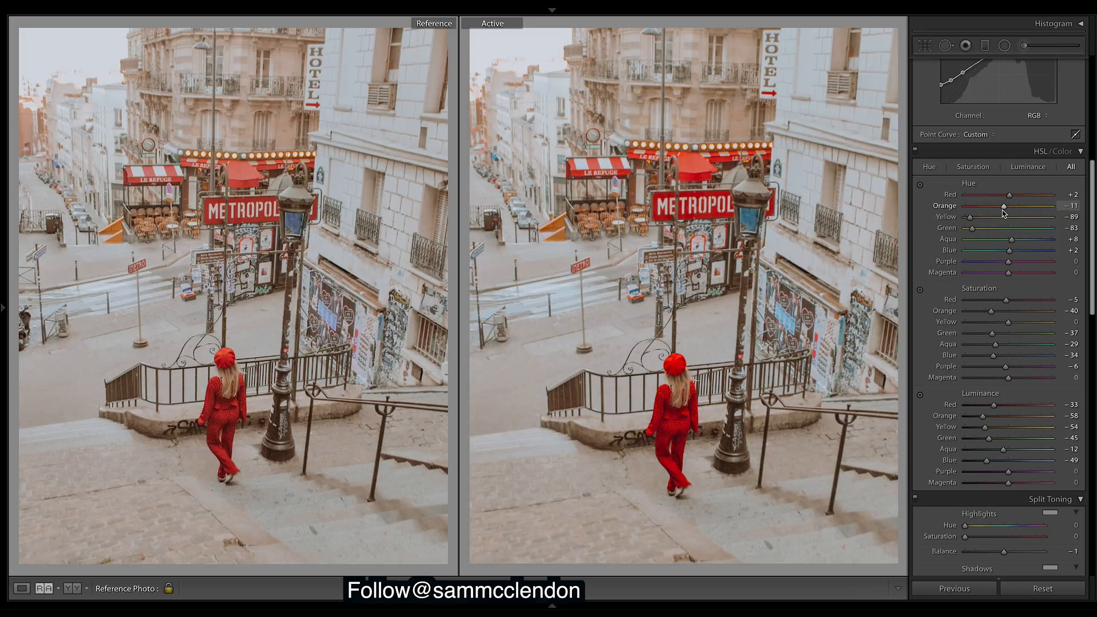
left_click_drag(1002, 206, 1009, 205)
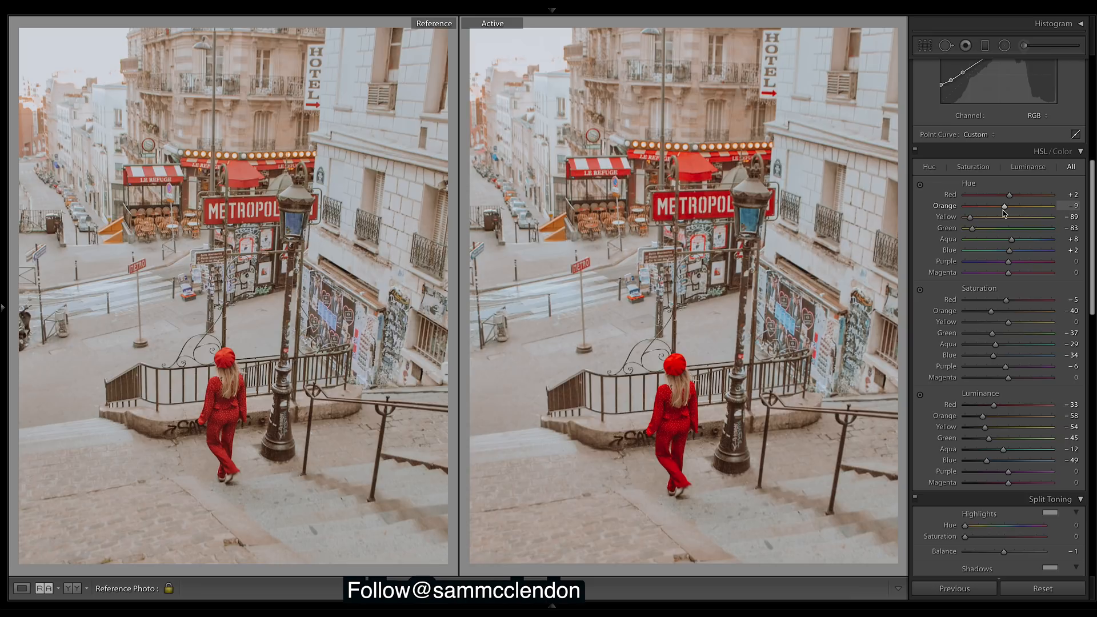
left_click_drag(1008, 206, 1006, 206)
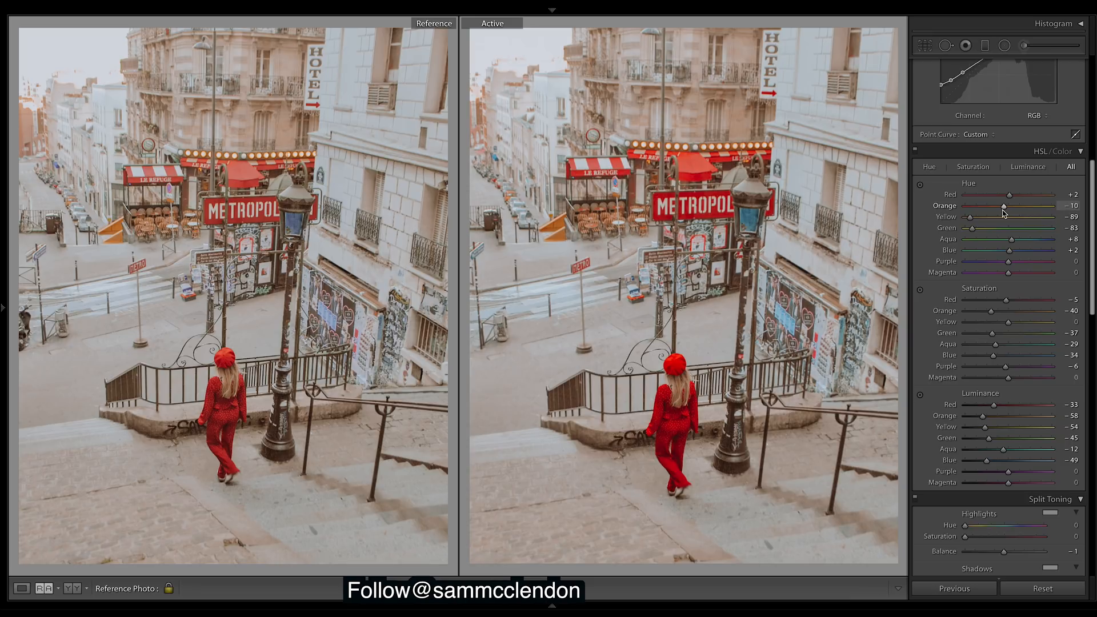
mouse_move(1015, 217)
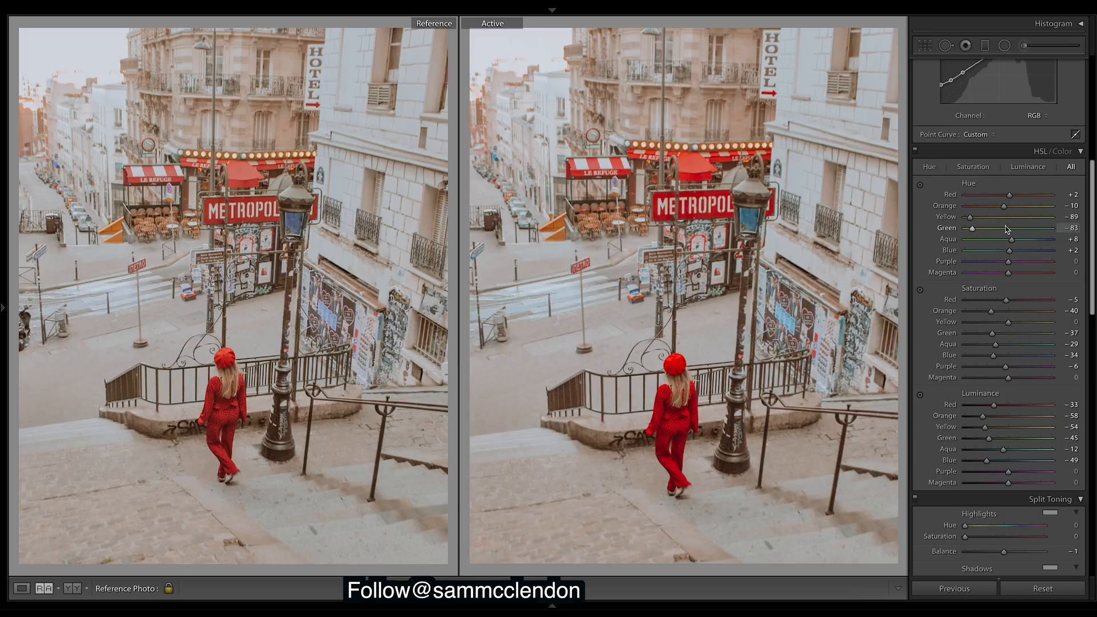
mouse_move(973, 230)
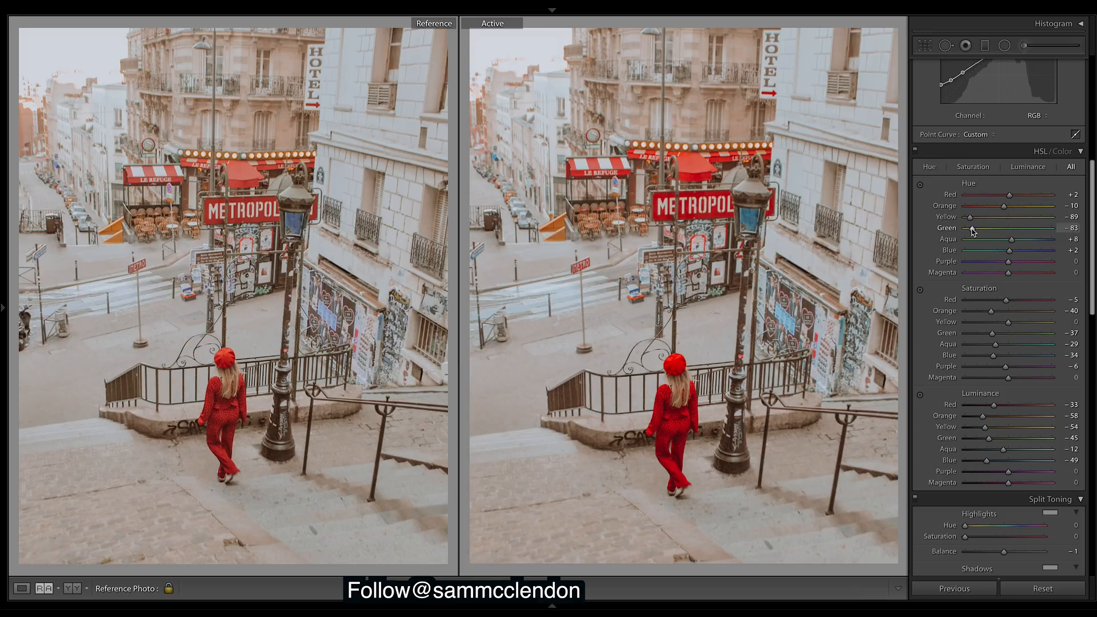
mouse_move(1007, 238)
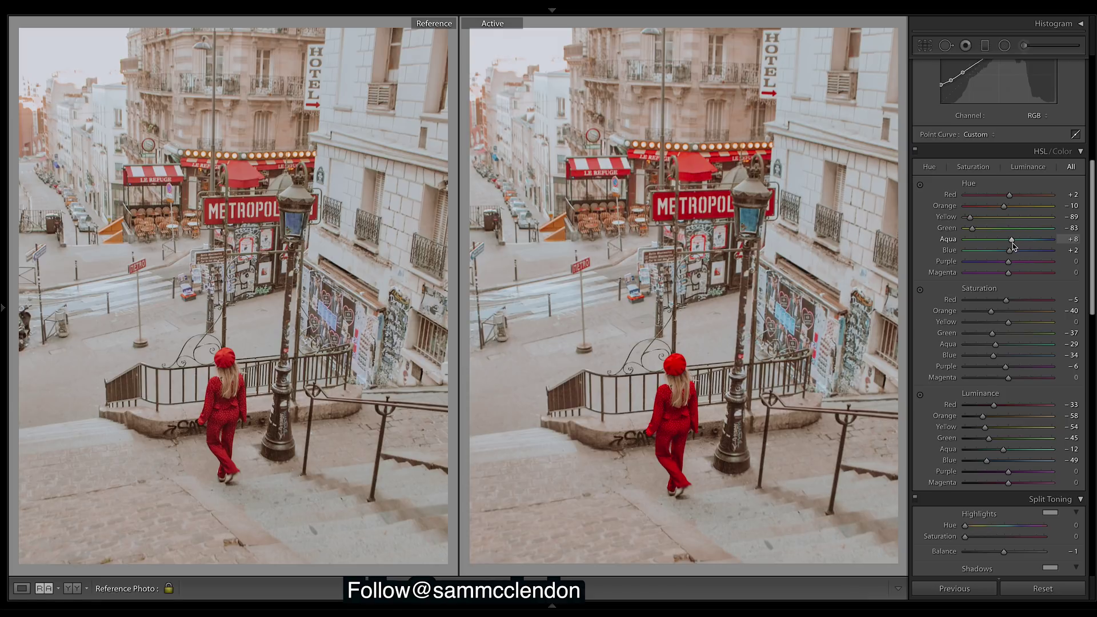
- Raise the aqua hue to +5 and begin lowering red saturation
left_click_drag(1013, 240, 1007, 239)
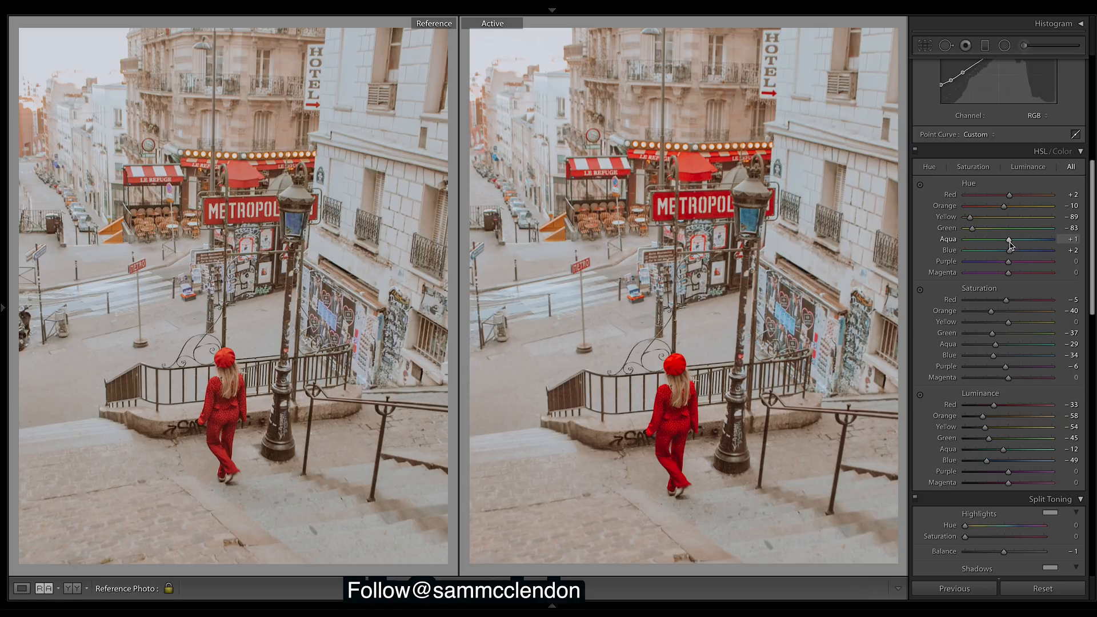
left_click_drag(1008, 239, 1022, 239)
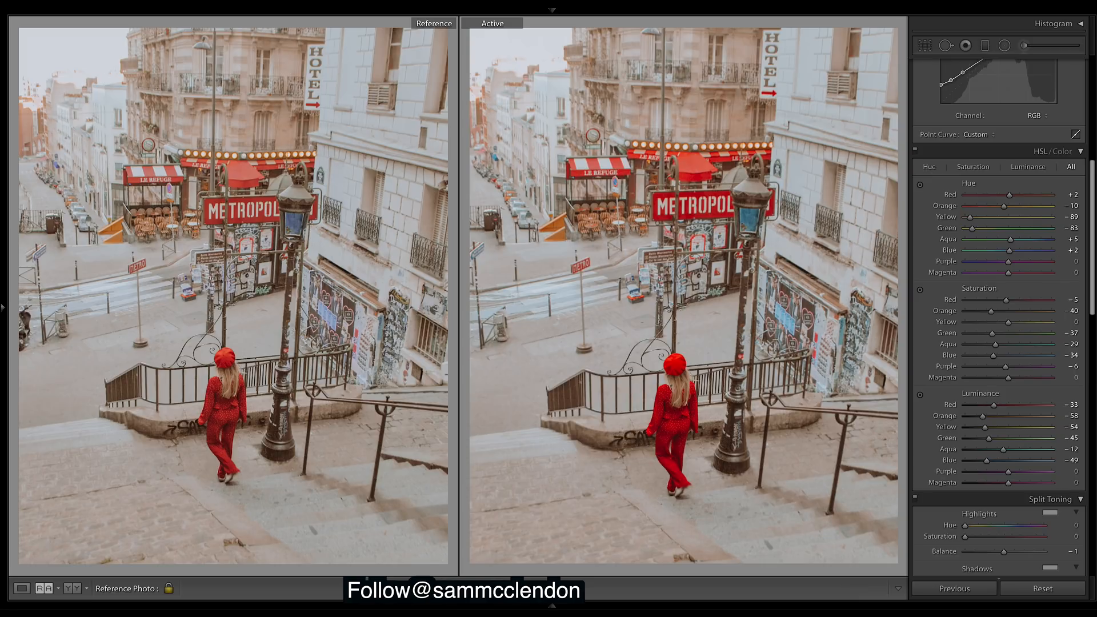
left_click_drag(1002, 300, 976, 293)
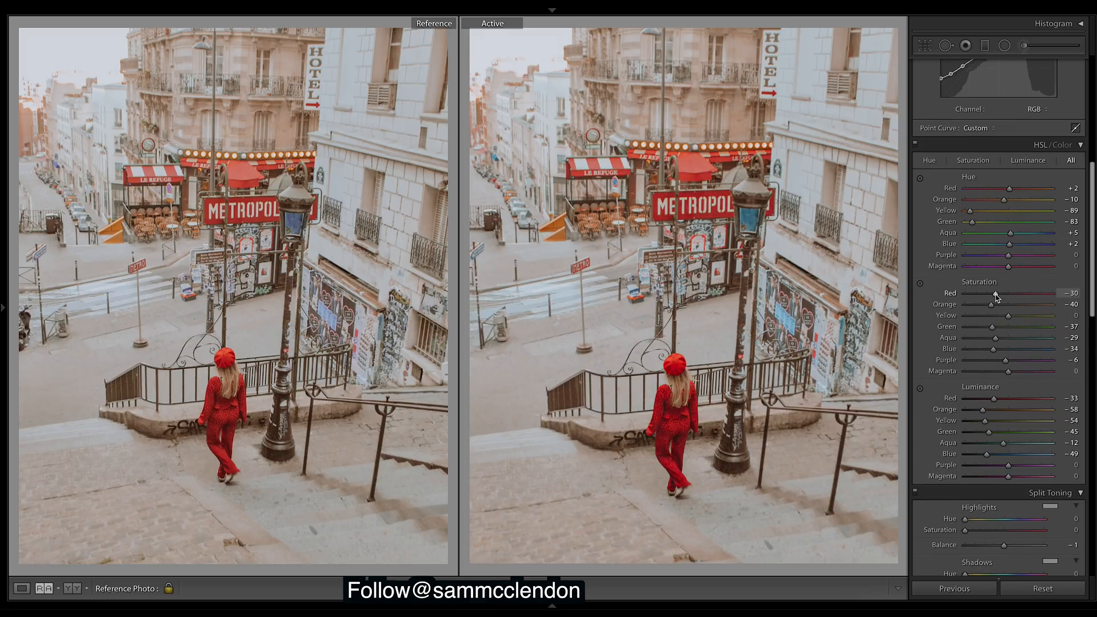
- Fine-tune red saturation to -26 and set orange saturation to -37
left_click_drag(998, 295, 992, 295)
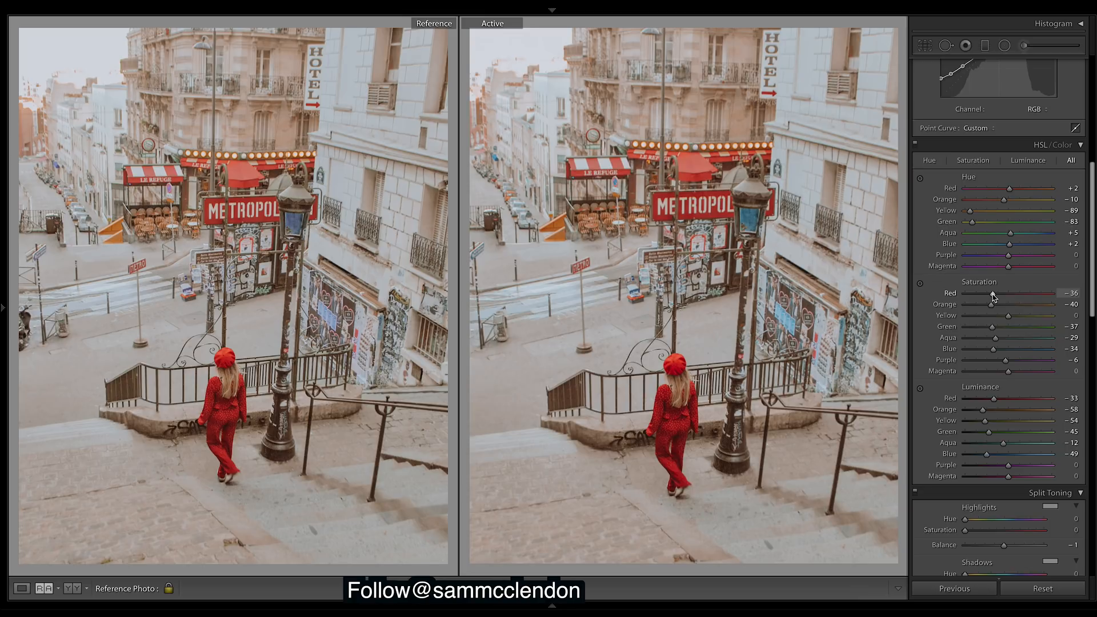
left_click_drag(980, 293, 987, 293)
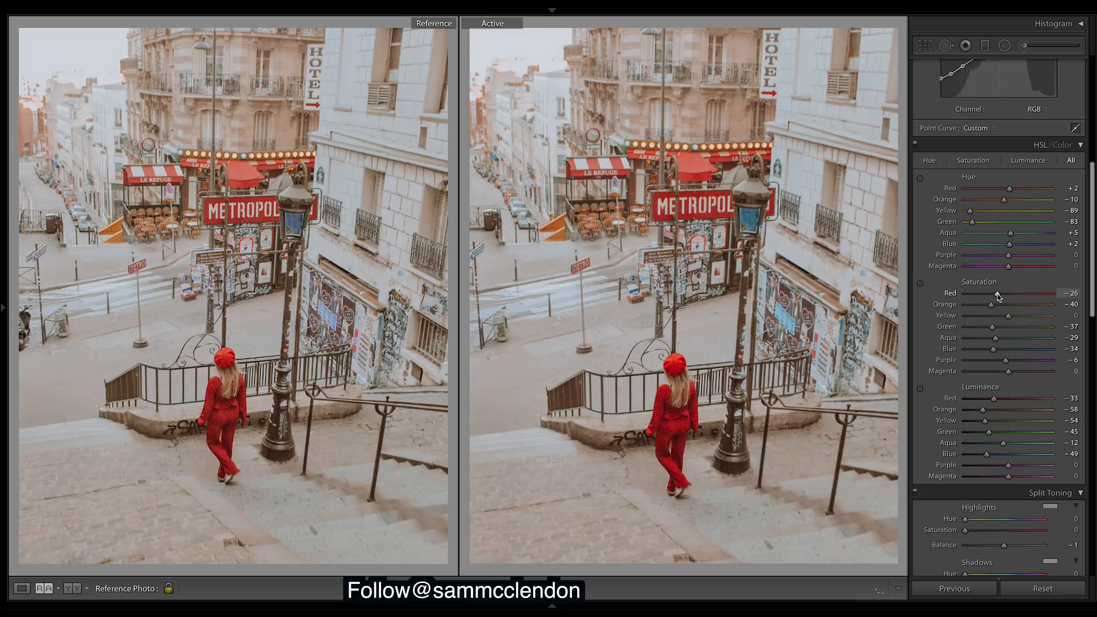
mouse_move(992, 309)
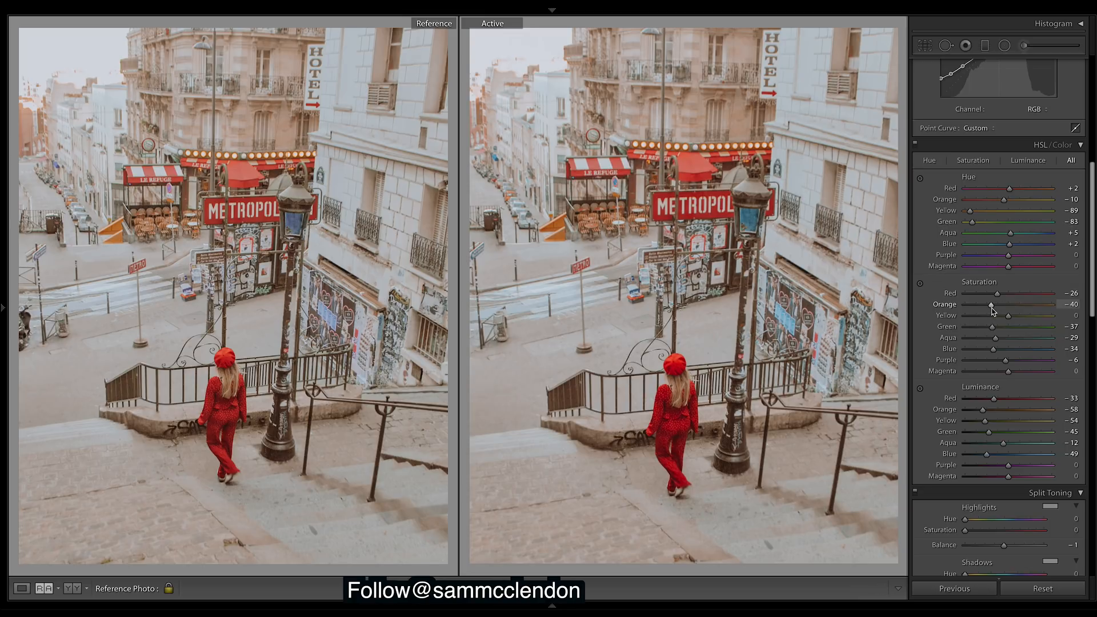
left_click_drag(992, 305, 964, 305)
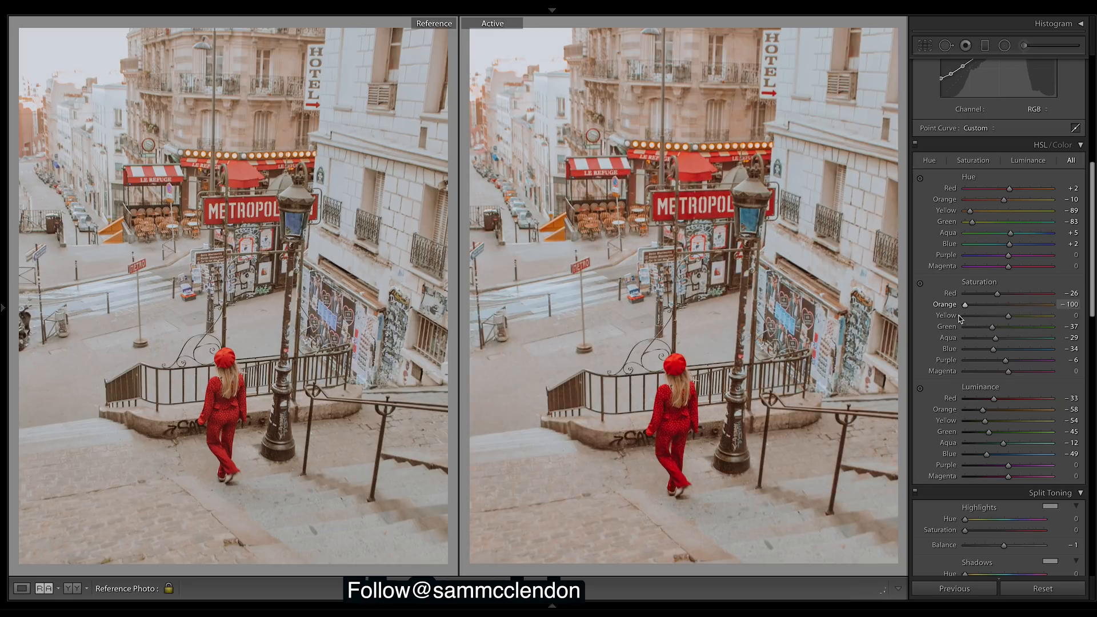
left_click_drag(964, 304, 994, 305)
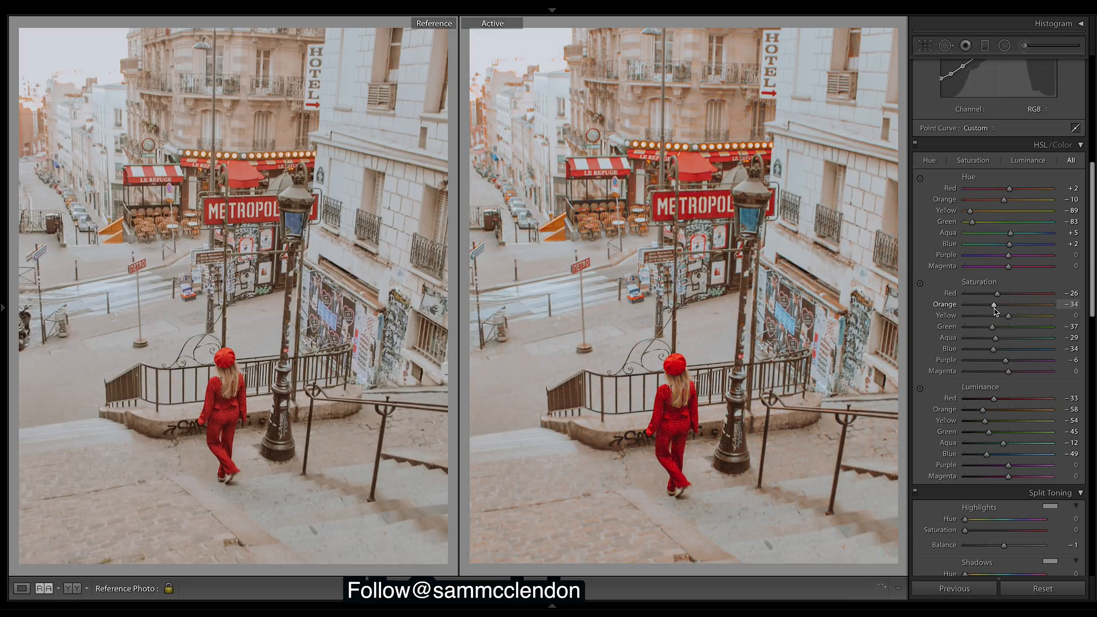
left_click_drag(997, 303, 999, 304)
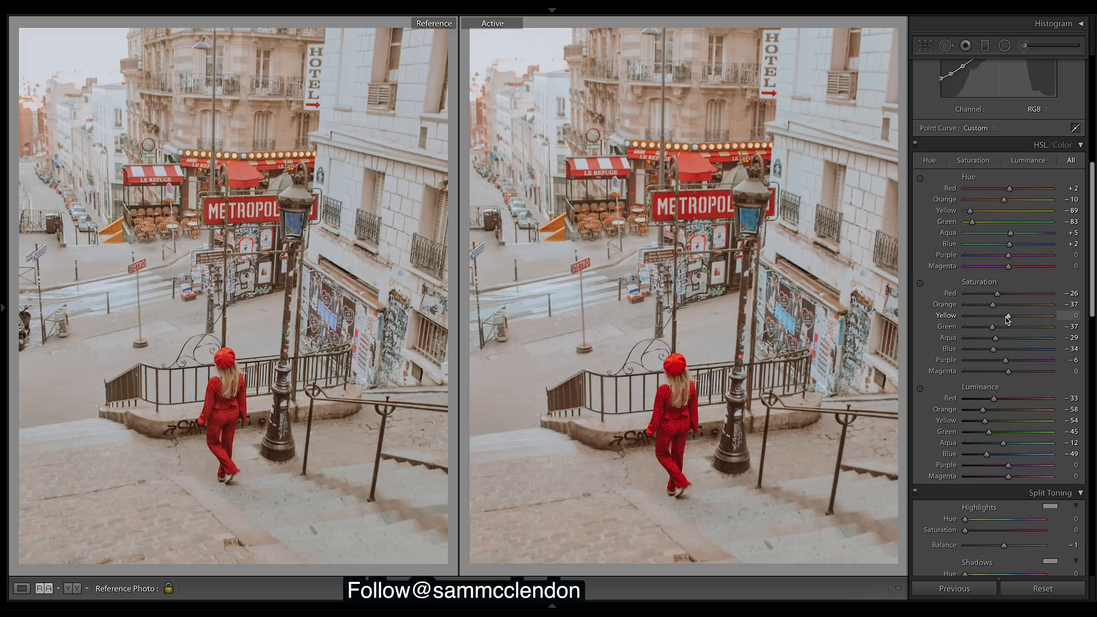
- Set yellow saturation to -4, aqua to -20 and blue to -39
left_click_drag(997, 315, 964, 315)
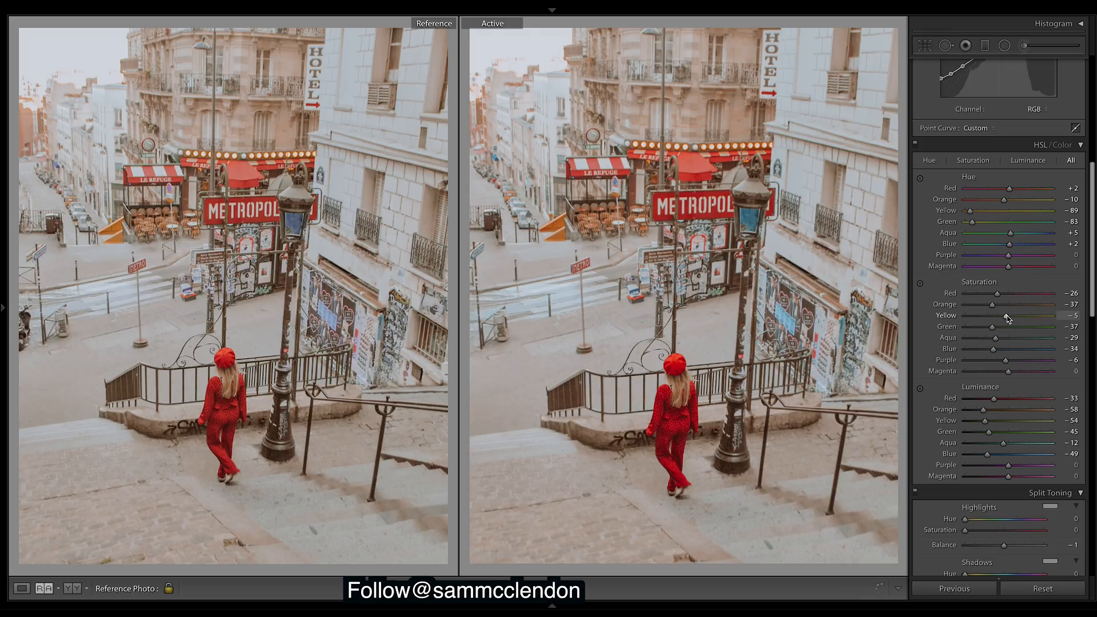
left_click_drag(987, 315, 990, 315)
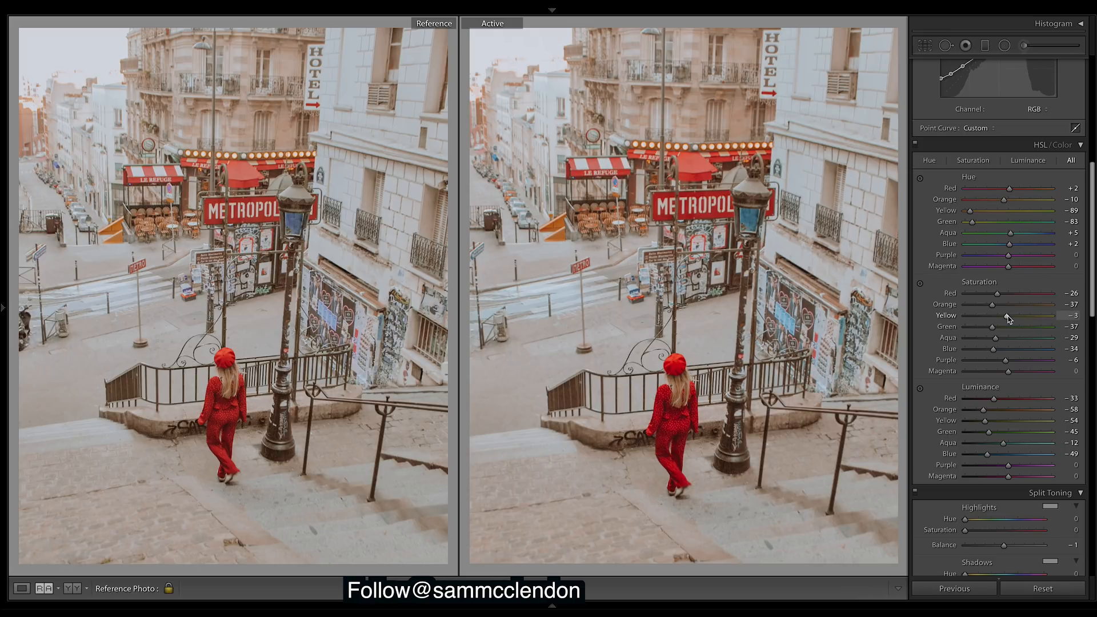
left_click_drag(997, 315, 992, 315)
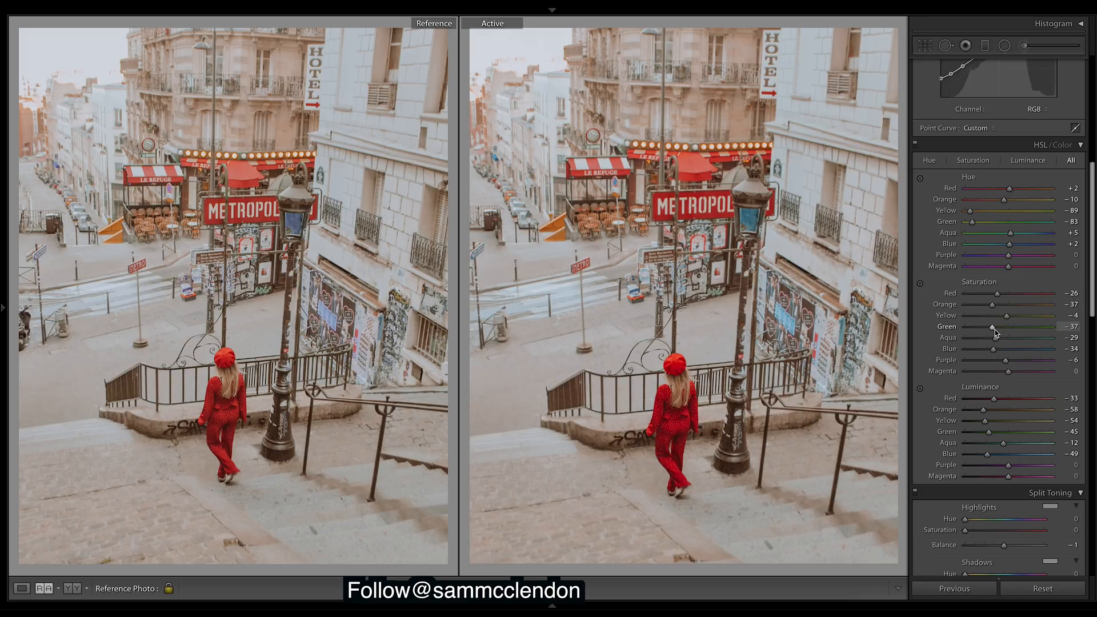
mouse_move(995, 340)
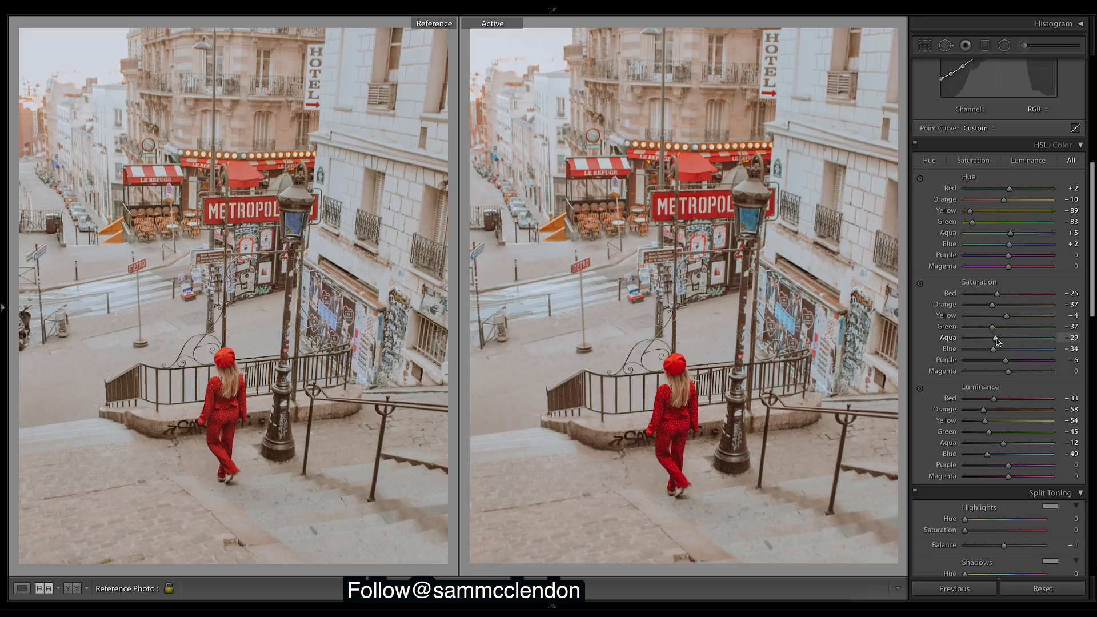
left_click_drag(994, 338, 997, 338)
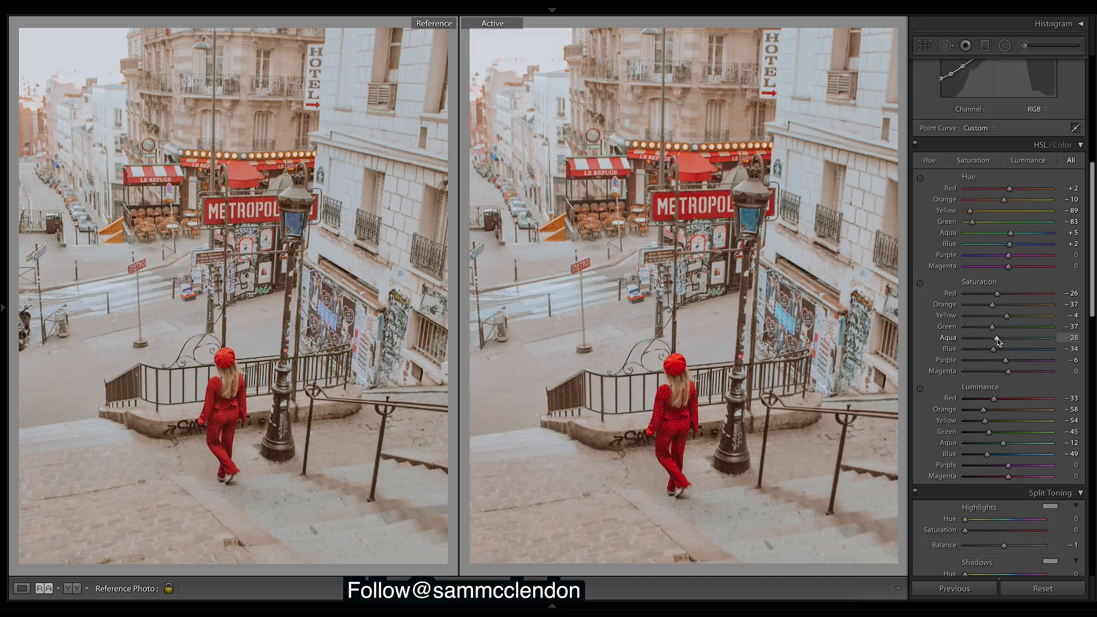
left_click_drag(1001, 338, 996, 338)
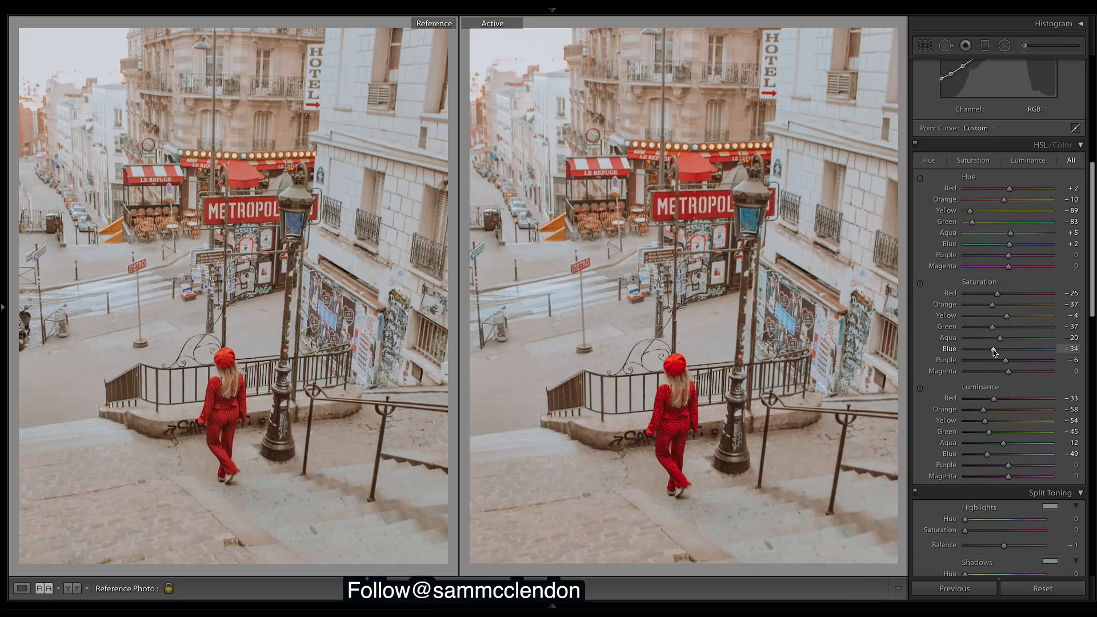
left_click_drag(999, 349, 994, 349)
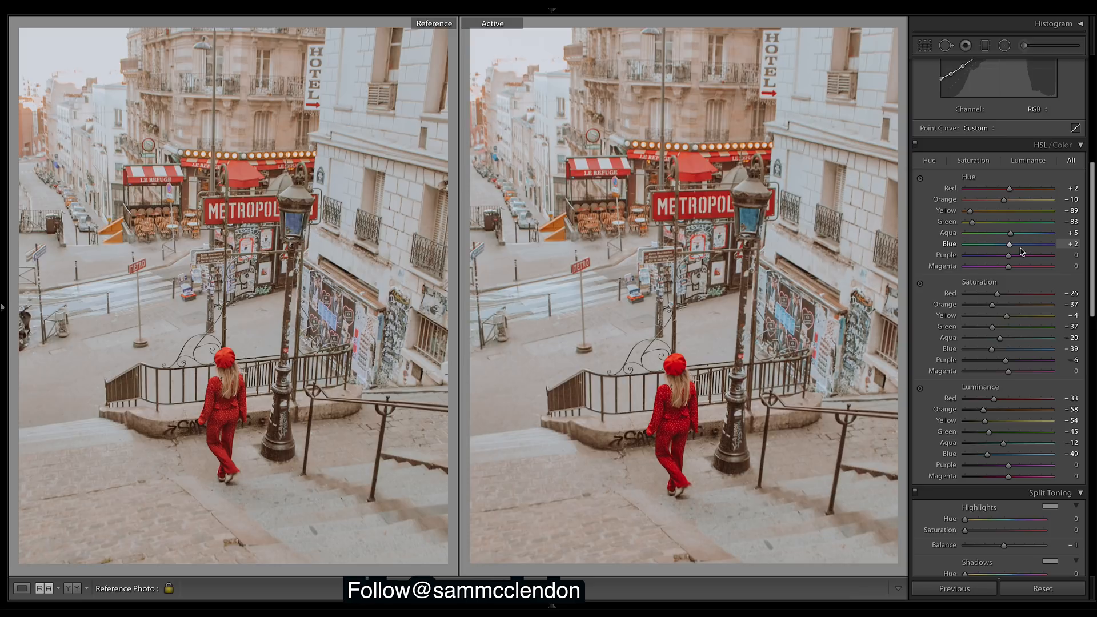
- Set the purple hue slider to +15 and the magenta hue to +12
left_click_drag(1008, 254, 1014, 253)
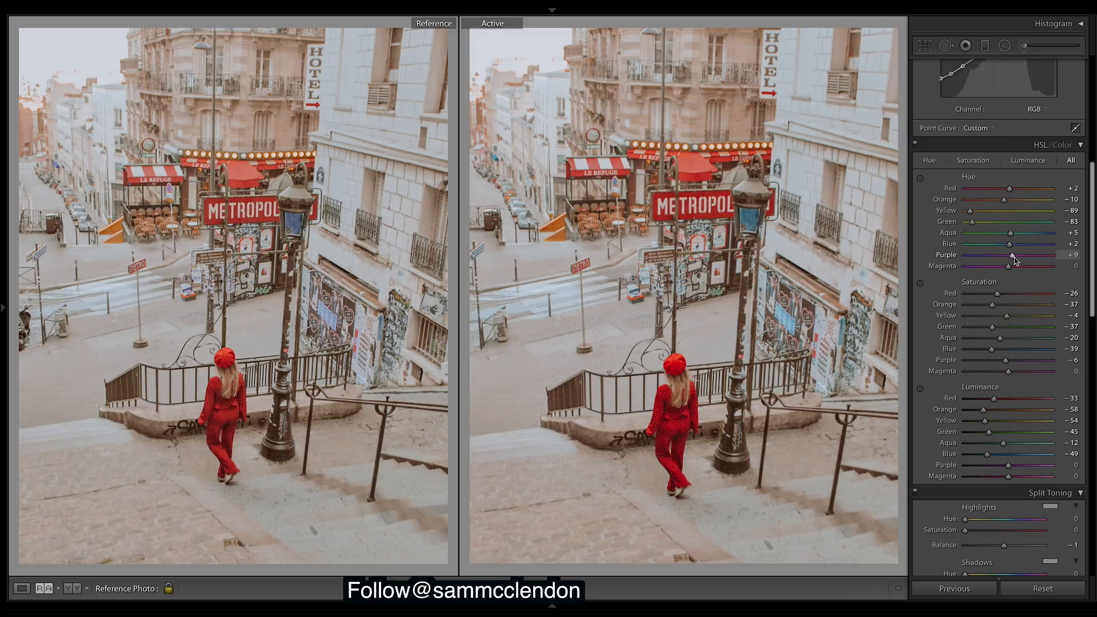
left_click_drag(1016, 255, 1007, 255)
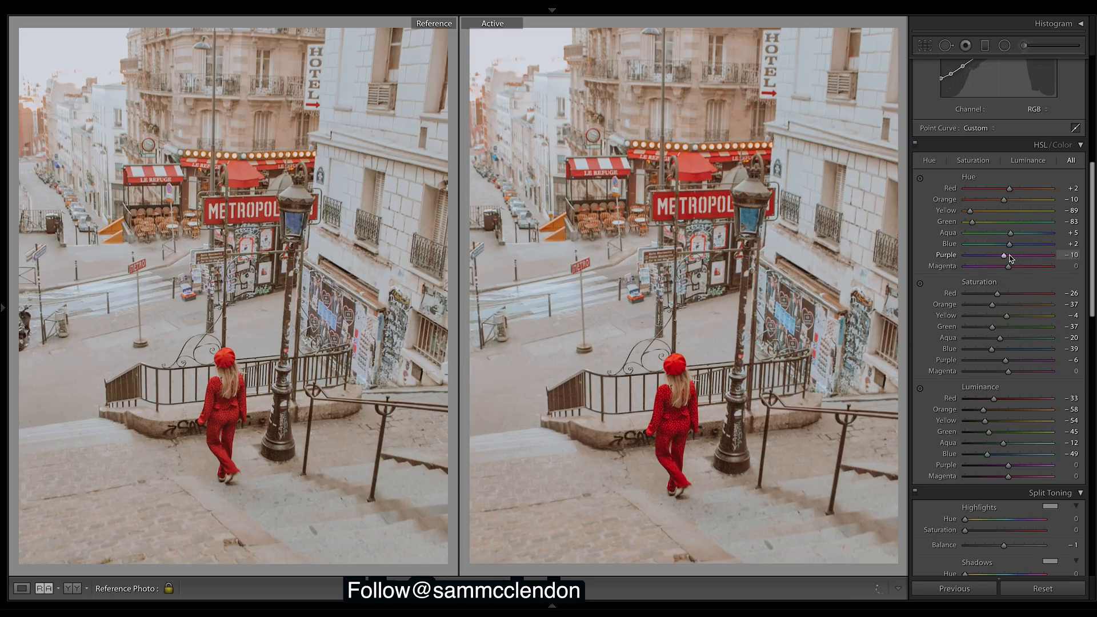
left_click_drag(1005, 255, 1037, 255)
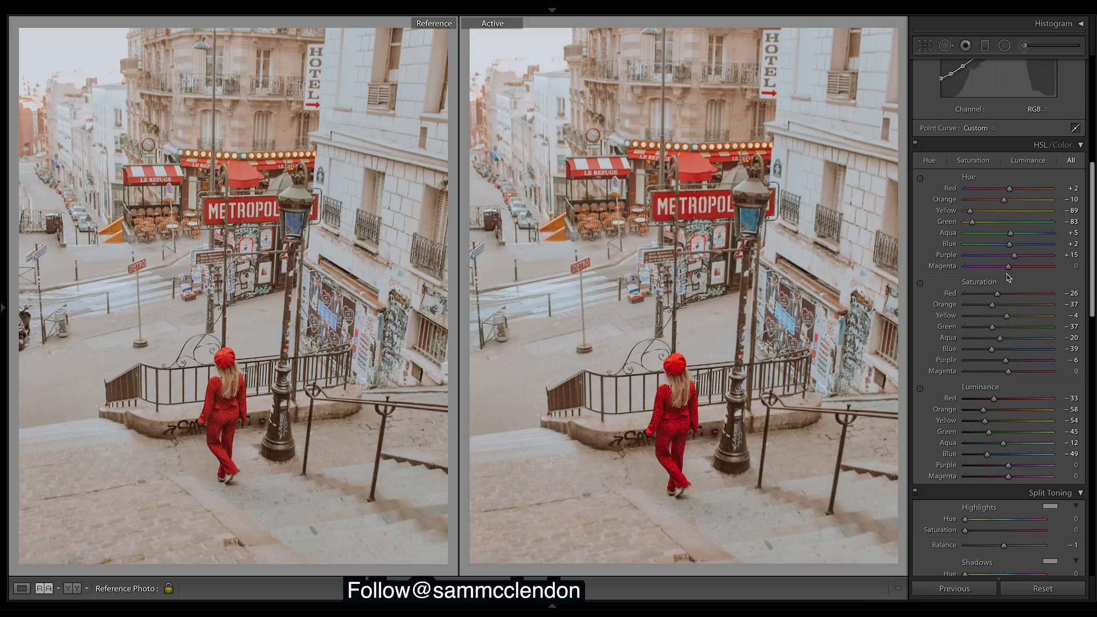
left_click_drag(1008, 266, 1014, 265)
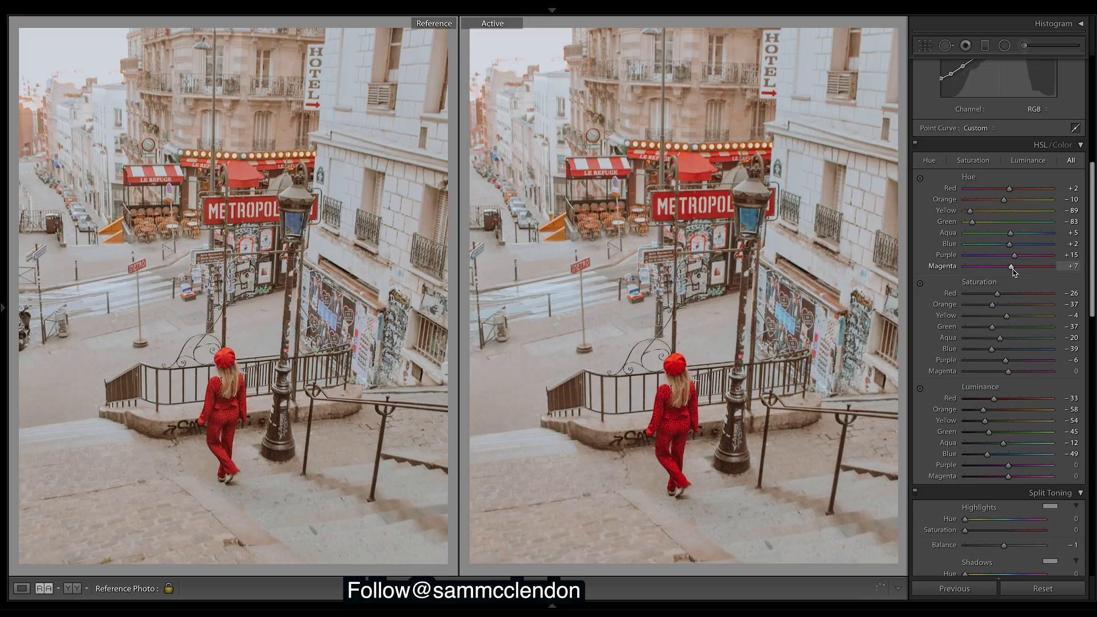
left_click_drag(1013, 266, 1019, 266)
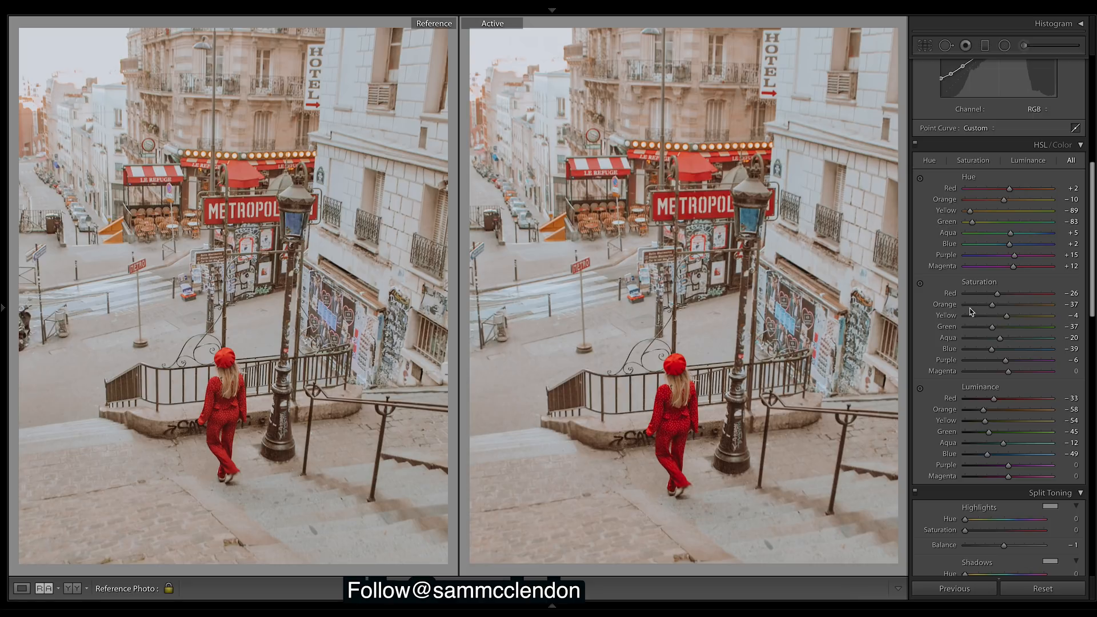
mouse_move(1032, 179)
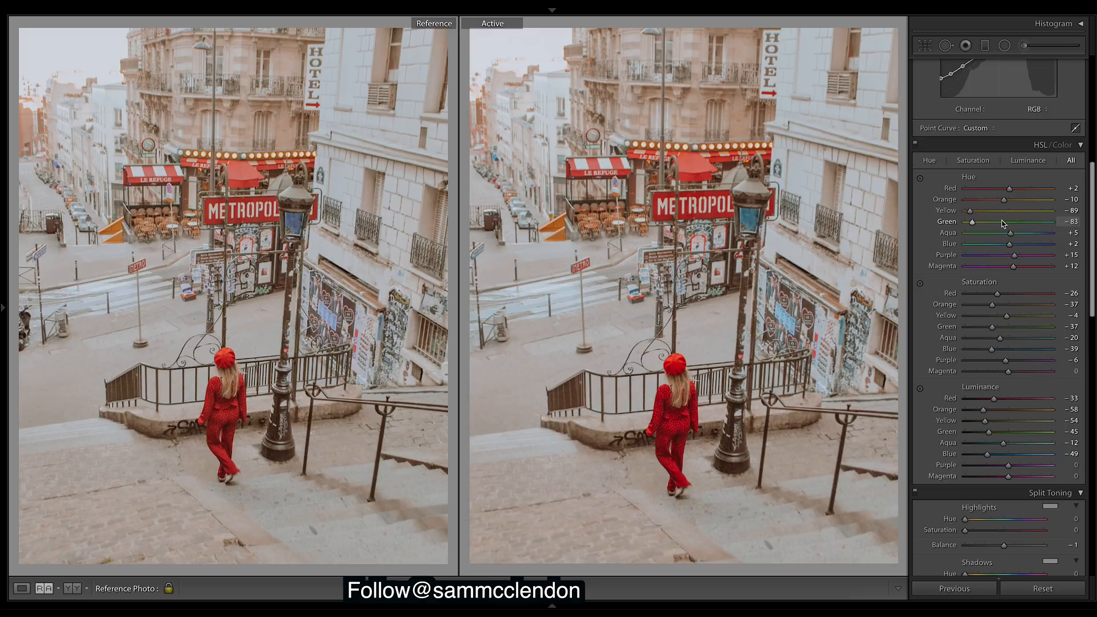
scroll("down", 3)
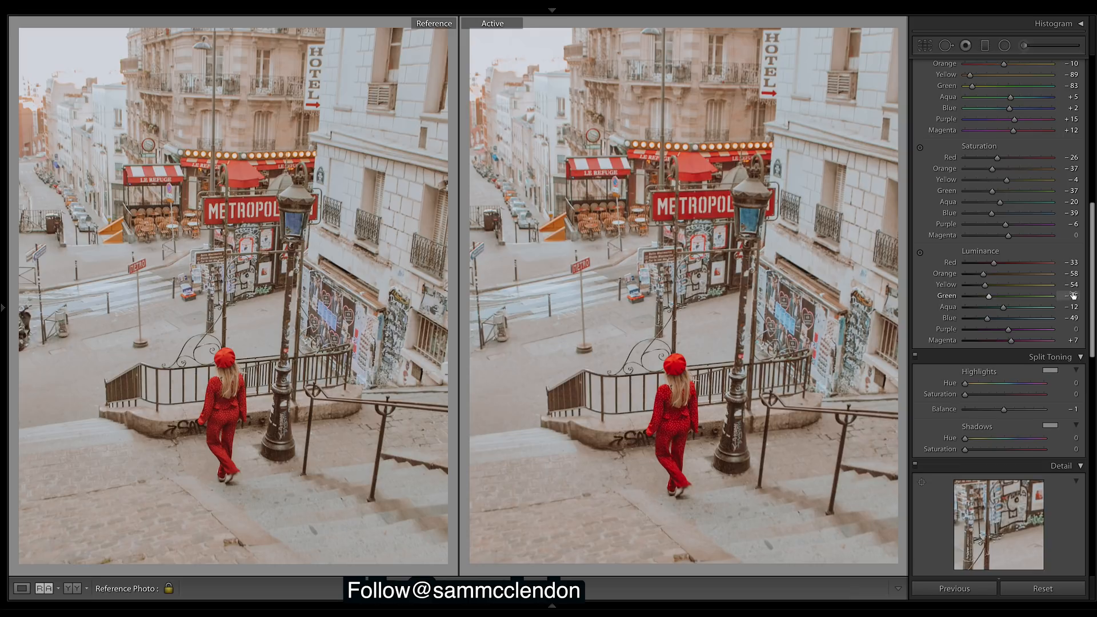
- Raise magenta luminance to +7, then scroll down toward Lens Corrections
left_click_drag(989, 295, 989, 307)
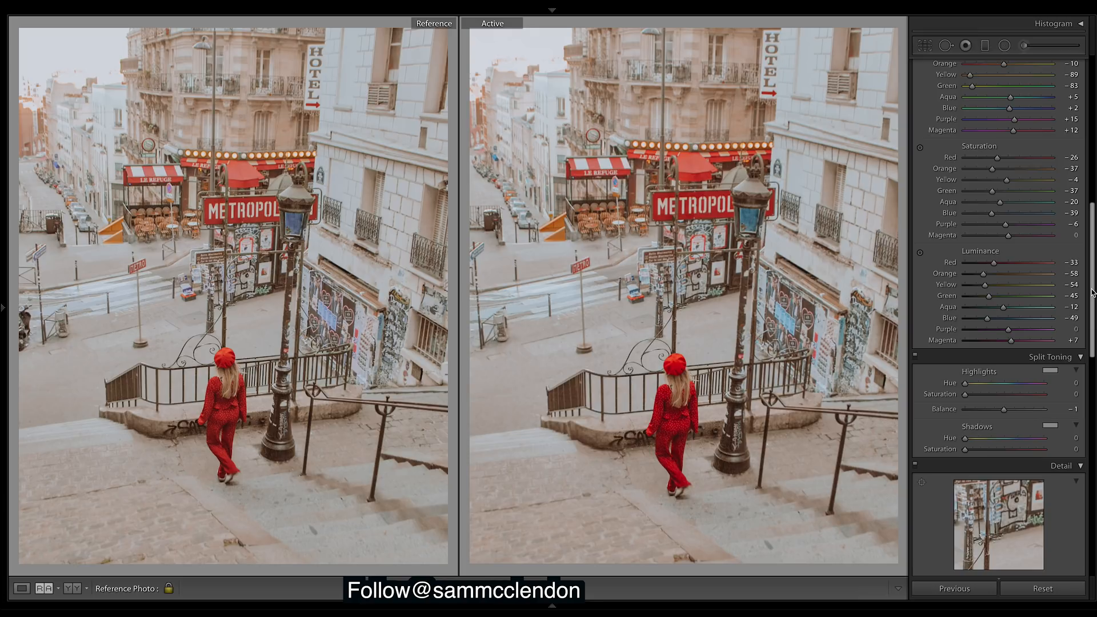
scroll("down", 3)
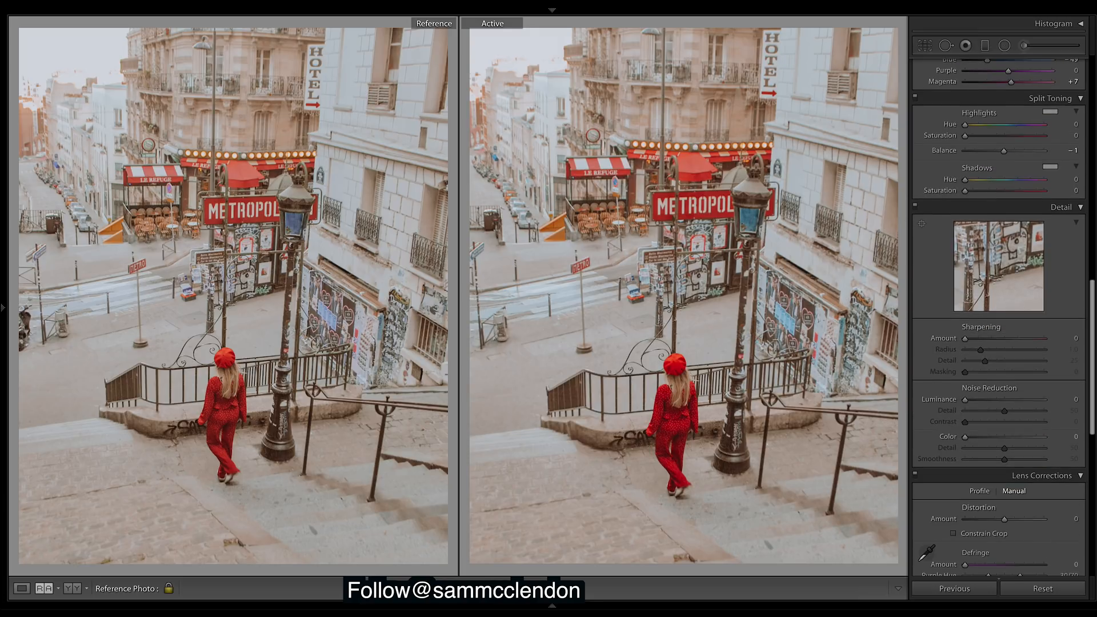
scroll("down", 3)
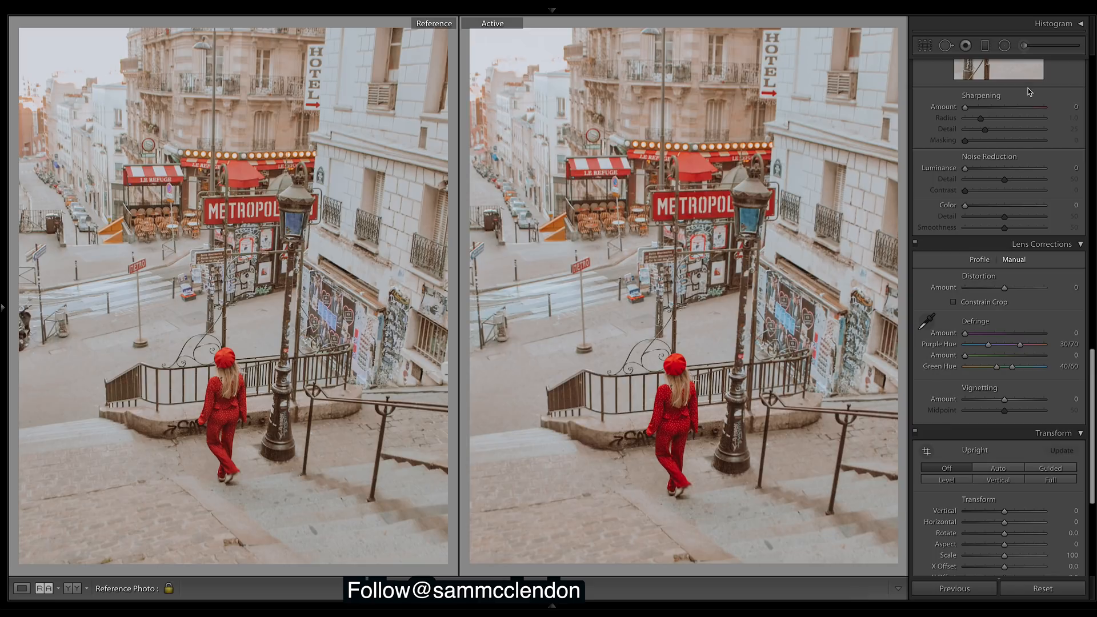
- Set the Lens Corrections Manual Distortion Amount to +20
left_click_drag(1004, 288, 1013, 287)
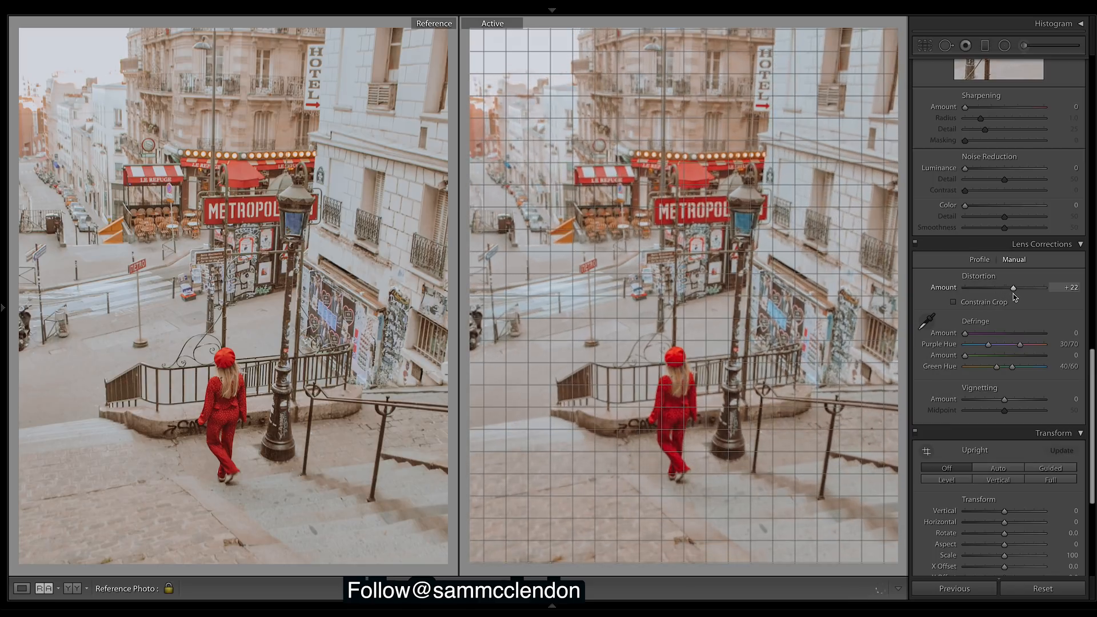
left_click_drag(1013, 287, 1010, 287)
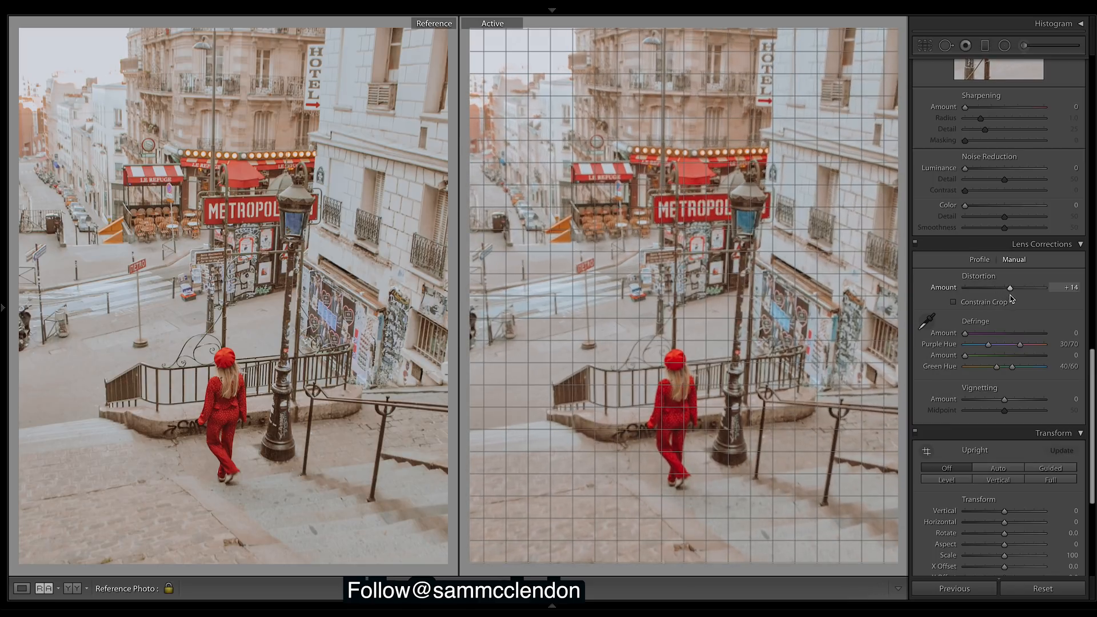
left_click_drag(1010, 287, 1019, 287)
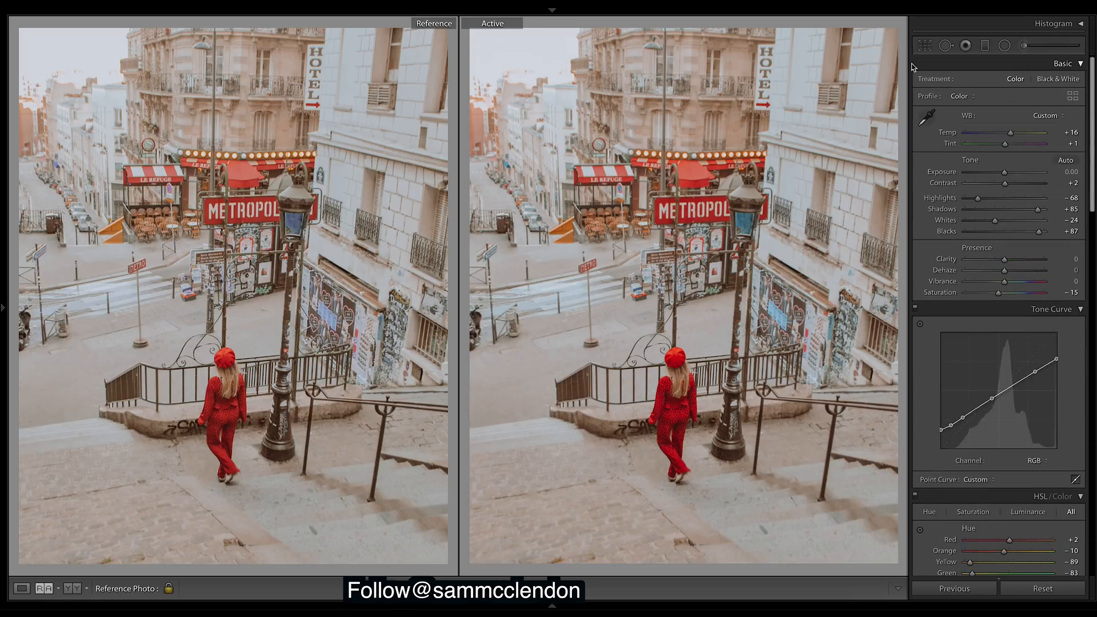
left_click(927, 44)
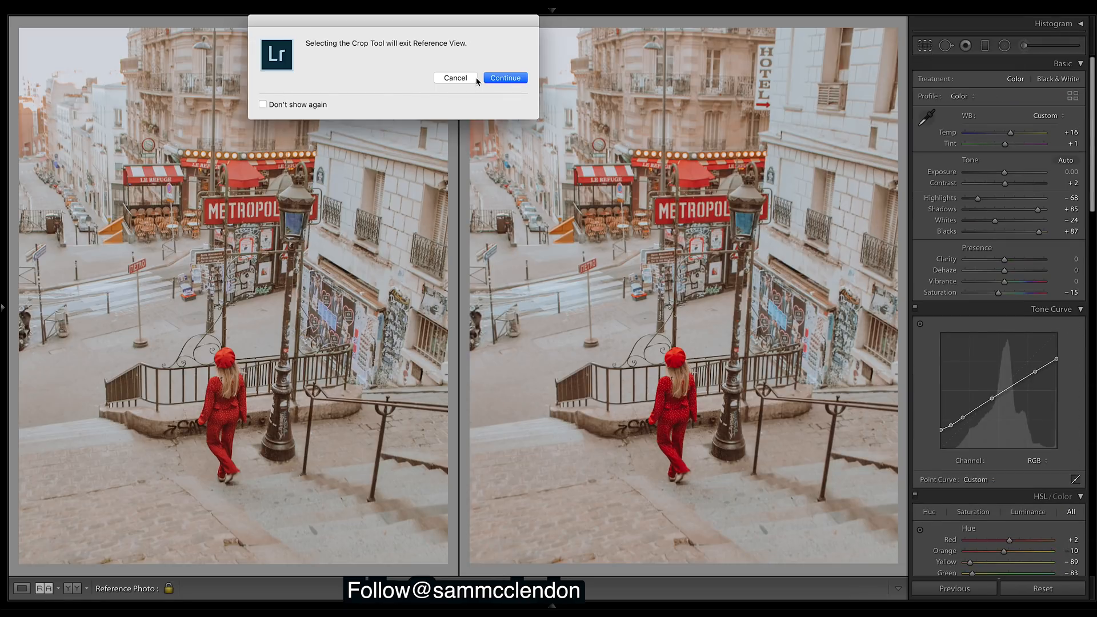
left_click(505, 78)
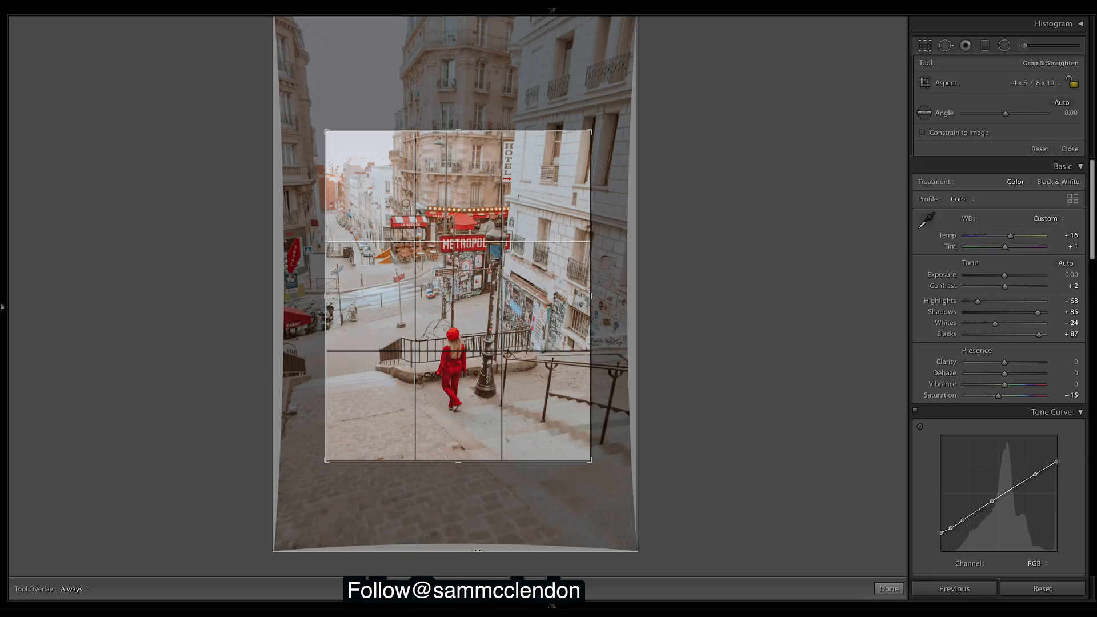
scroll("down", 3)
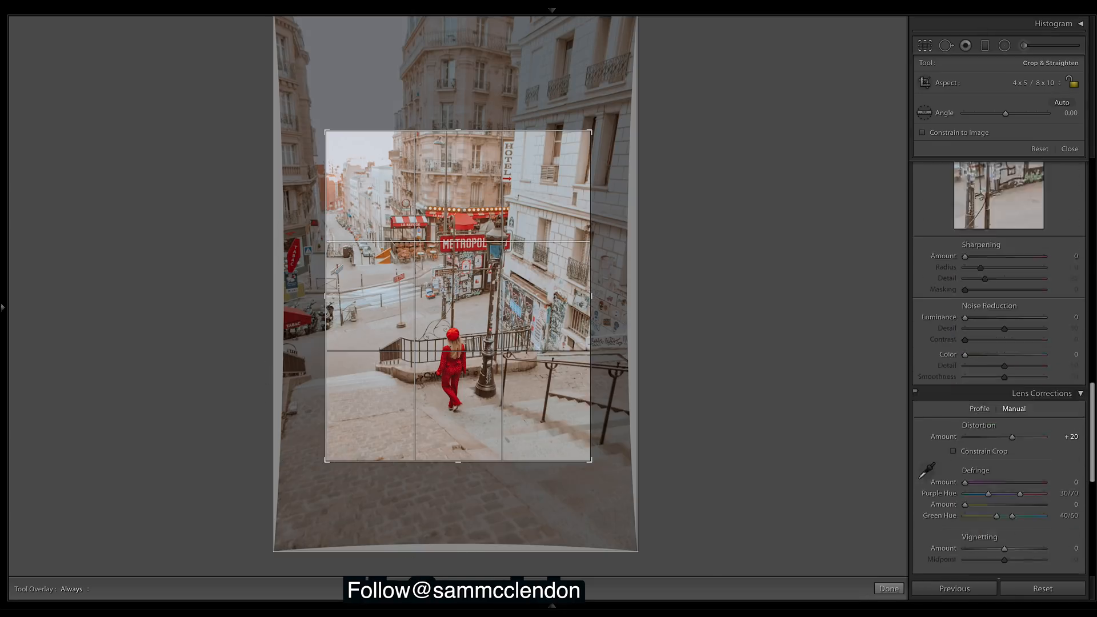
scroll("down", 3)
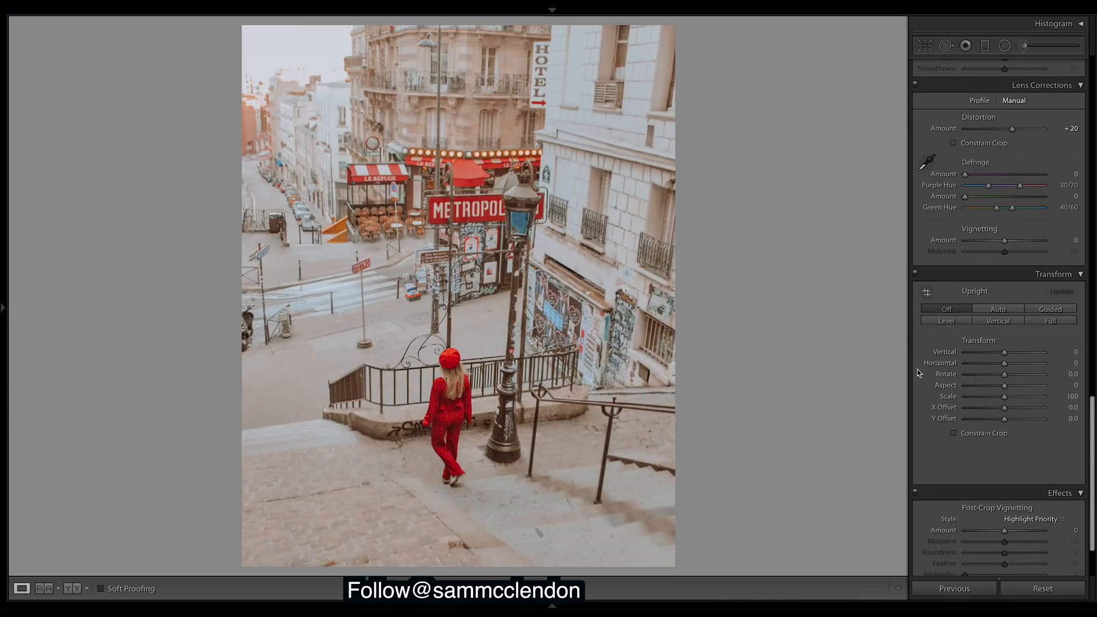
left_click(42, 589)
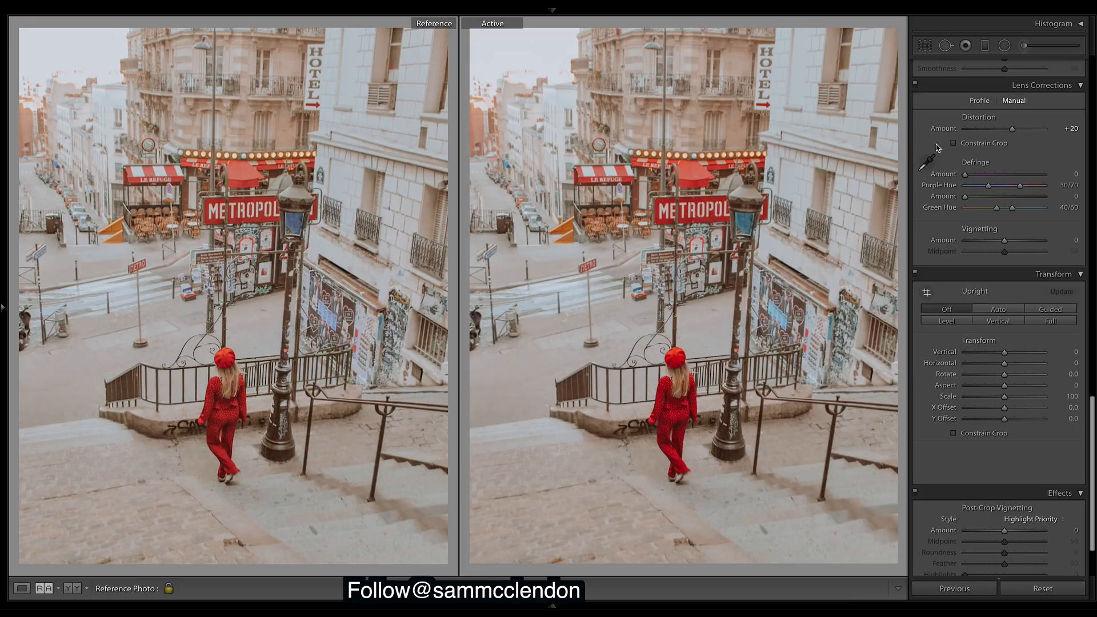